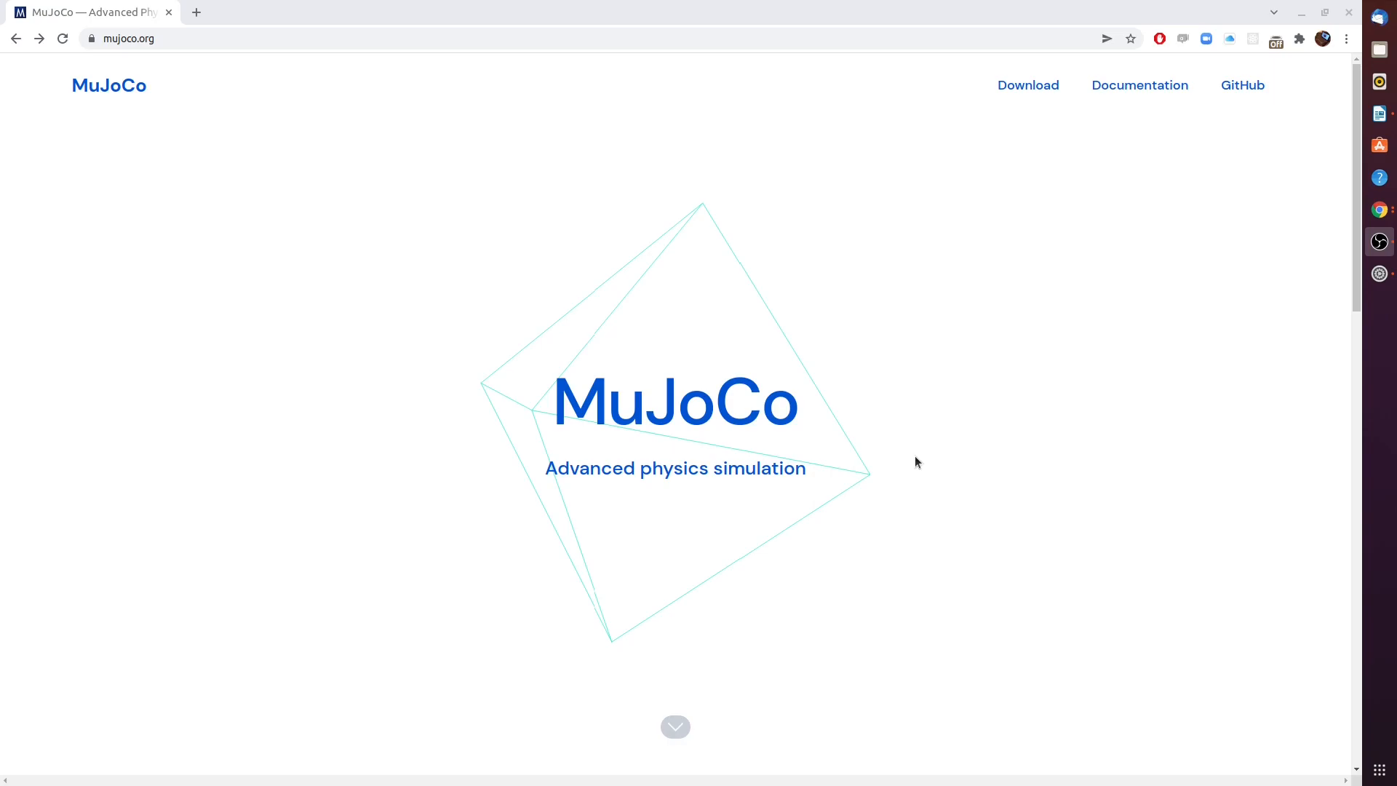
mouse_move(879, 419)
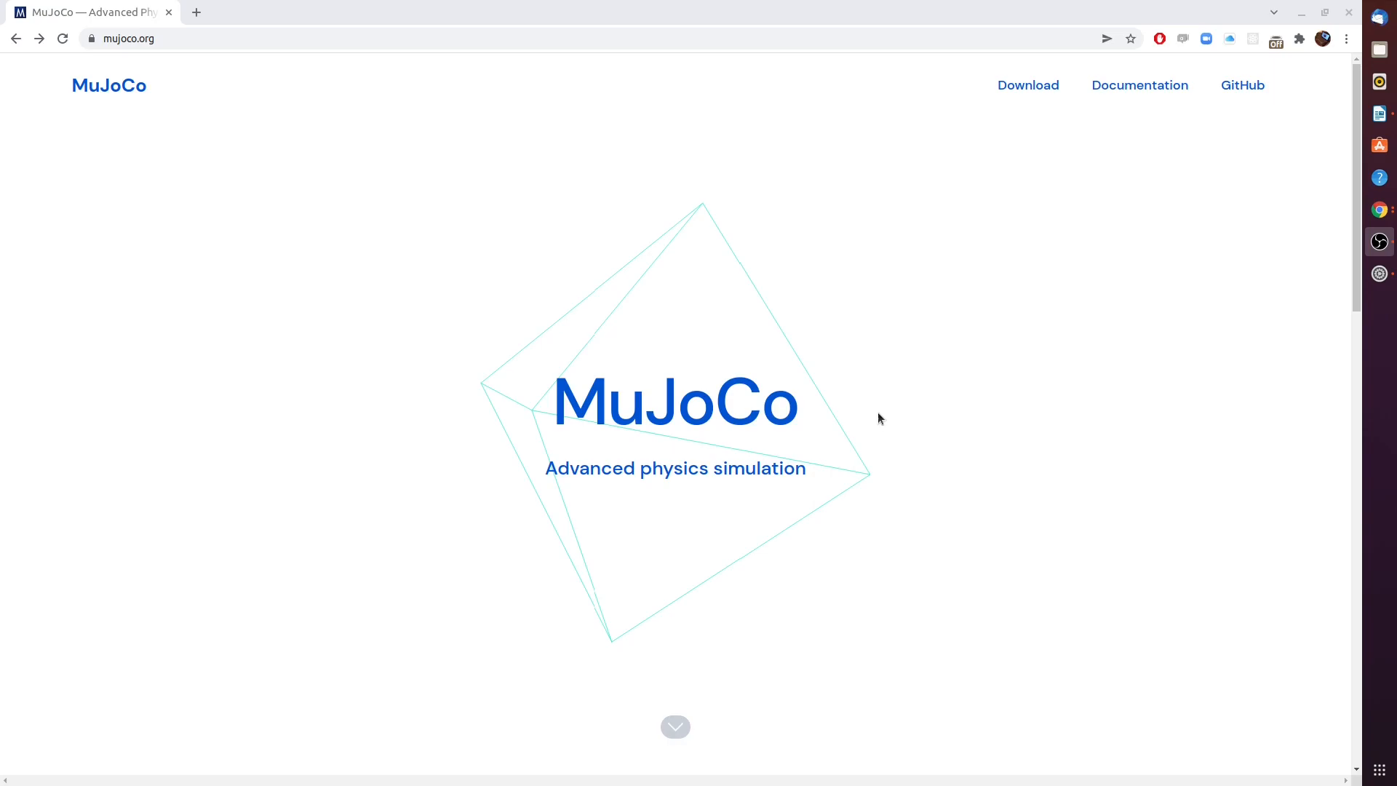
mouse_move(757, 365)
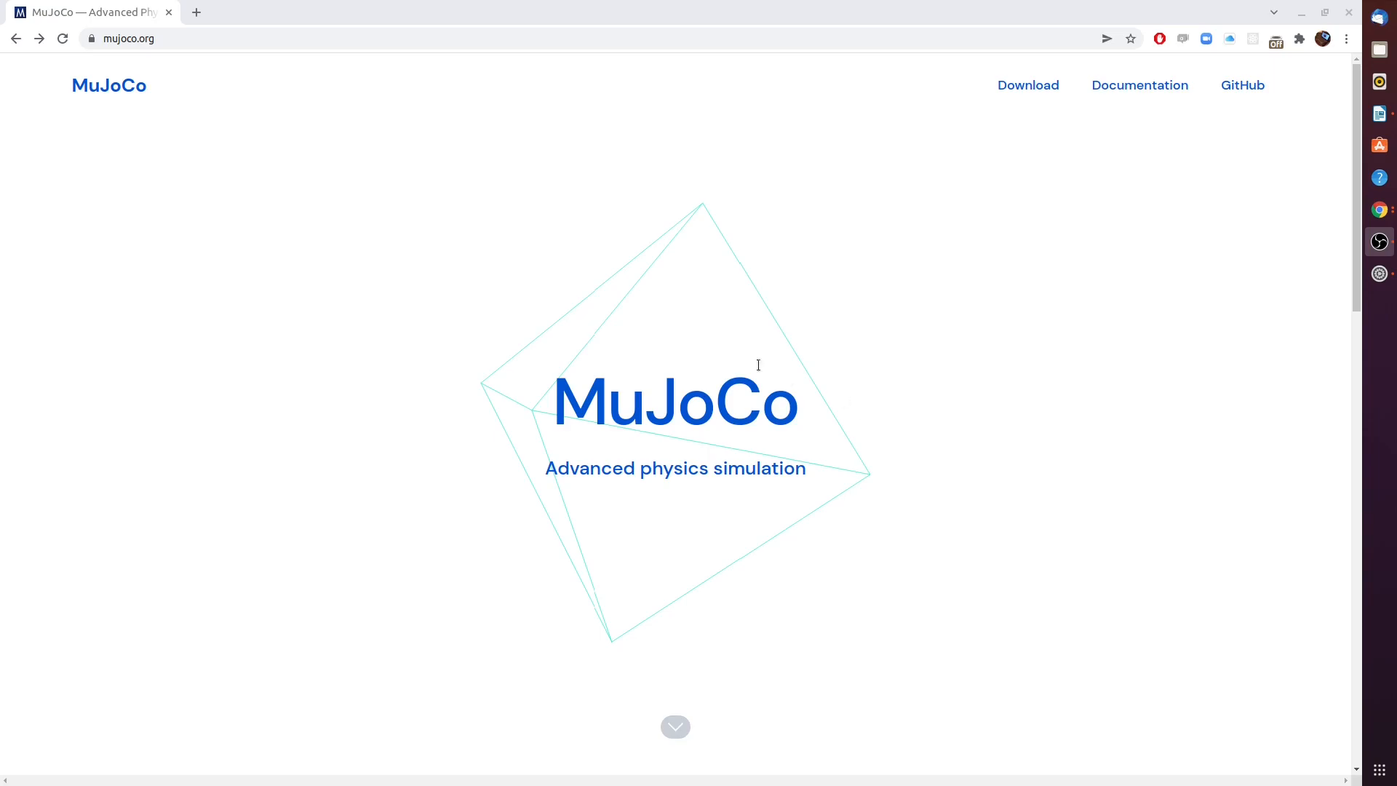
mouse_move(703, 362)
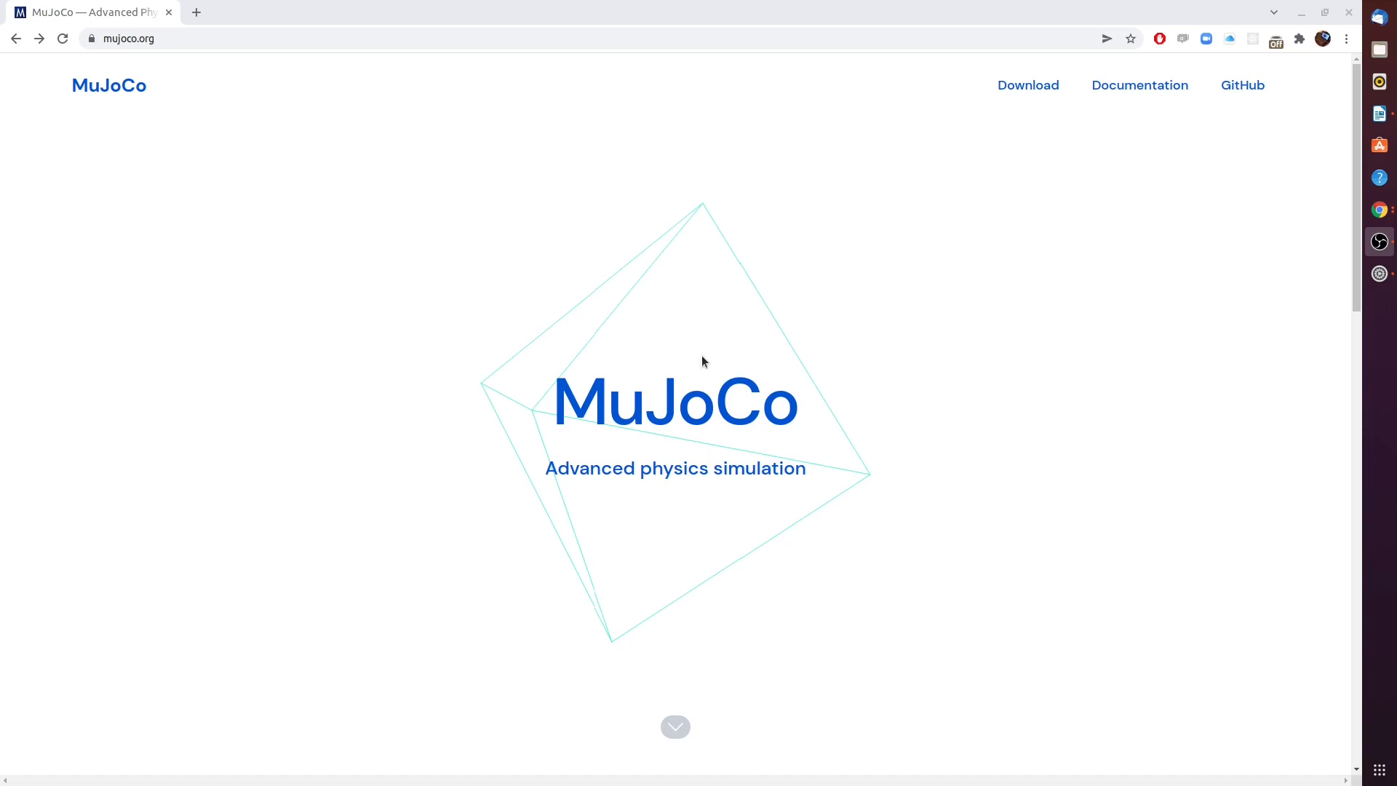
mouse_move(903, 319)
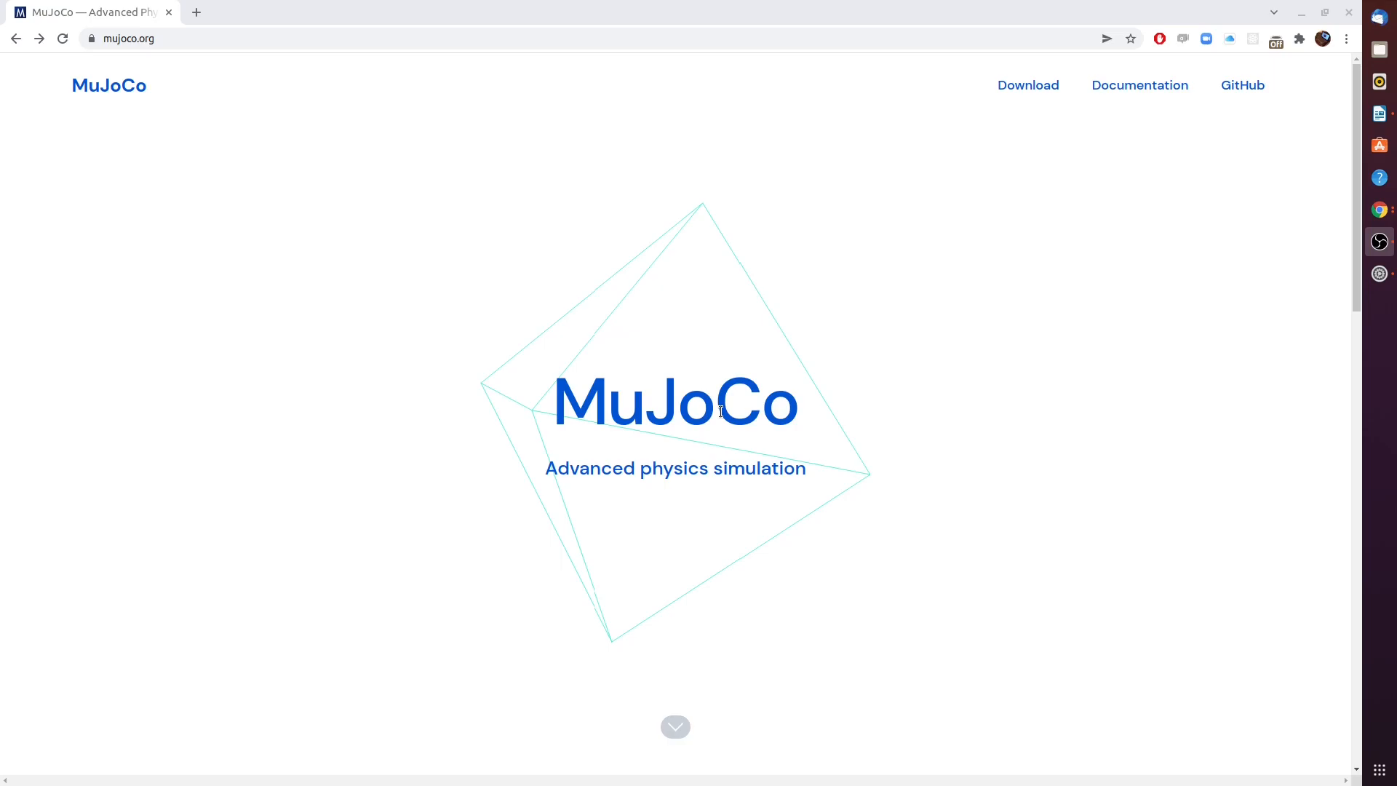
mouse_move(984, 110)
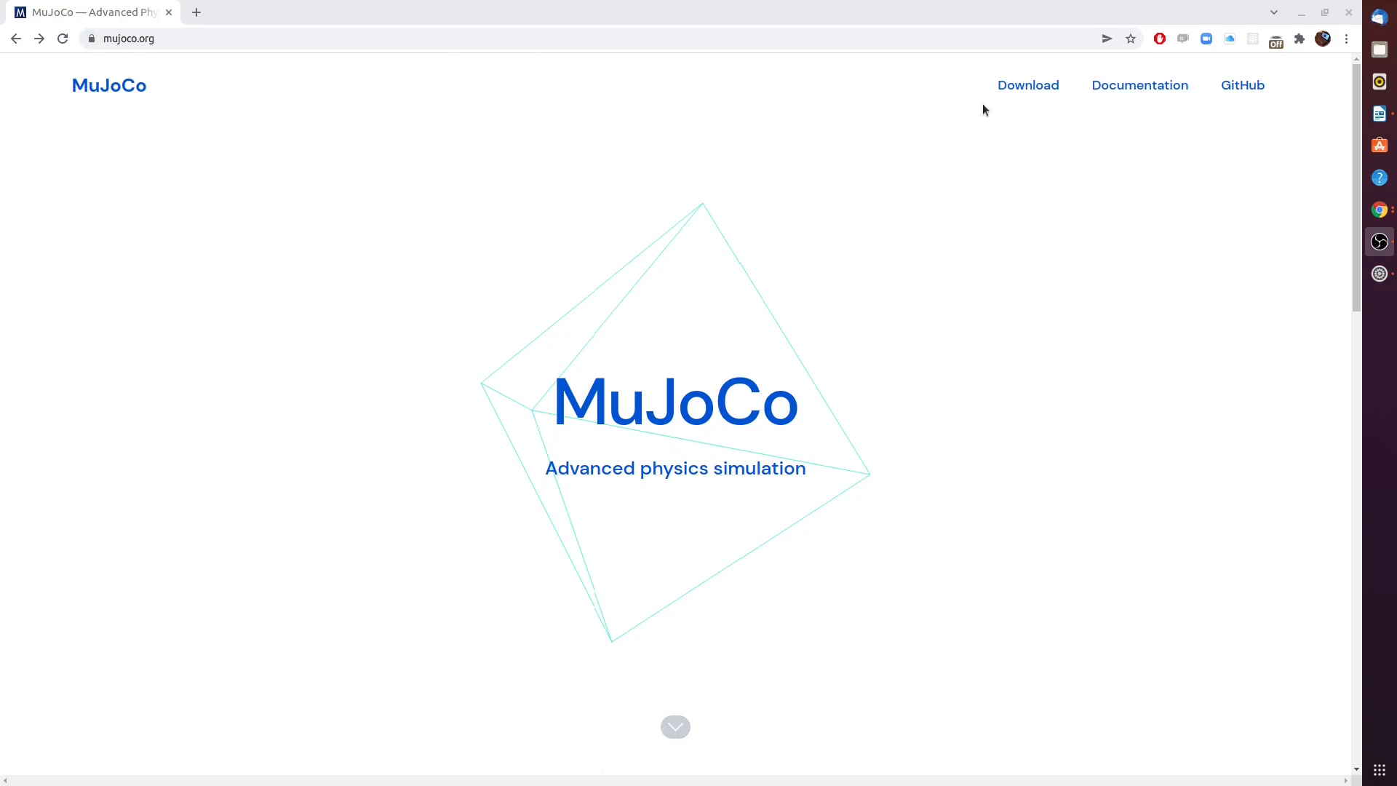
From mujoco.org's Download page, search Google for 'mujoco py' and choose the openai/mujoco-py GitHub result.
click(1026, 85)
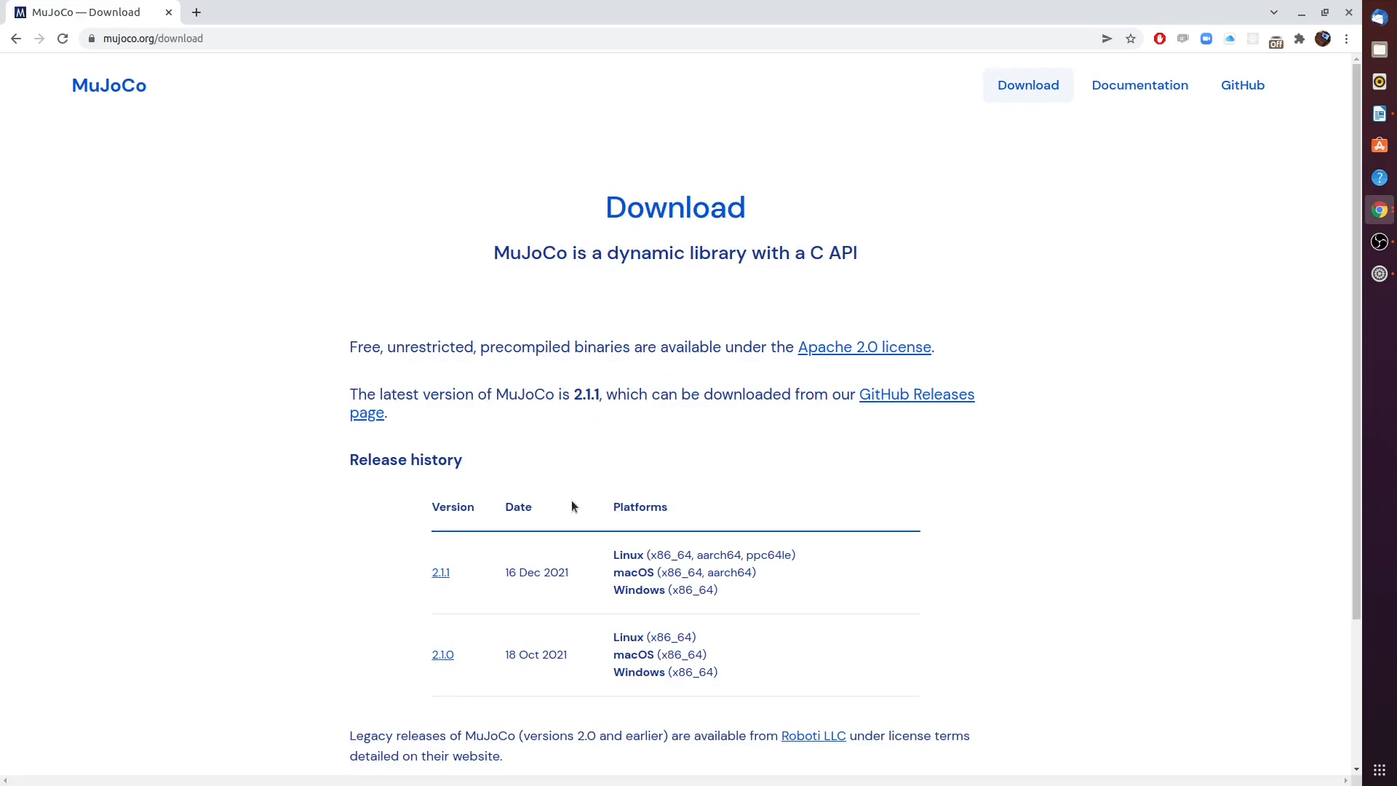
mouse_move(237, 76)
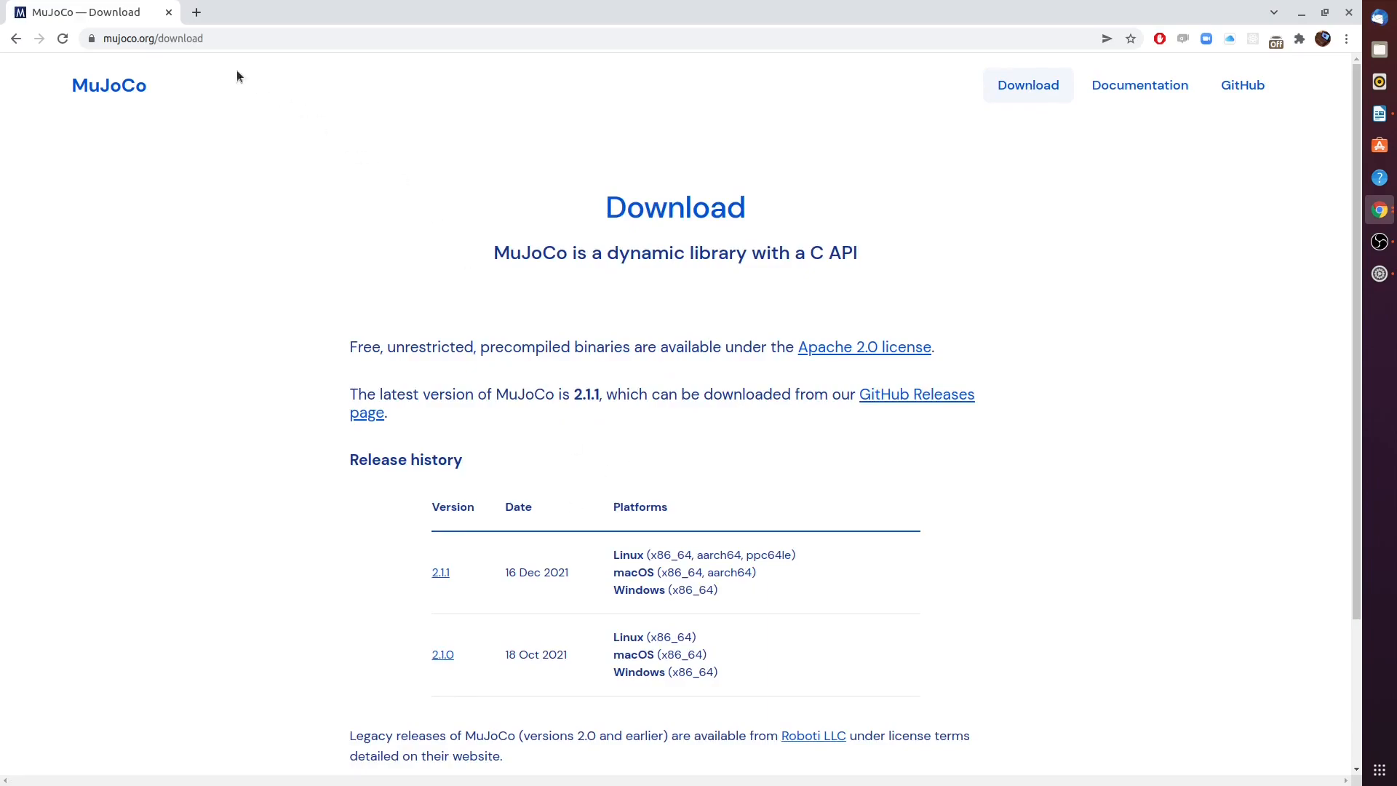
click(151, 38)
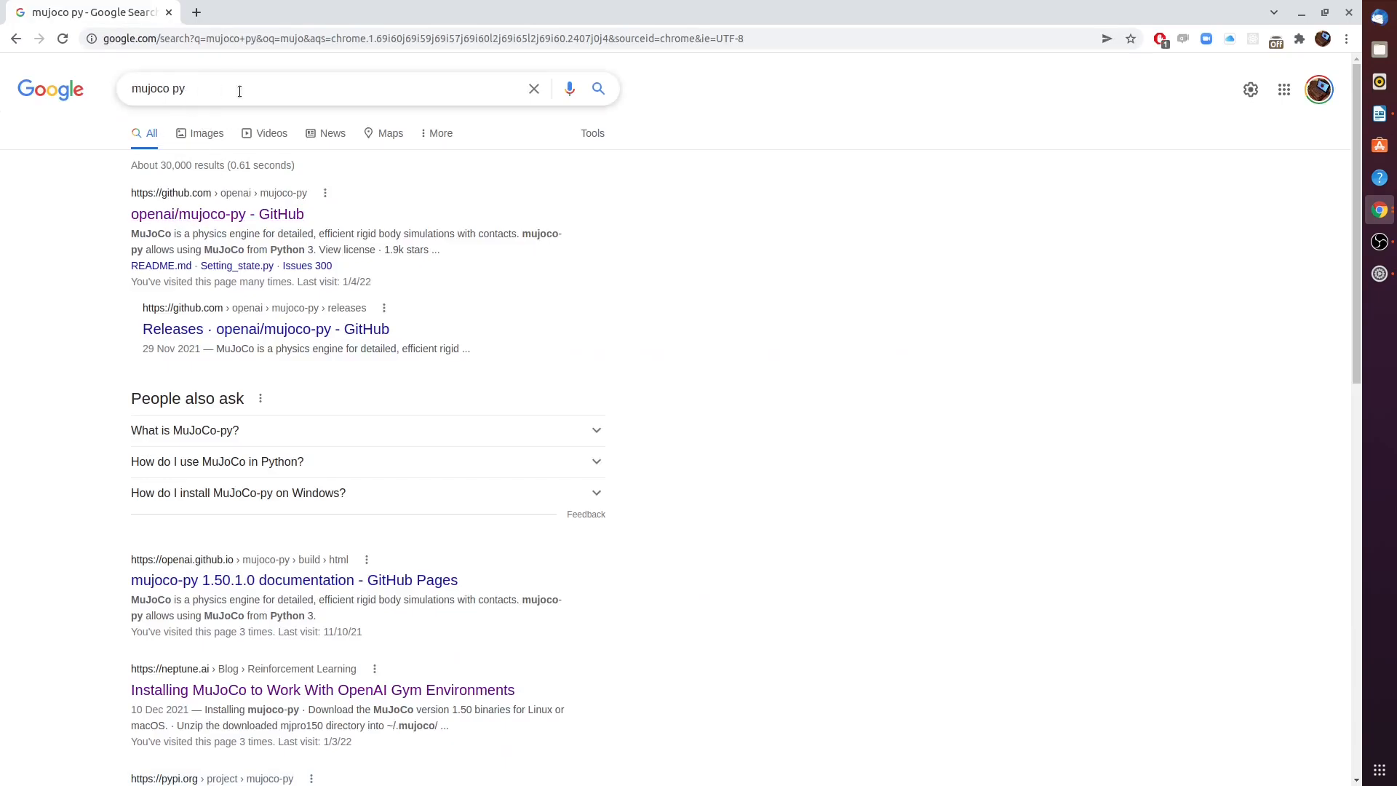
click(217, 213)
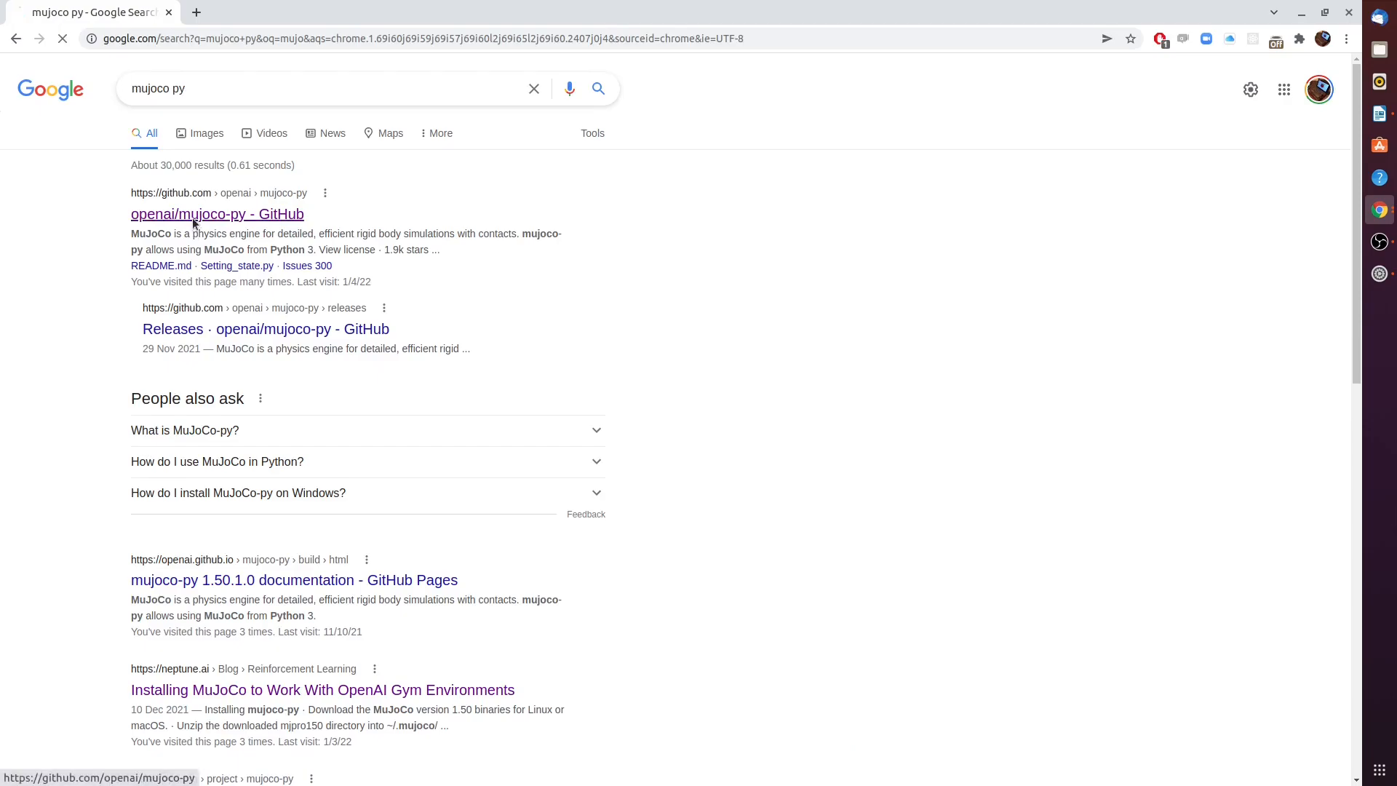
Load the openai/mujoco-py repository page, then bring the Writer instruction sheet forward.
click(217, 214)
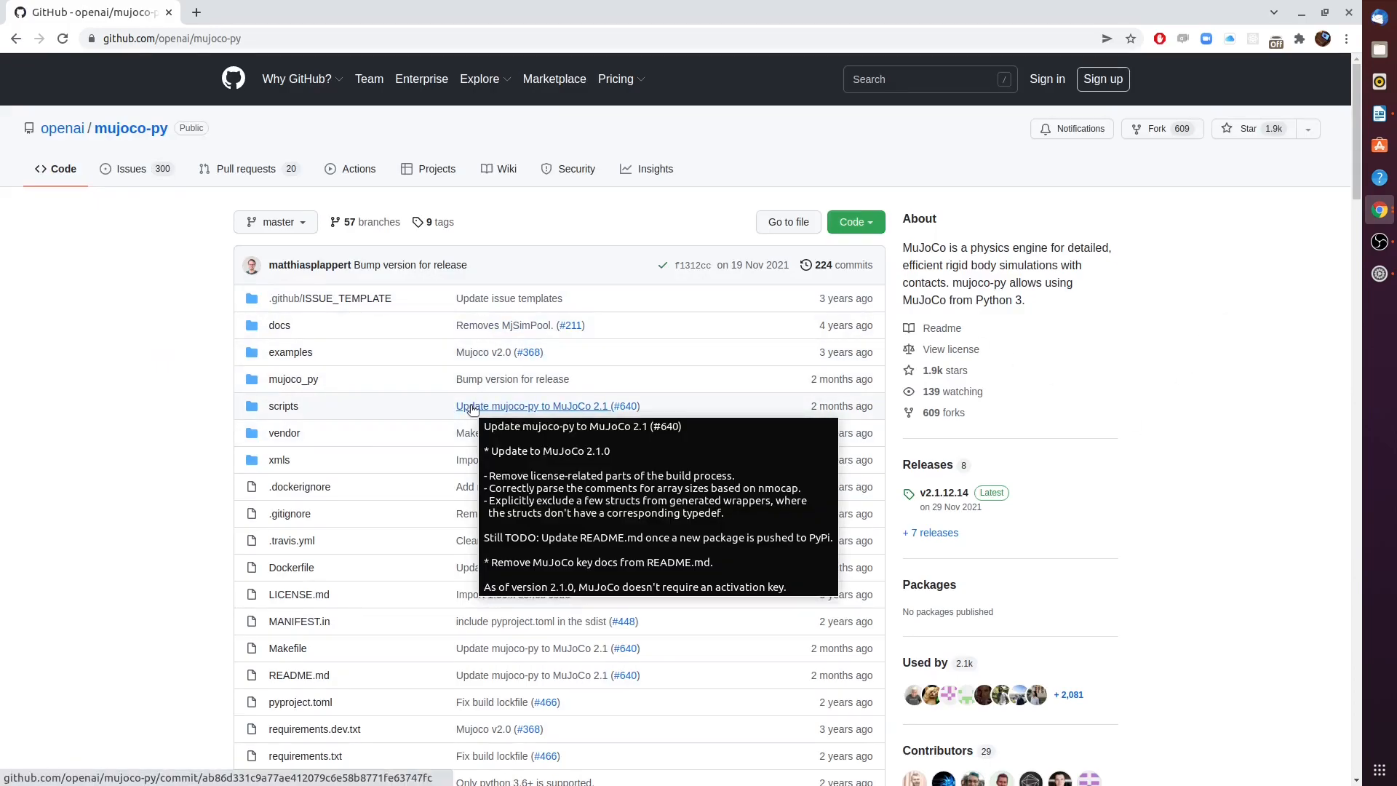
mouse_move(1351, 135)
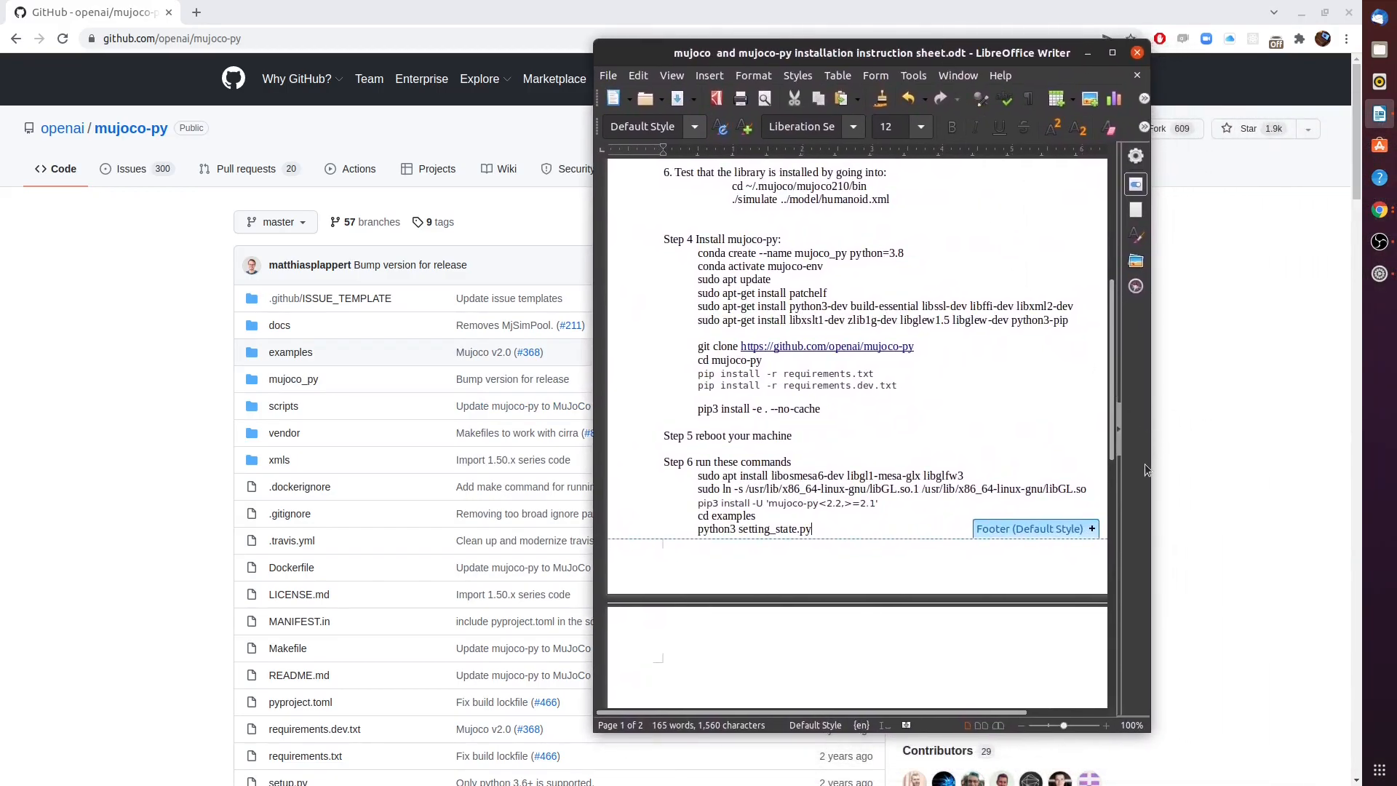
Scroll through the installation steps from Anaconda to mujoco-py, then minimize Writer to show the repository again.
scroll(up, 3)
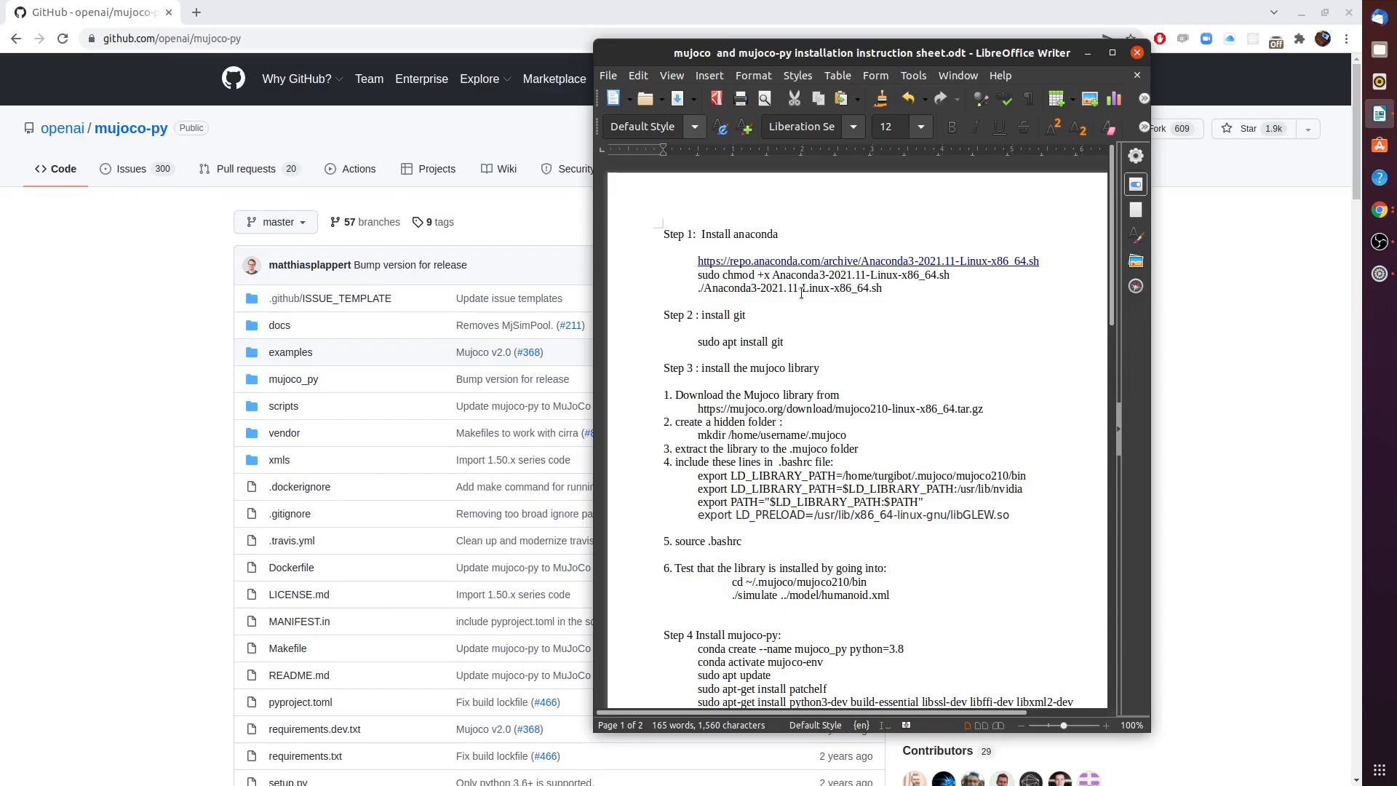
mouse_move(789, 233)
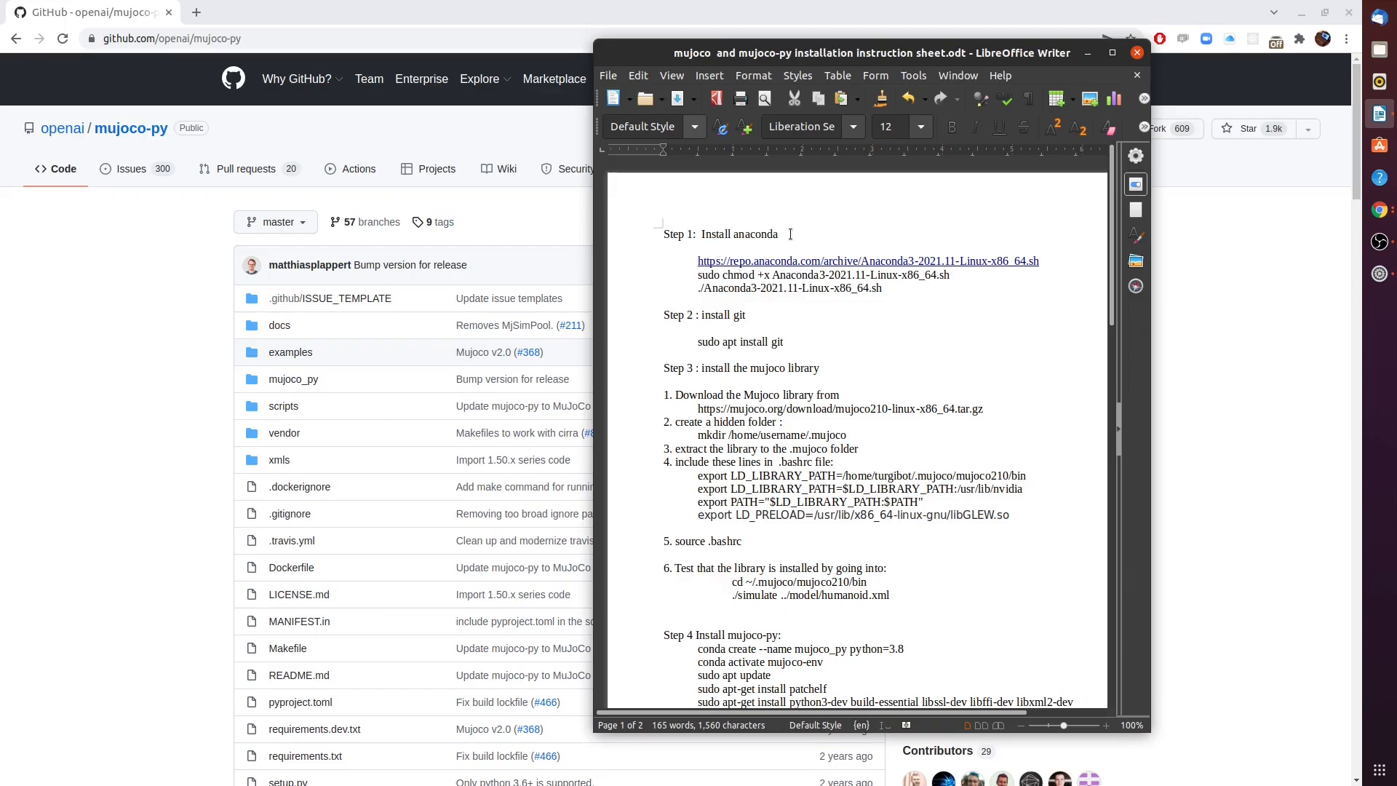
mouse_move(745, 336)
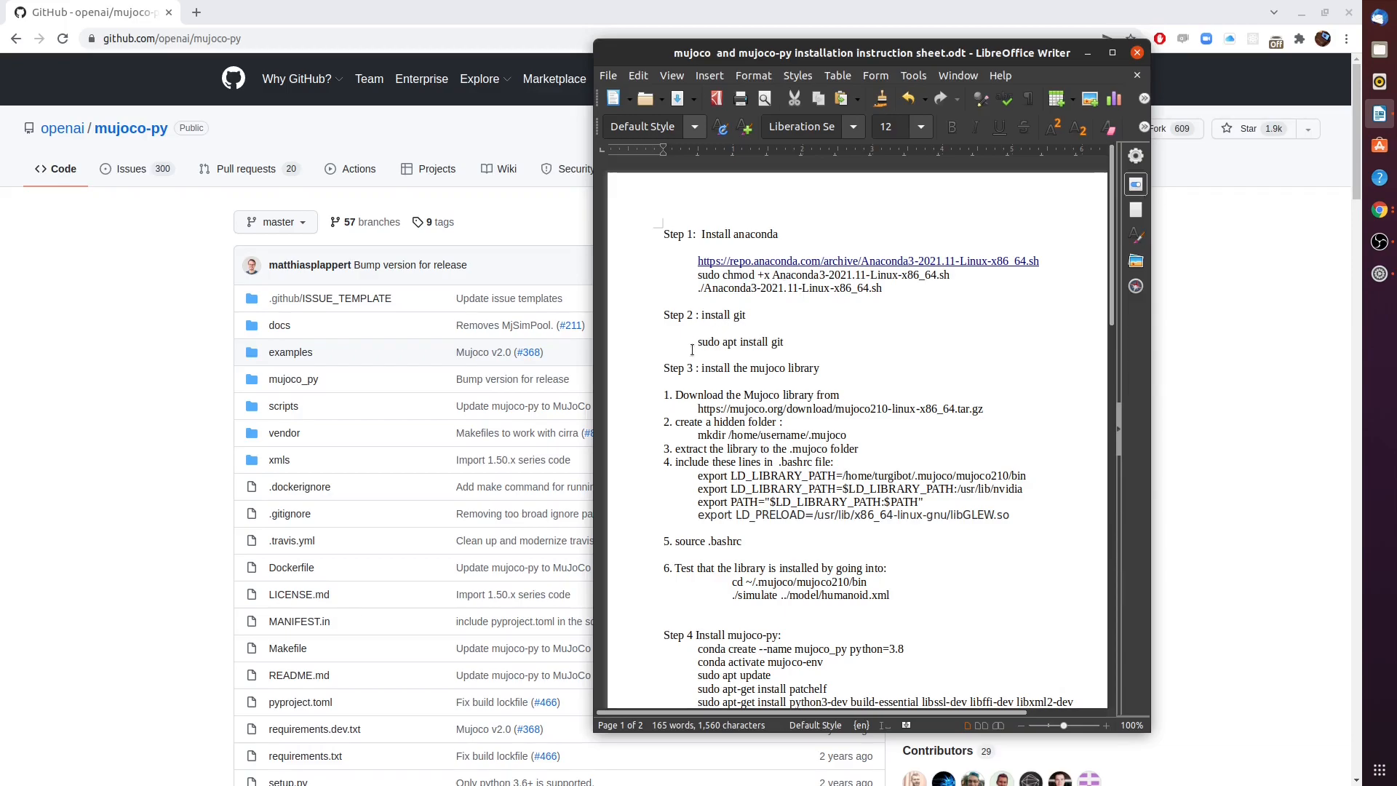
mouse_move(802, 345)
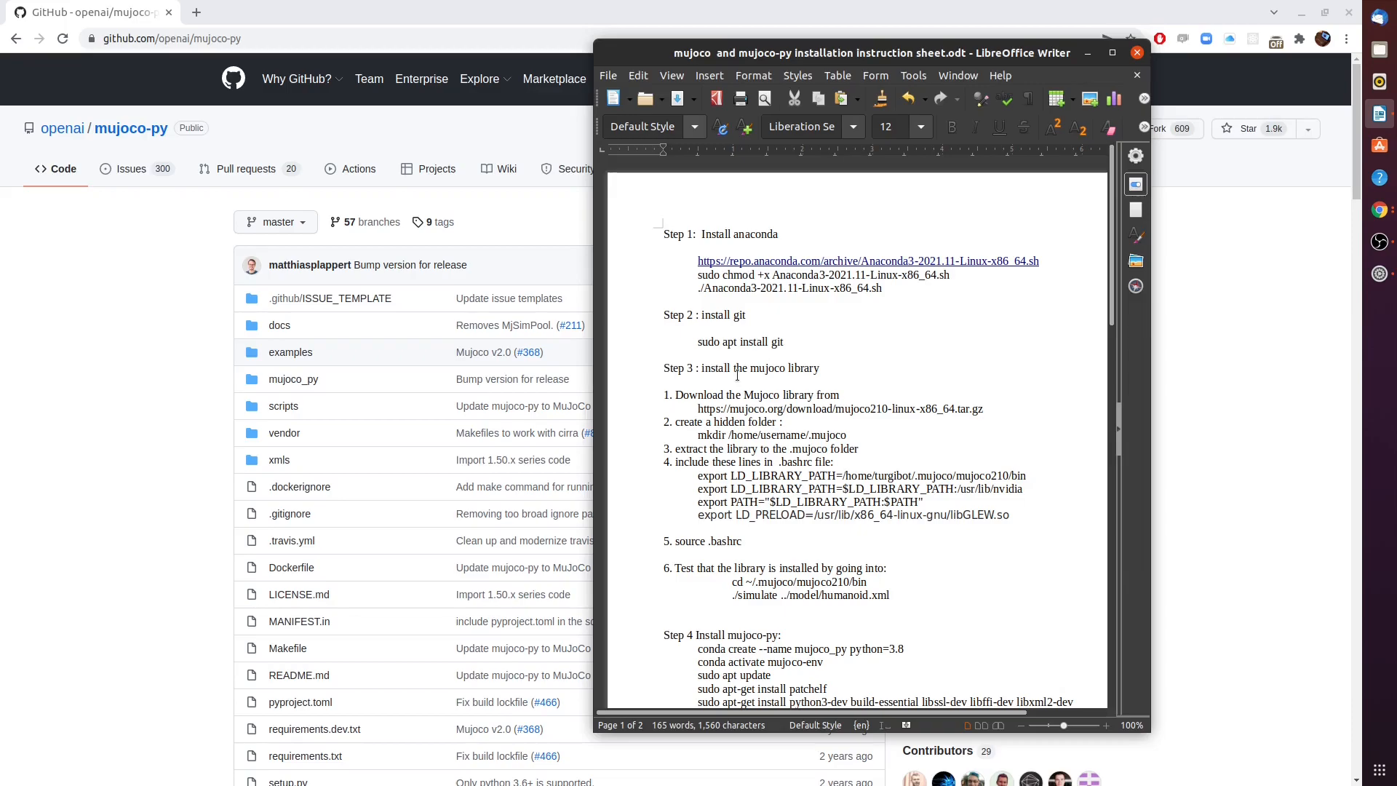
scroll(down, 3)
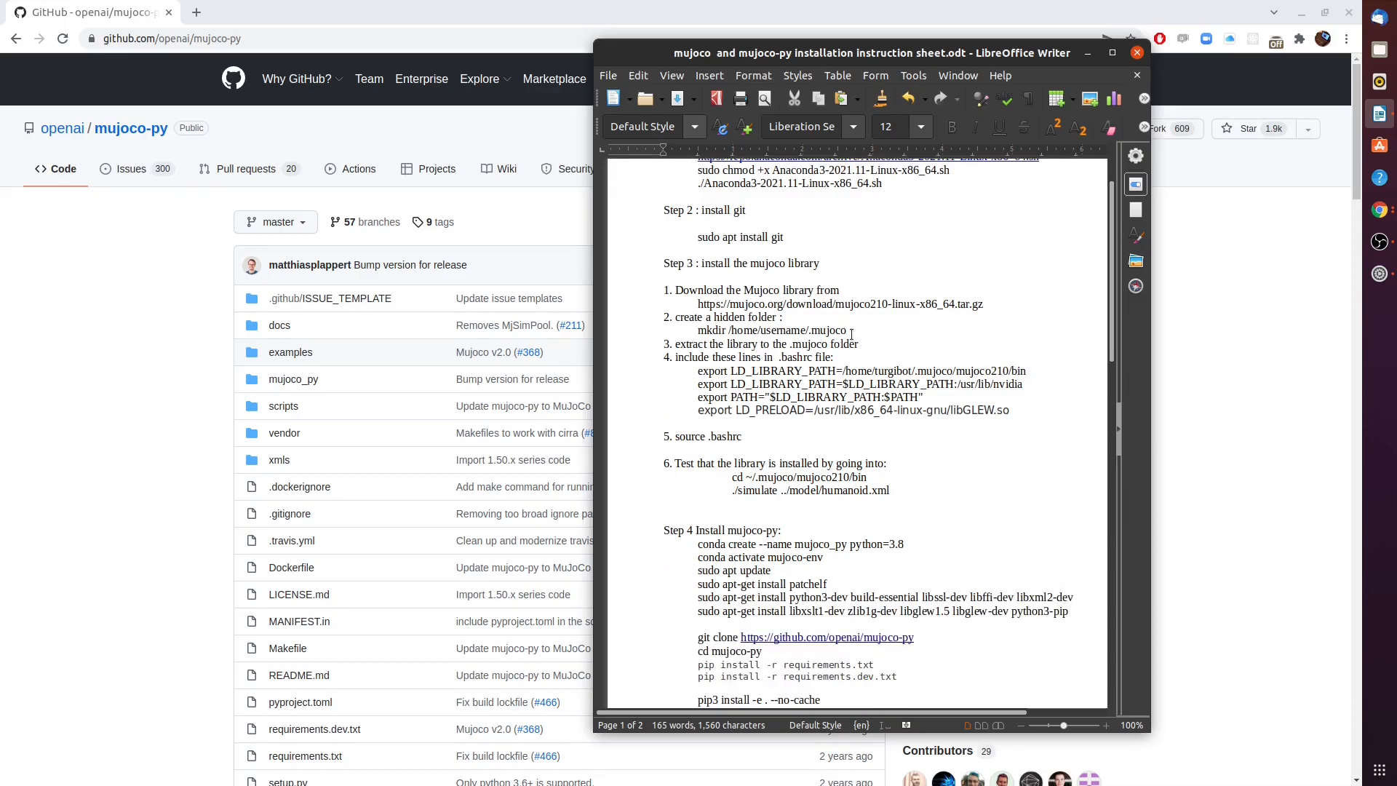
scroll(down, 3)
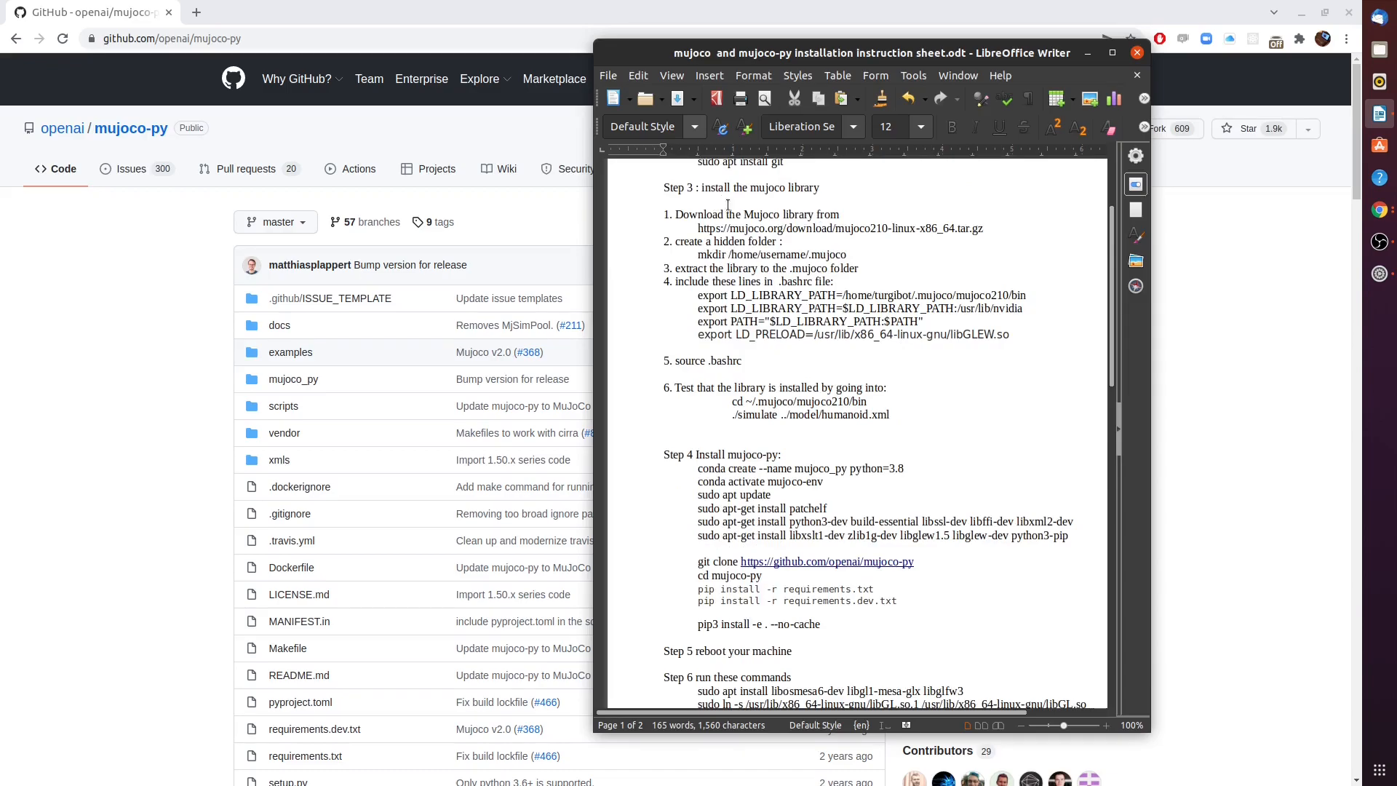
mouse_move(898, 230)
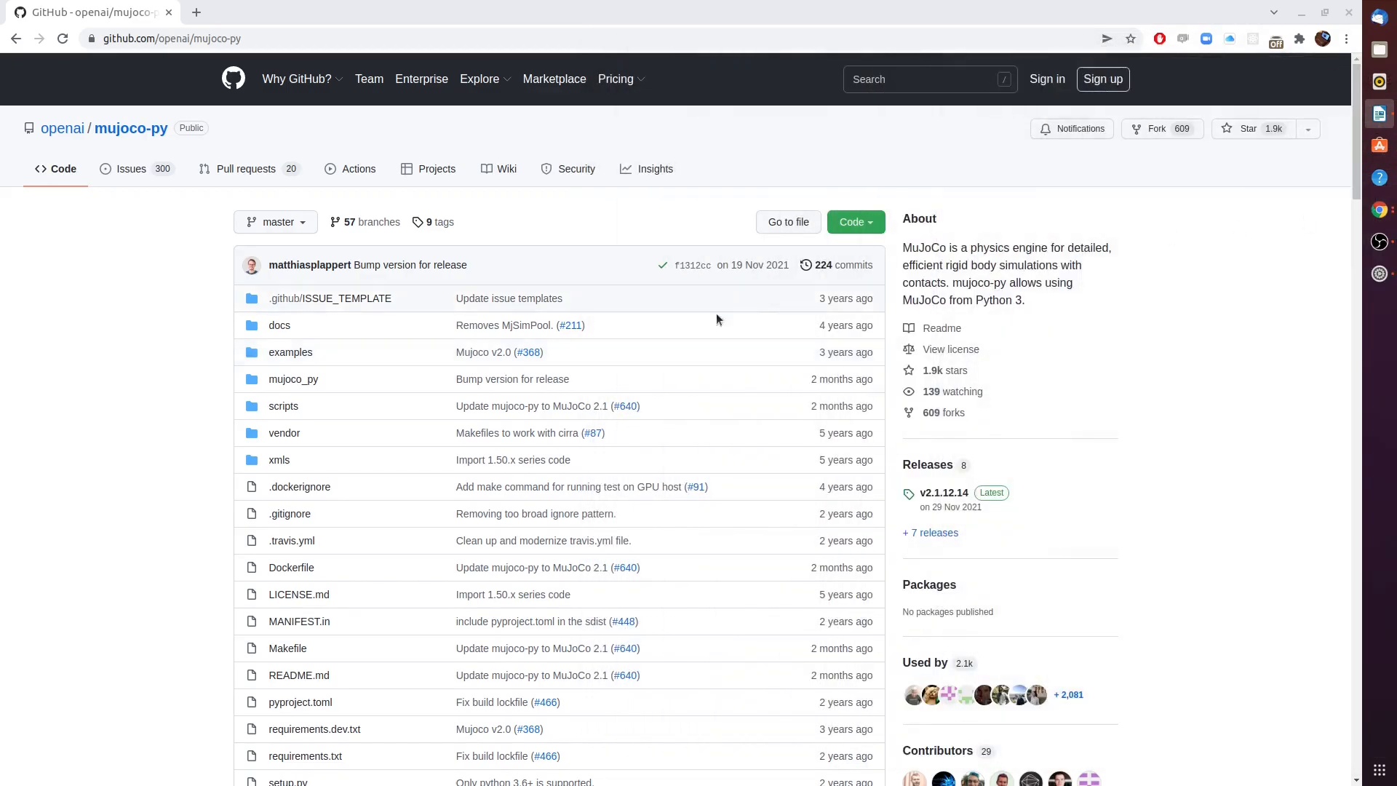
Download mujoco210-linux-x86_64.tar.gz from the README's Install MuJoCo Linux link.
scroll(down, 3)
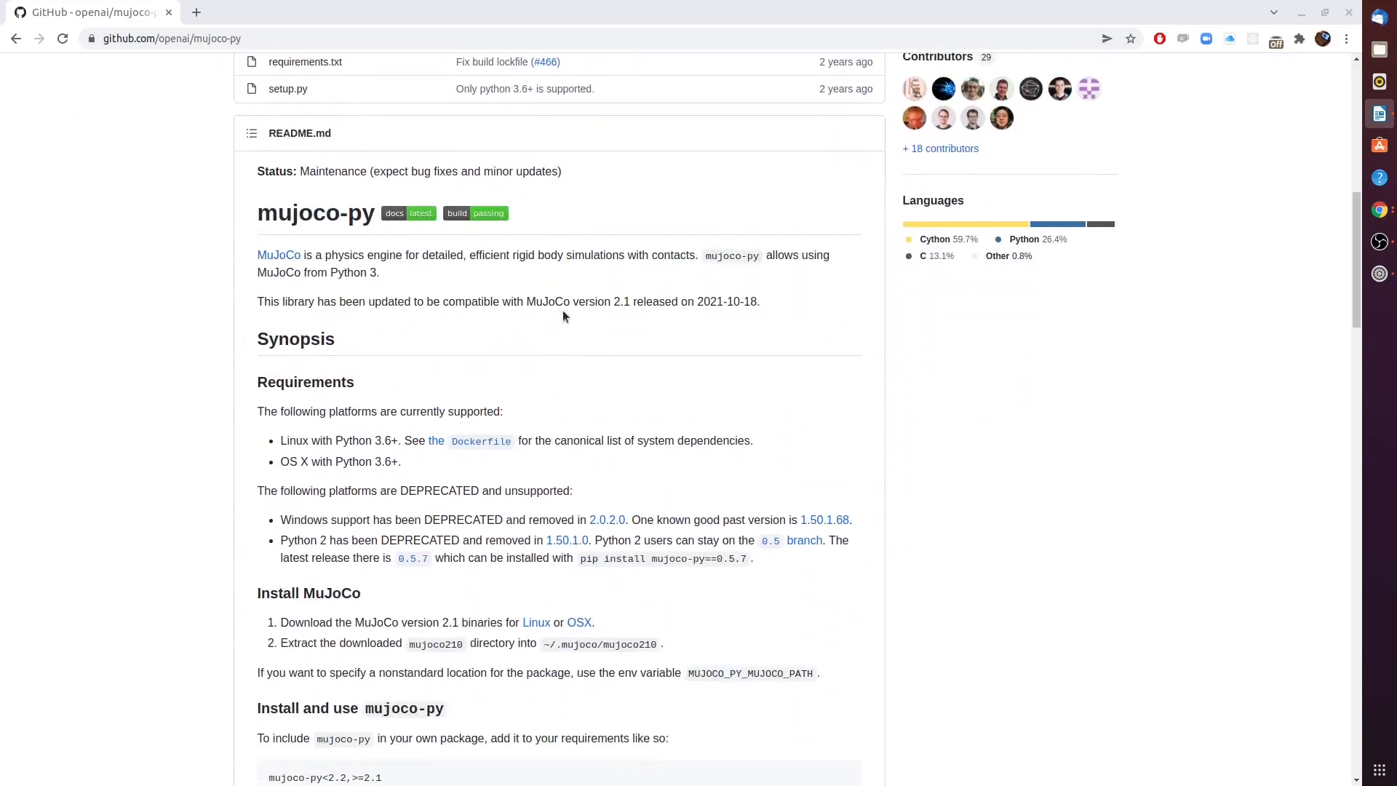
scroll(down, 3)
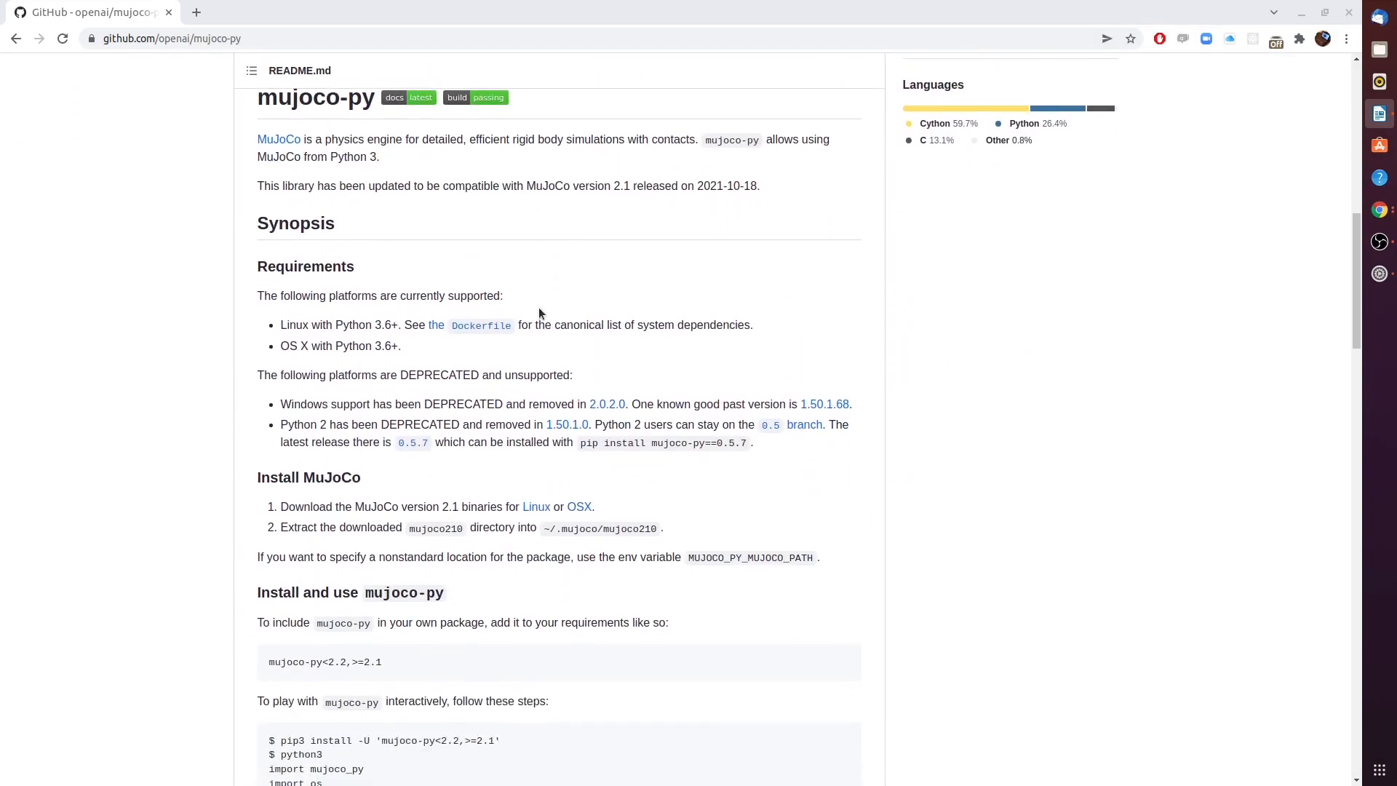
scroll(down, 3)
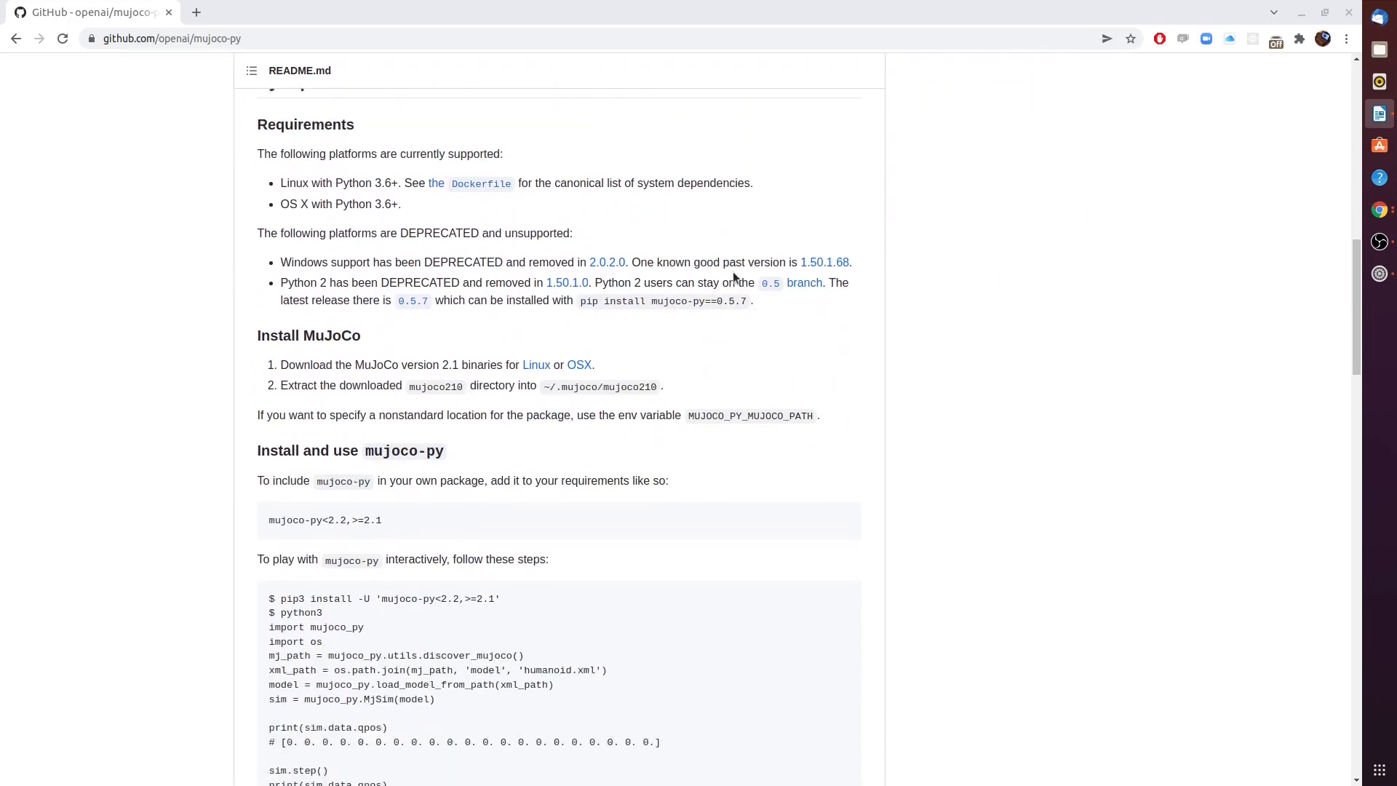
scroll(down, 3)
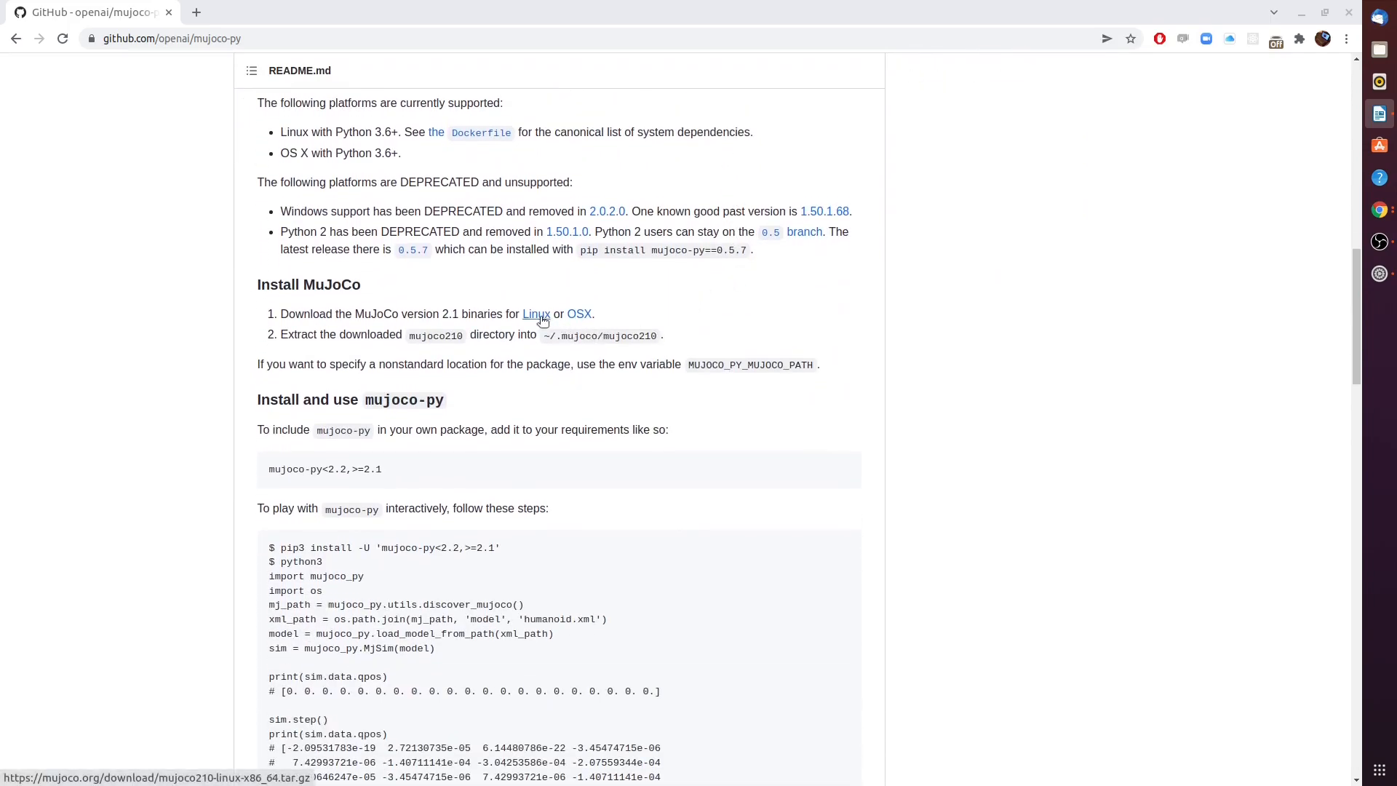
click(536, 314)
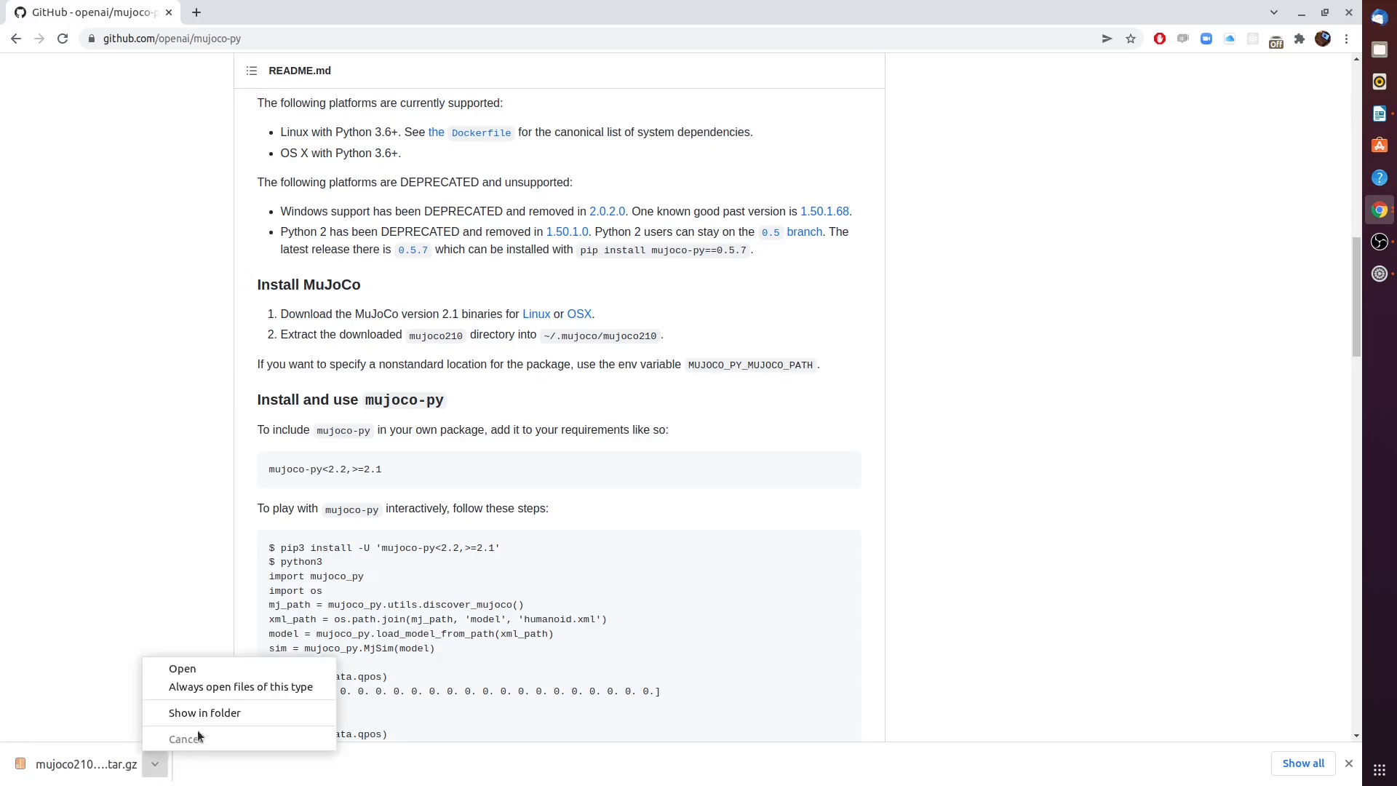
Open the downloaded mujoco210 archive in Archive Manager, close the Downloads window and open a terminal.
click(205, 712)
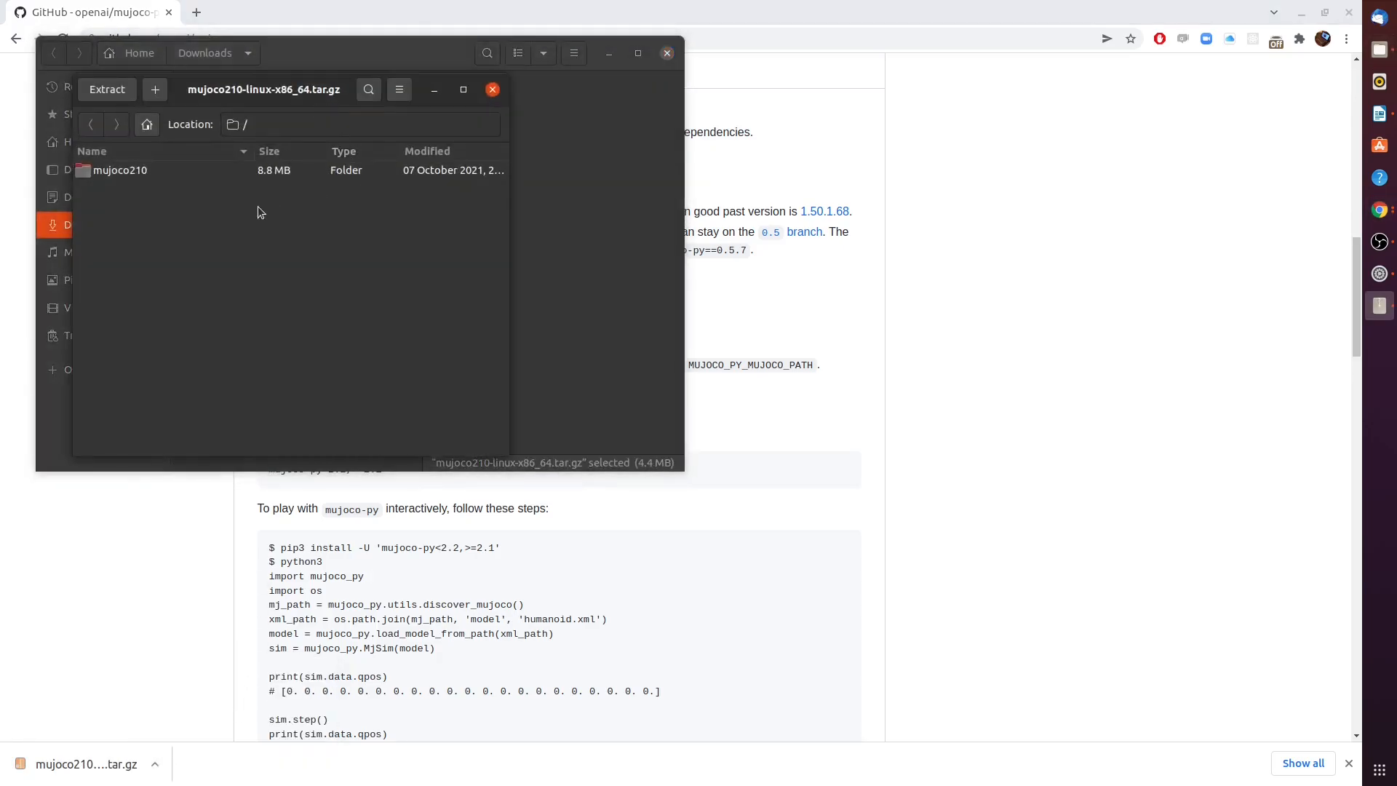
click(121, 170)
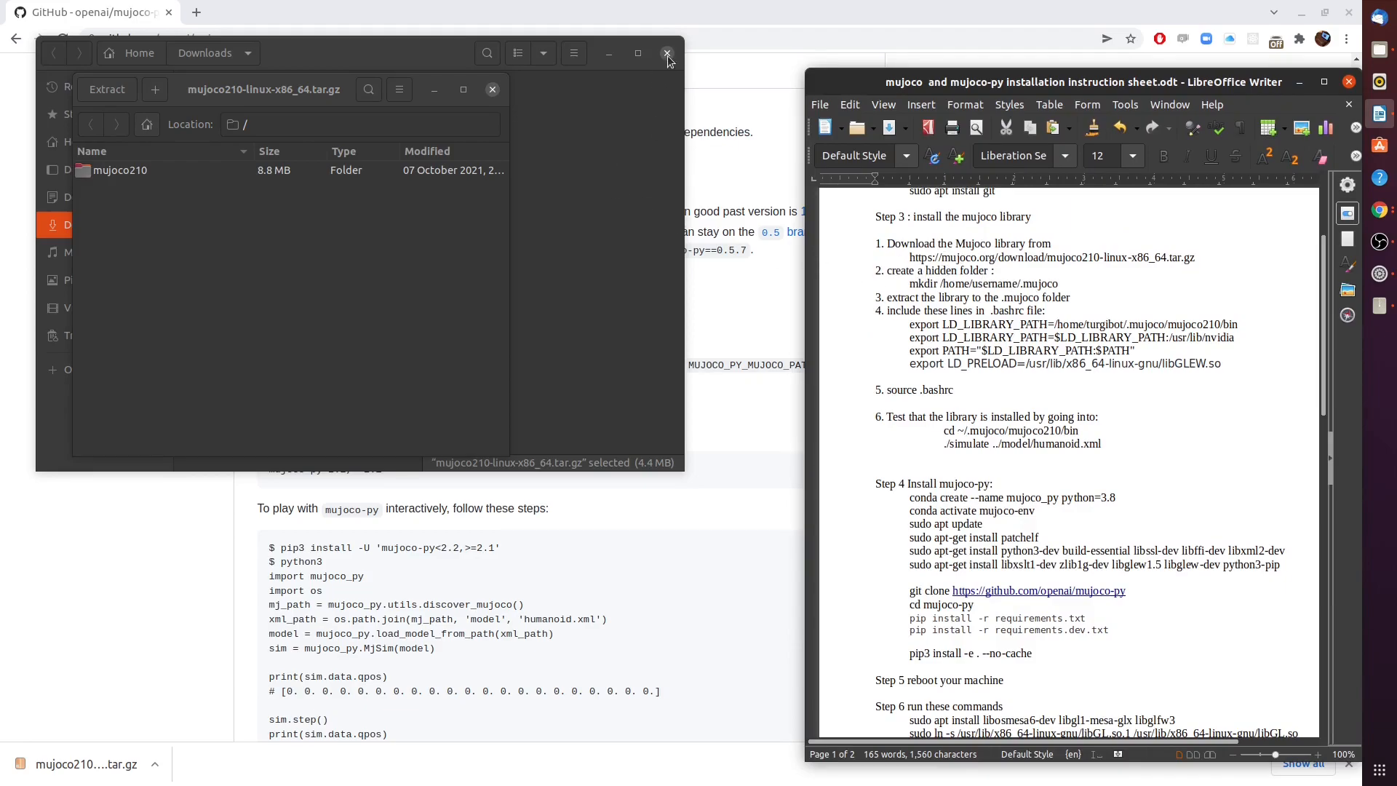
click(665, 53)
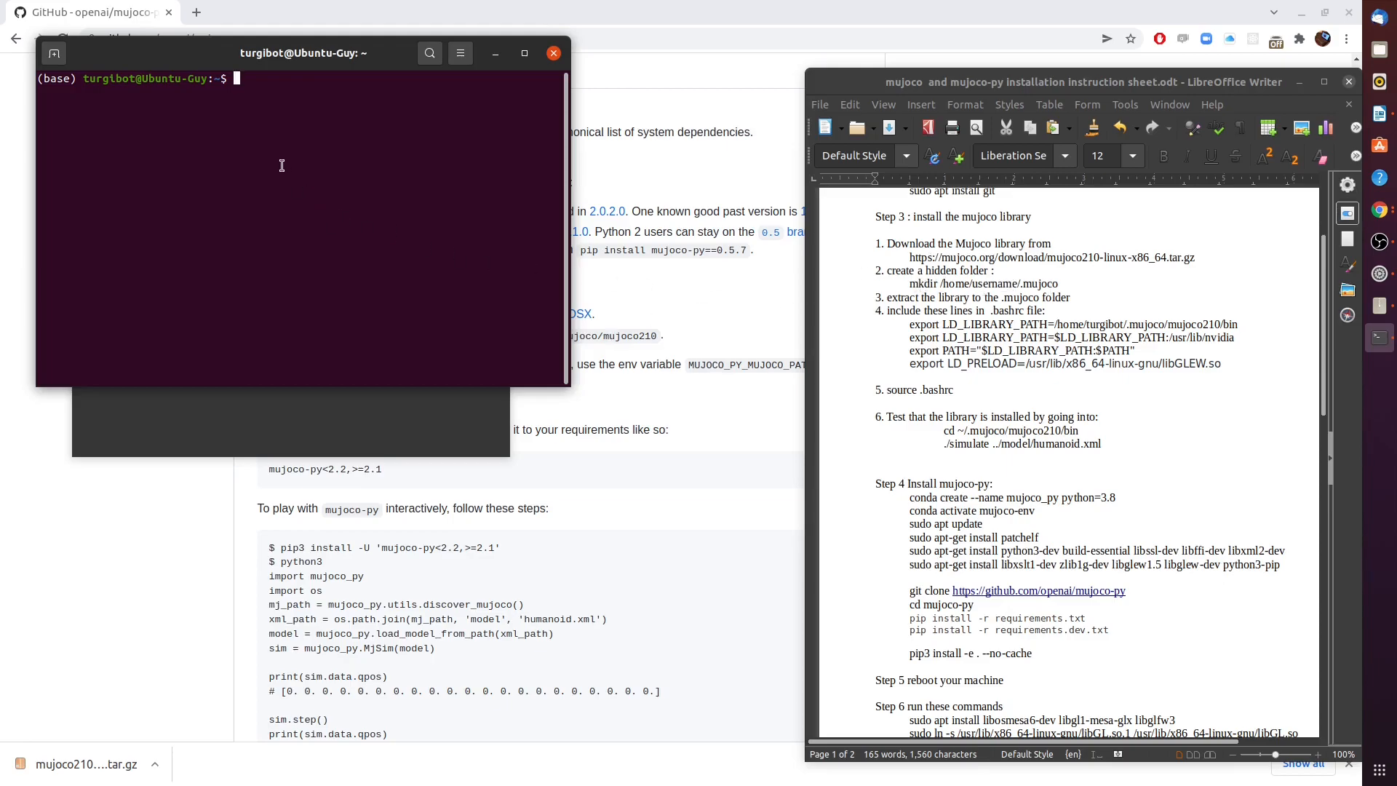
Create the hidden .mujoco folder with mkdir and confirm it appears in the ls -a listing.
text(mkdir)
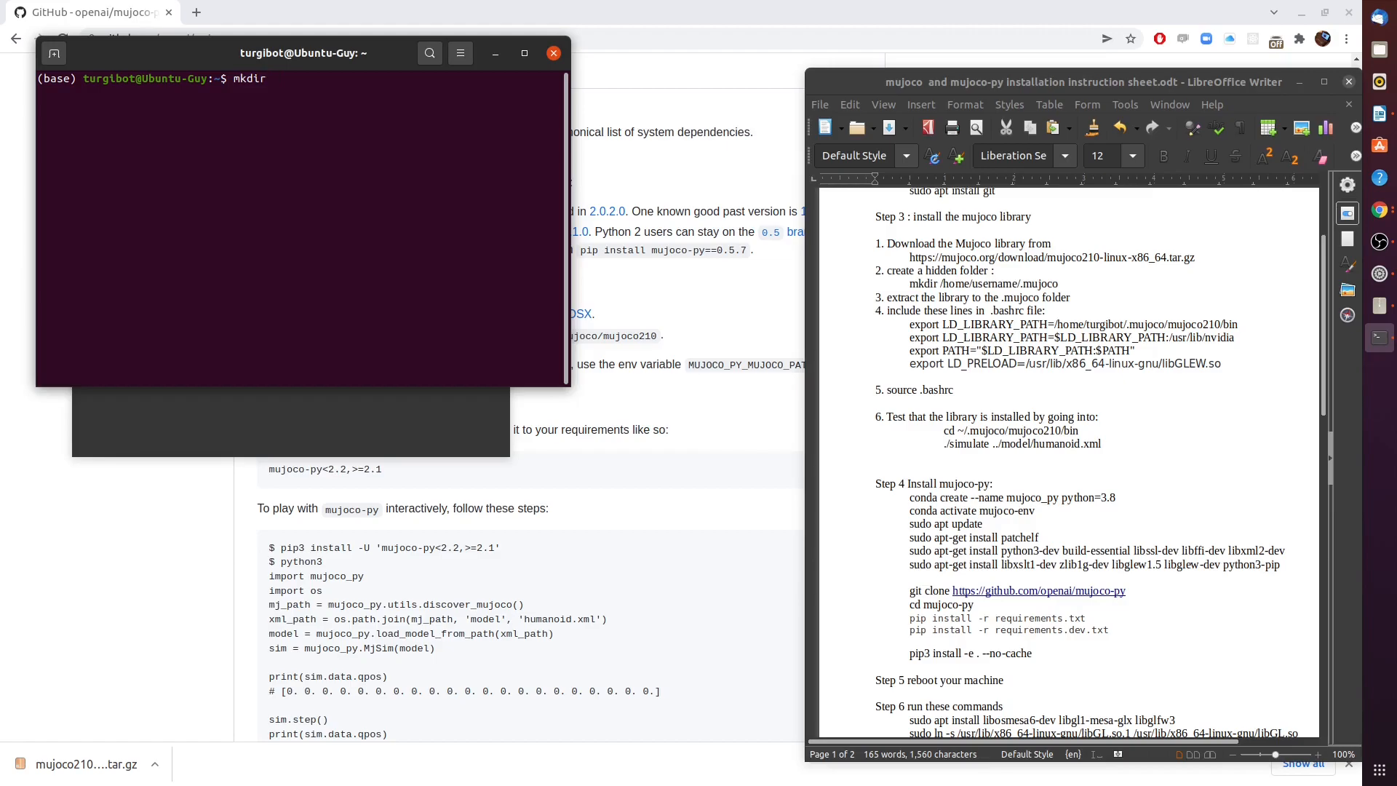
text(.)
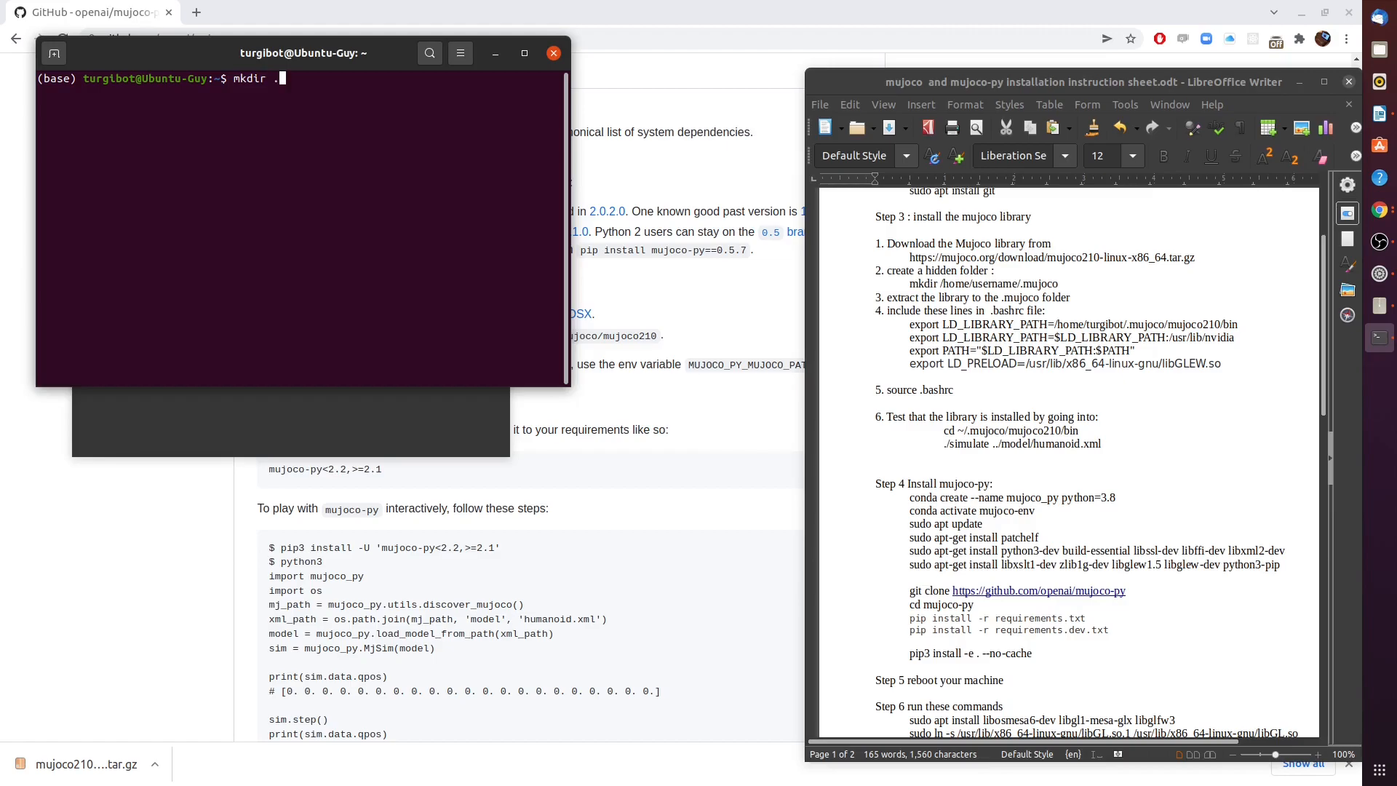
text(mujoco)
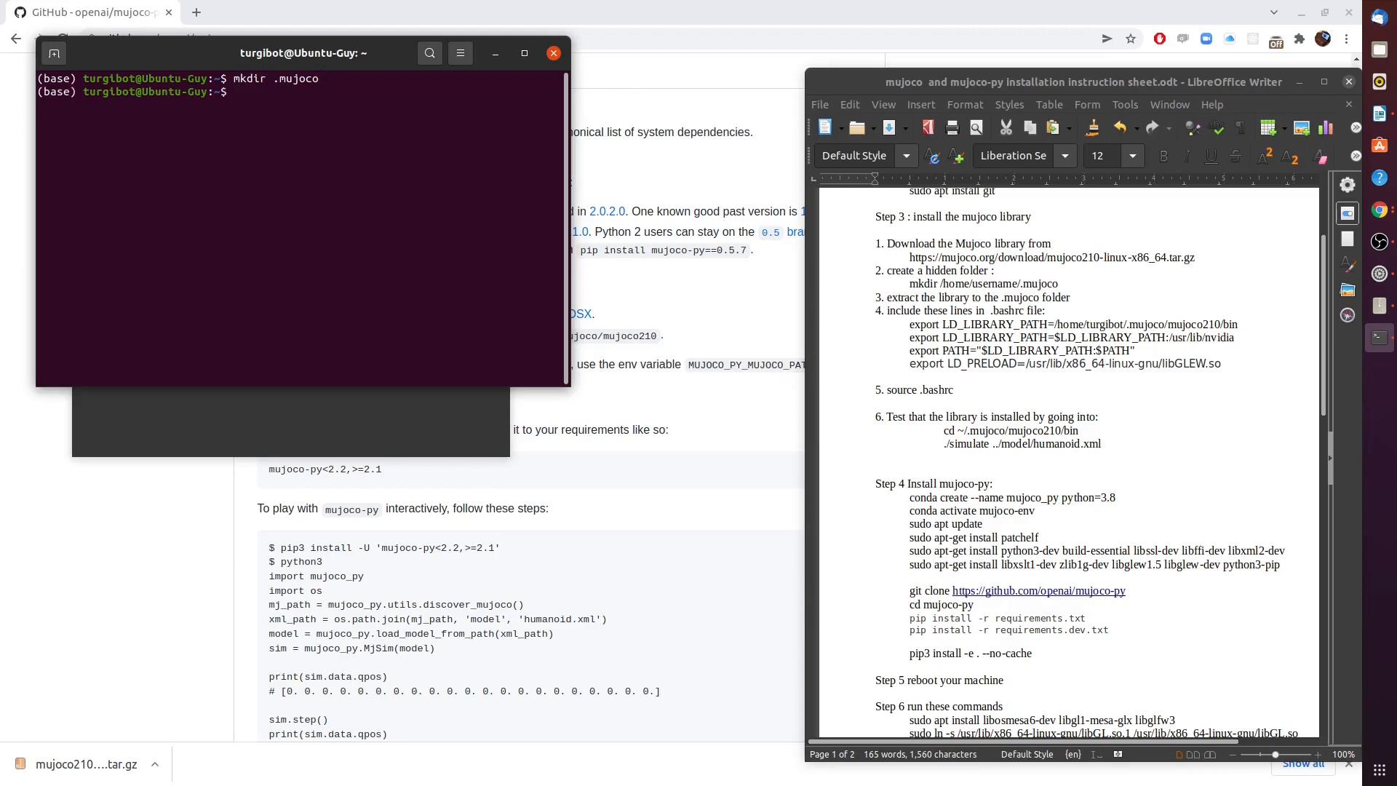
text(ls)
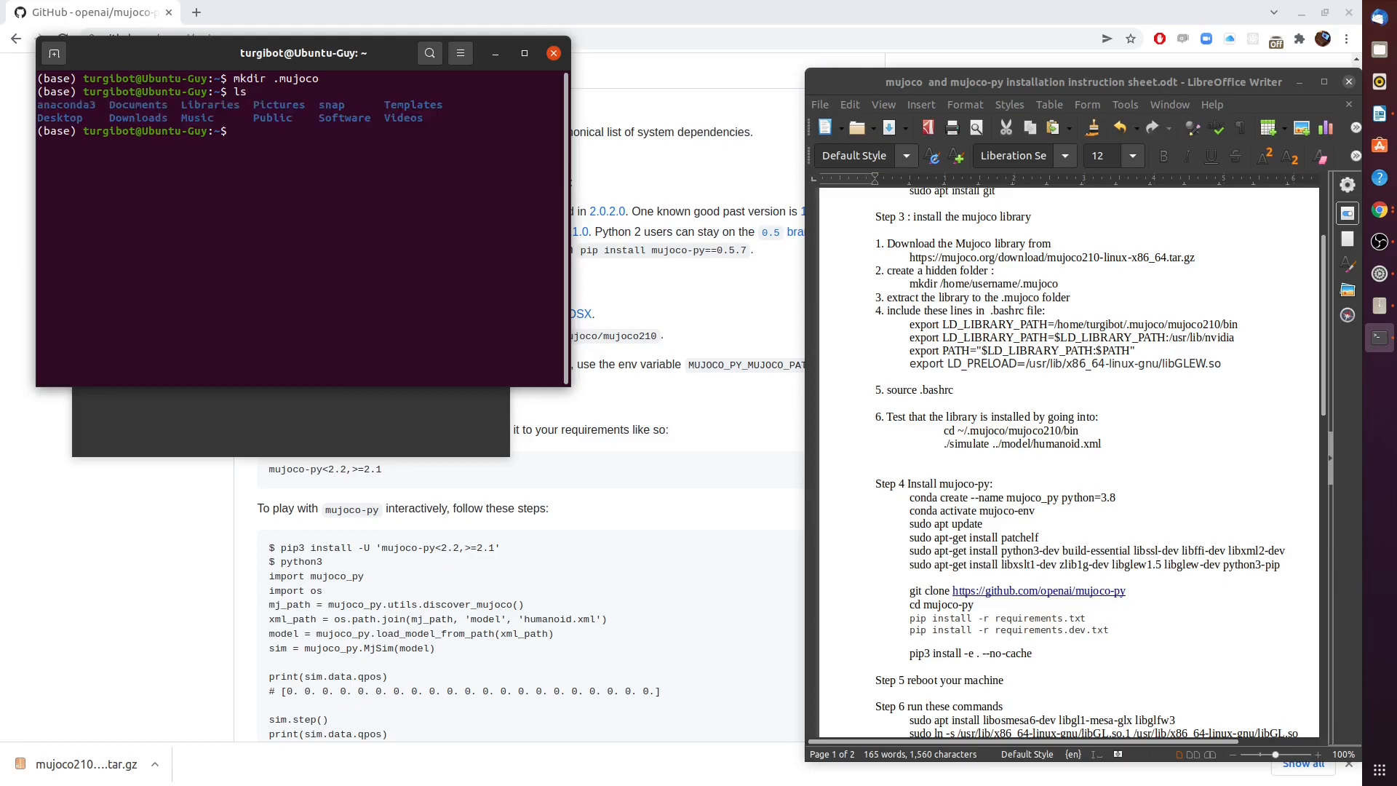
text(ls -)
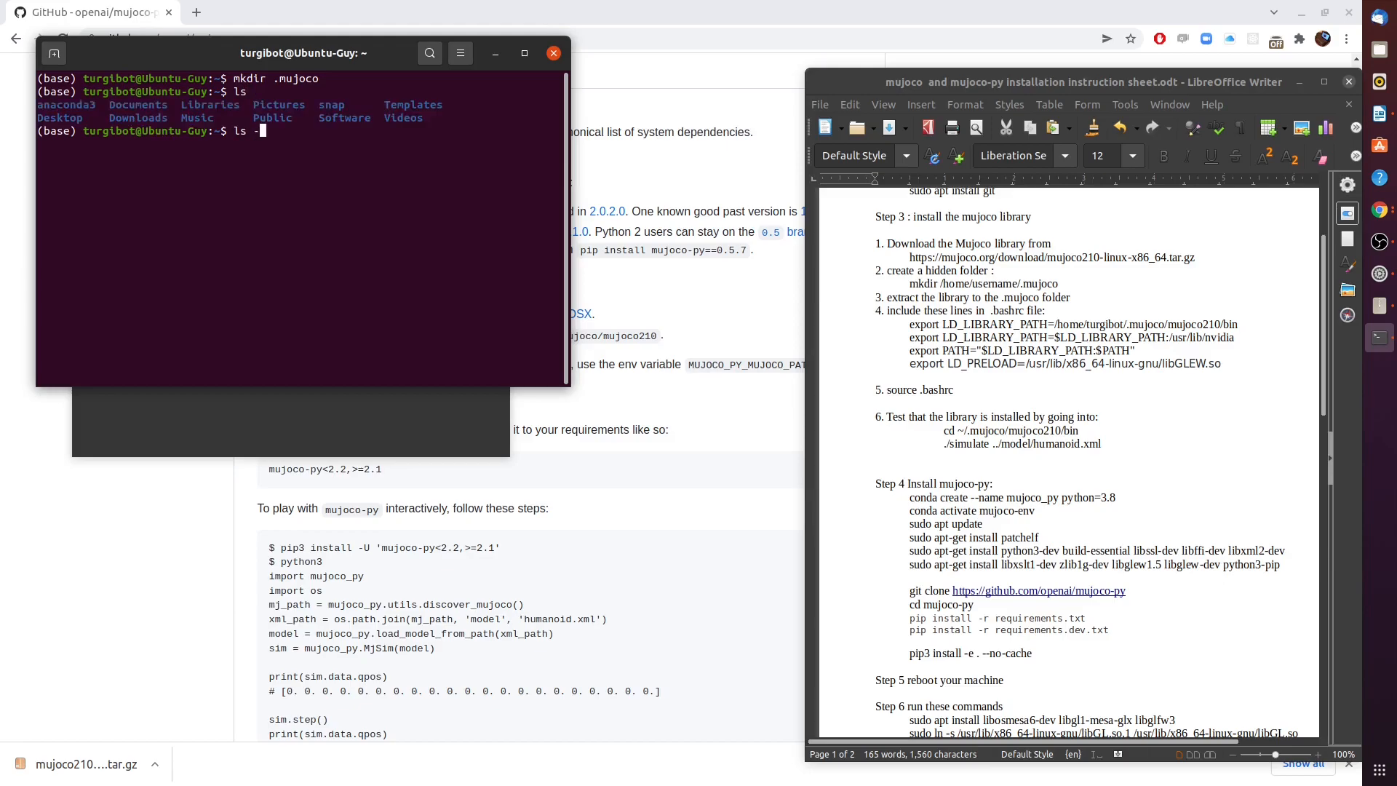
text(-a)
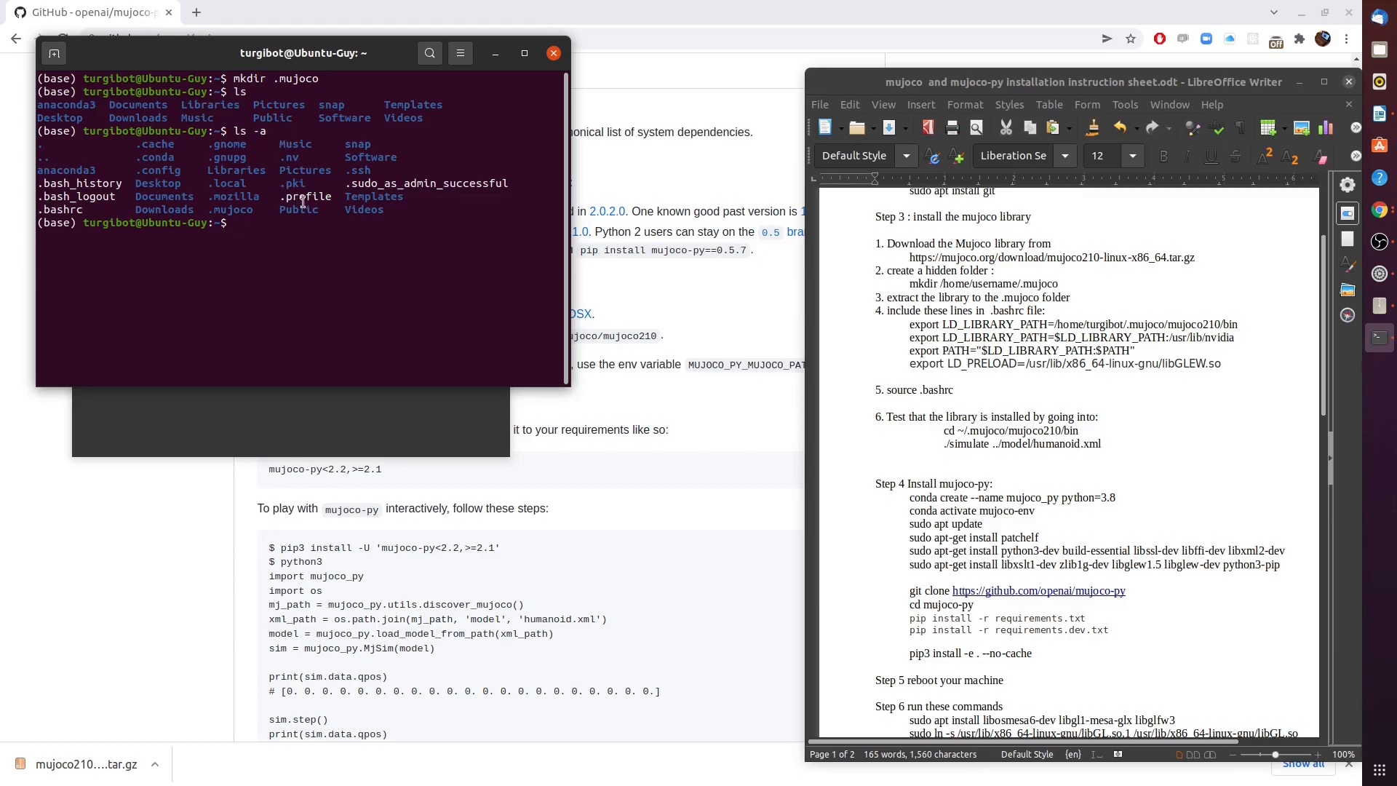
double_click(230, 209)
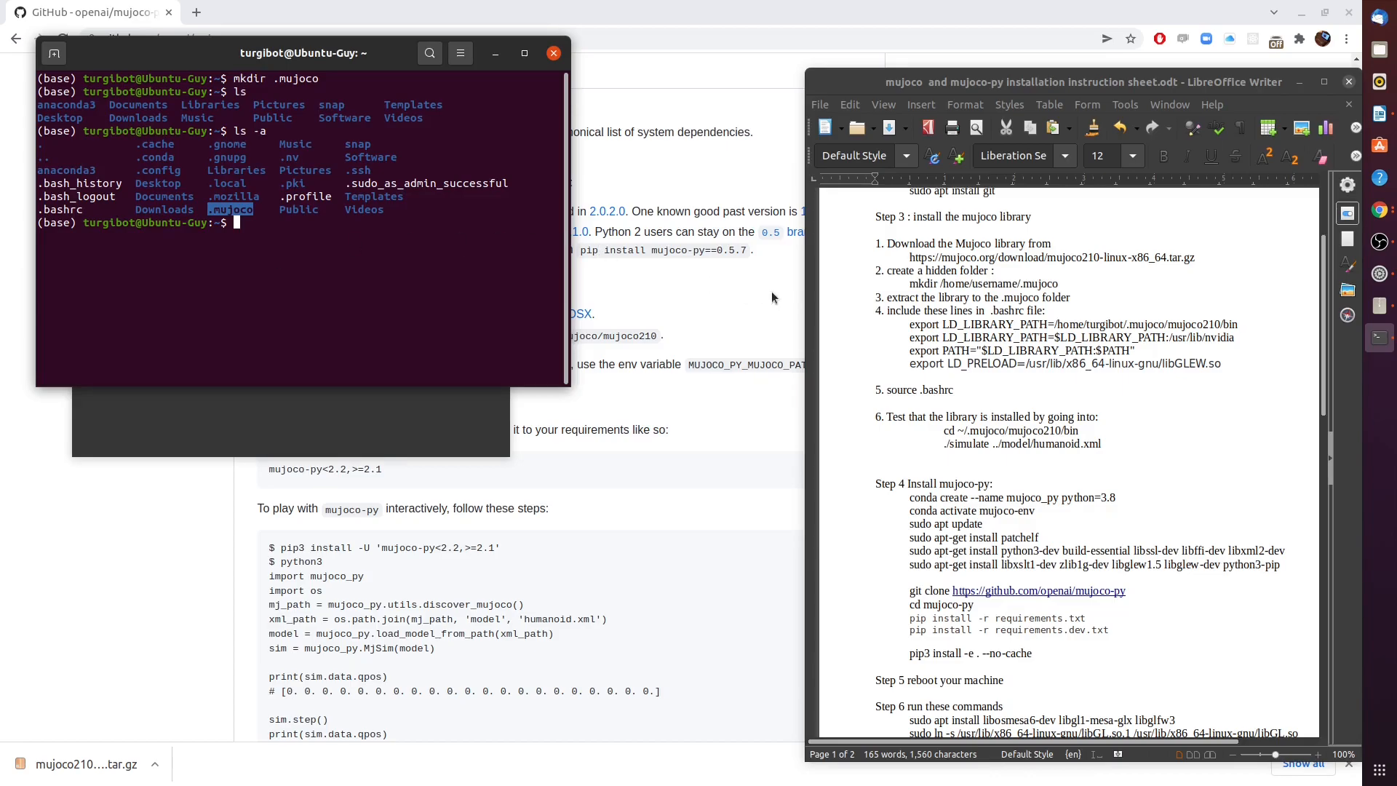
mouse_move(952, 311)
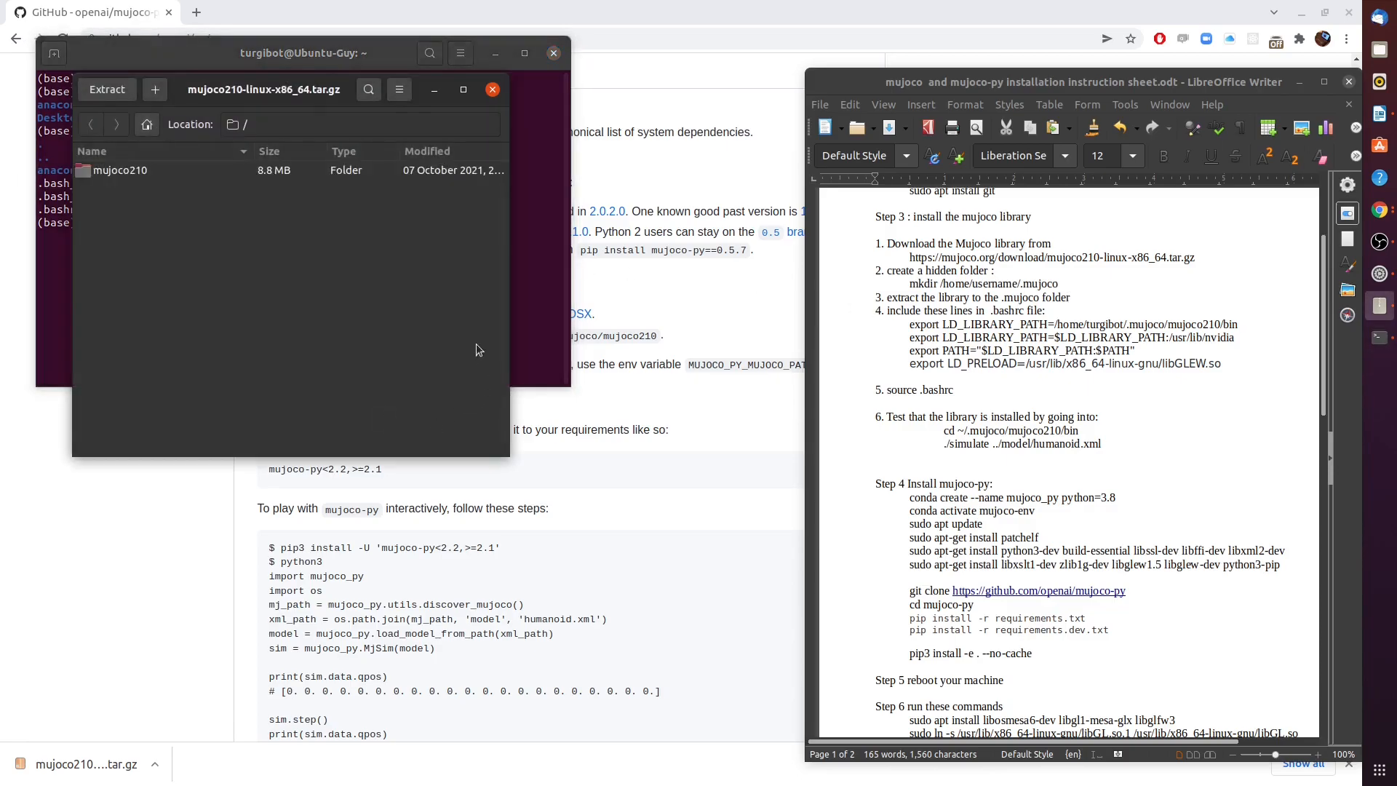
mouse_move(141, 151)
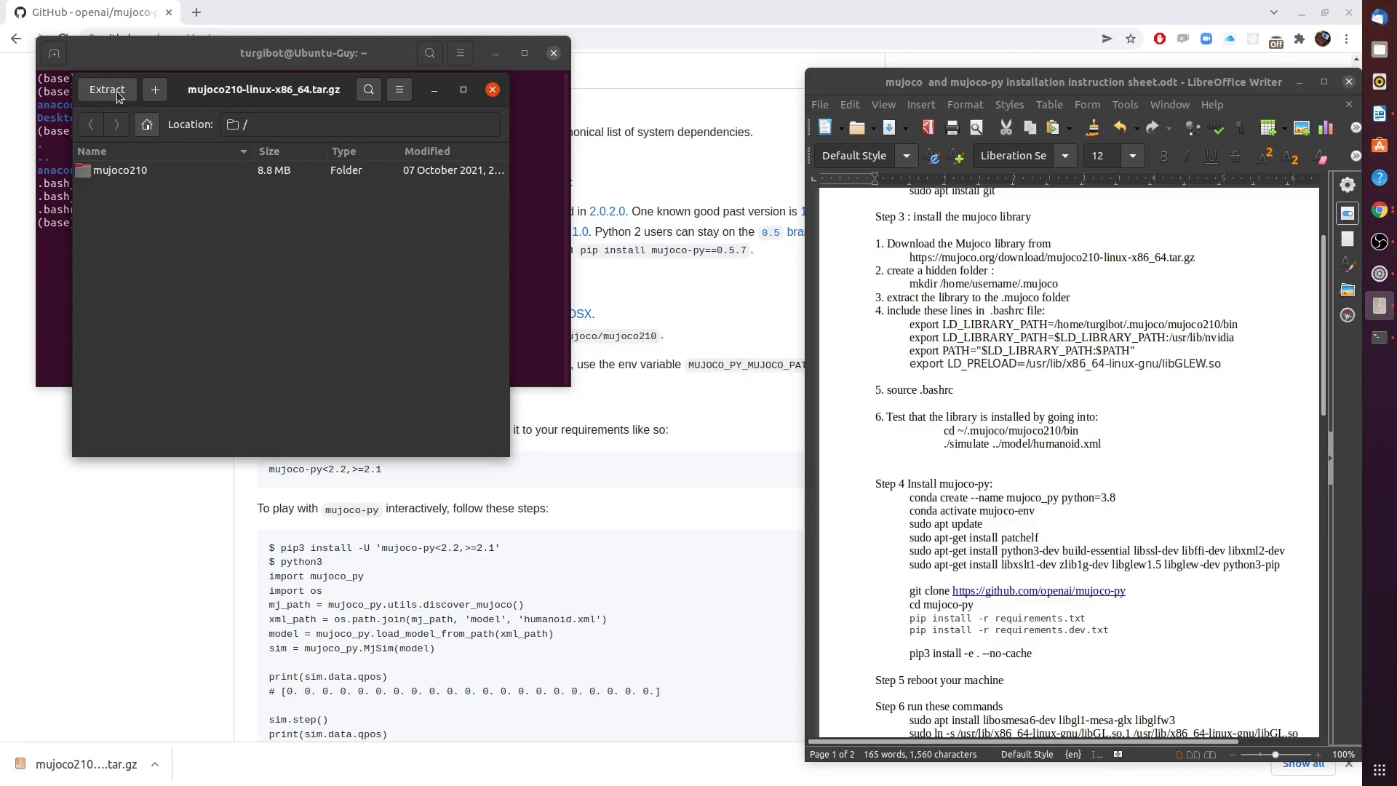
mouse_move(165, 133)
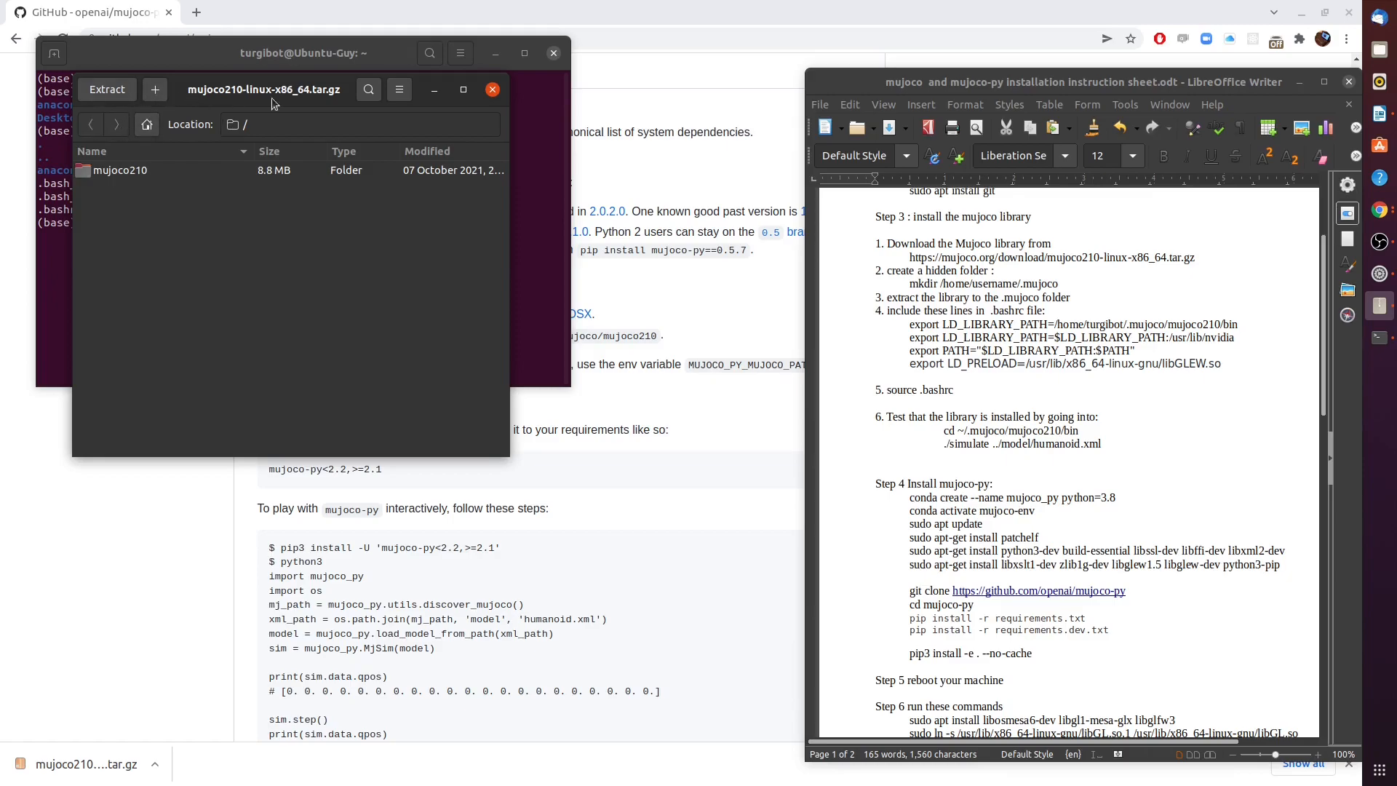
mouse_move(243, 131)
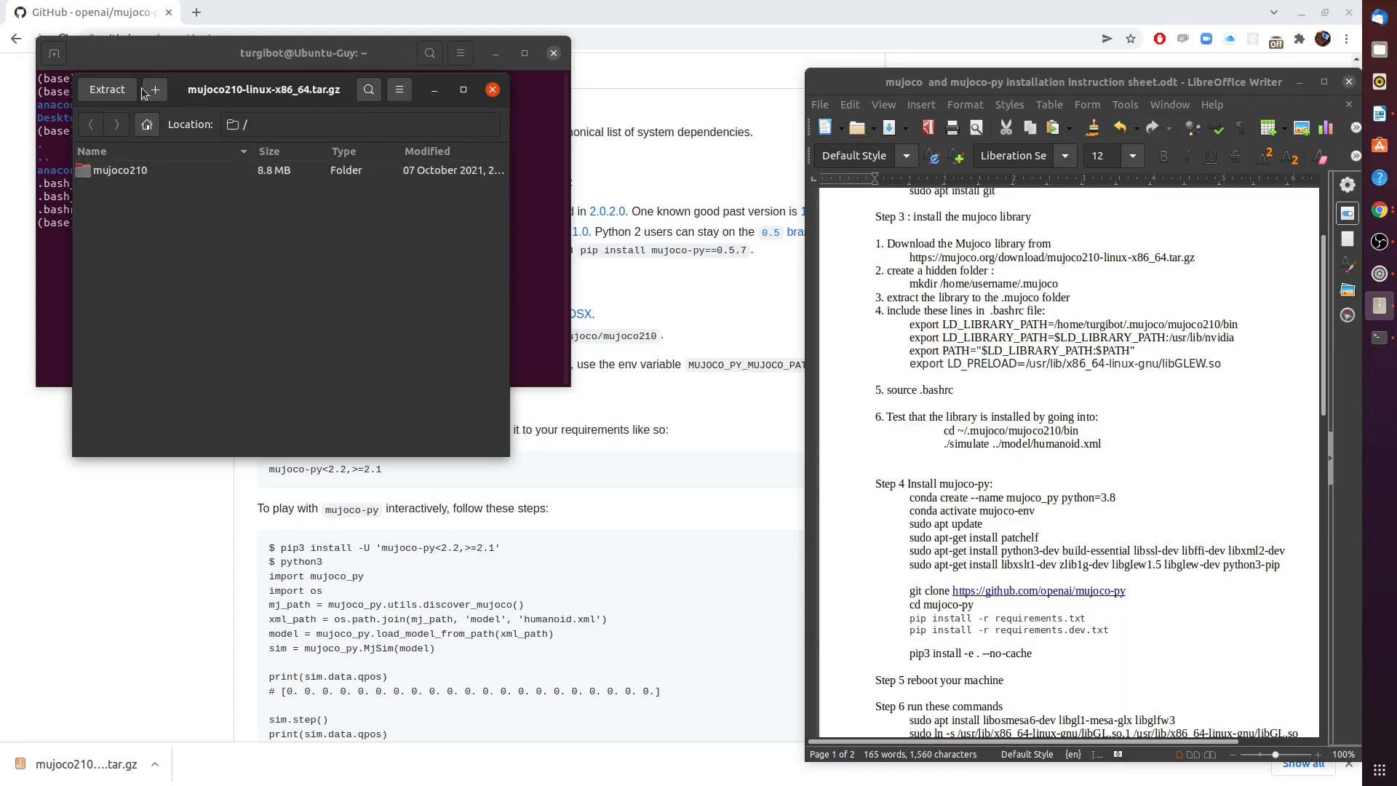
Extract mujoco210 into Home/.mujoco and show the extracted files in the file manager.
click(106, 88)
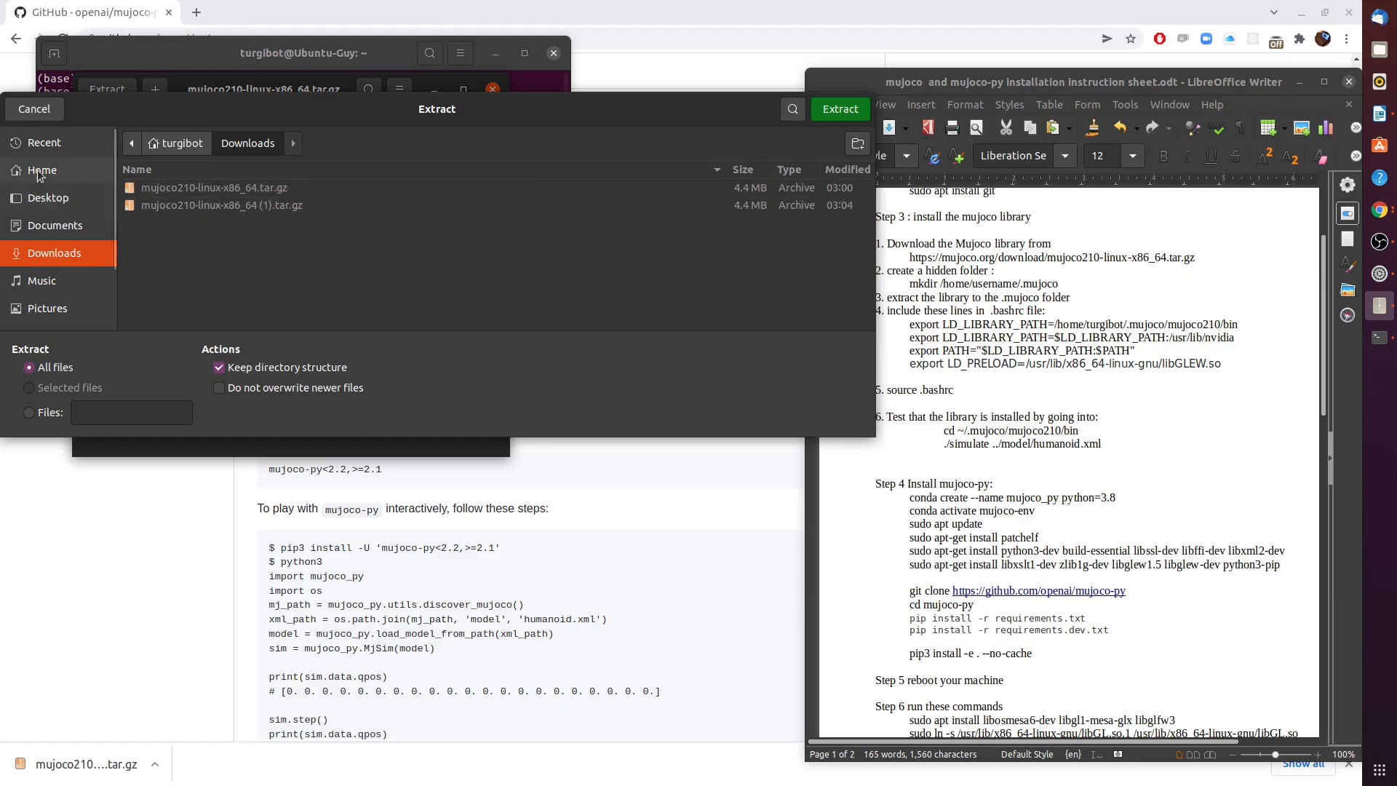
click(41, 171)
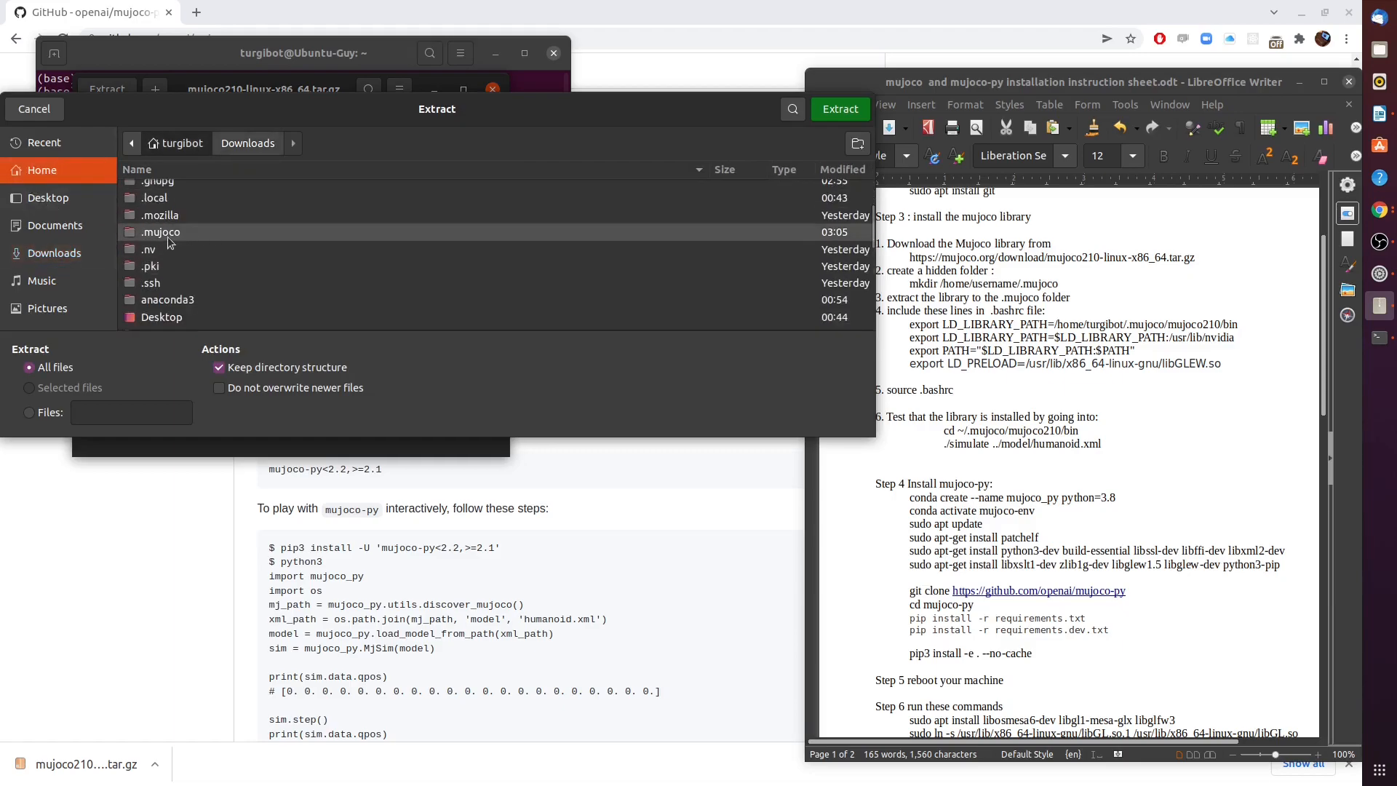
double_click(162, 231)
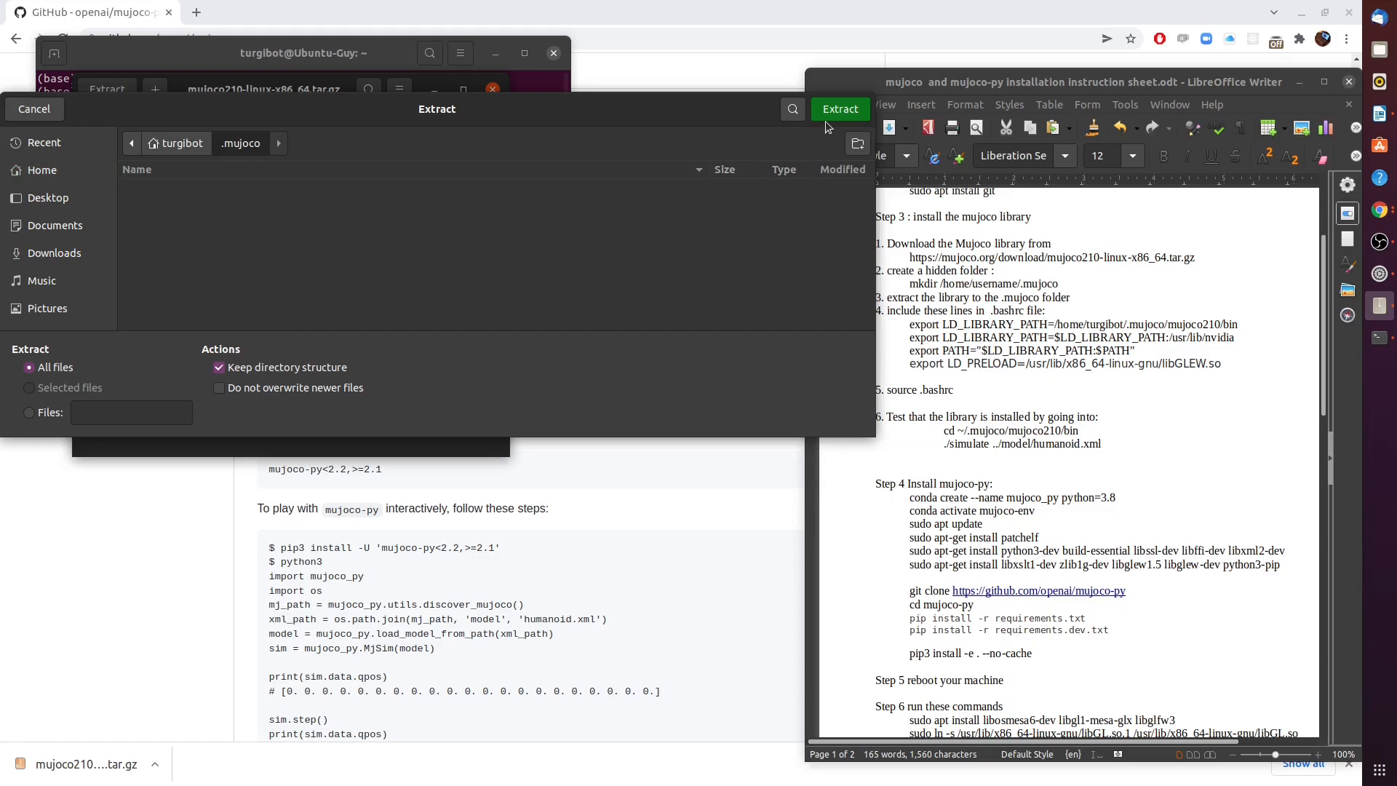
click(838, 109)
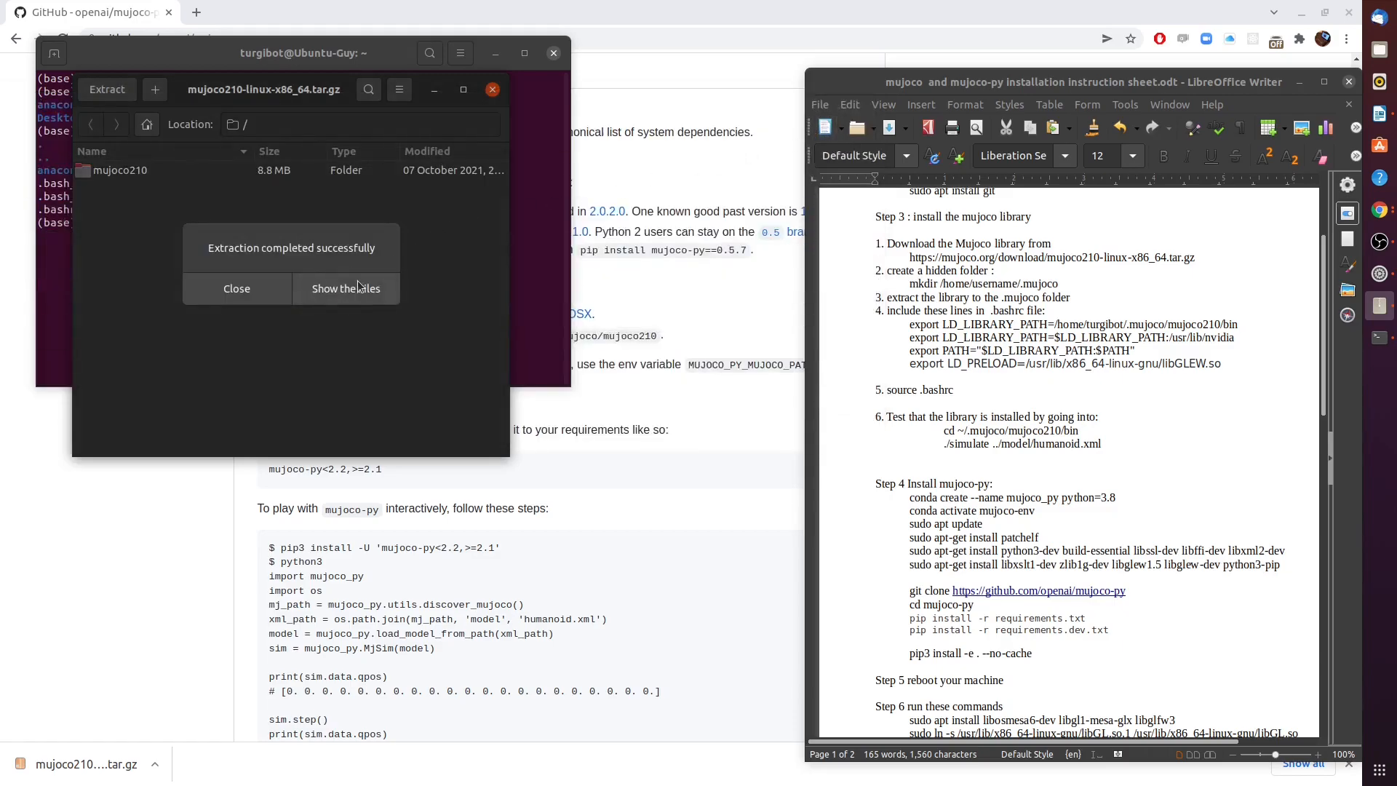
click(345, 288)
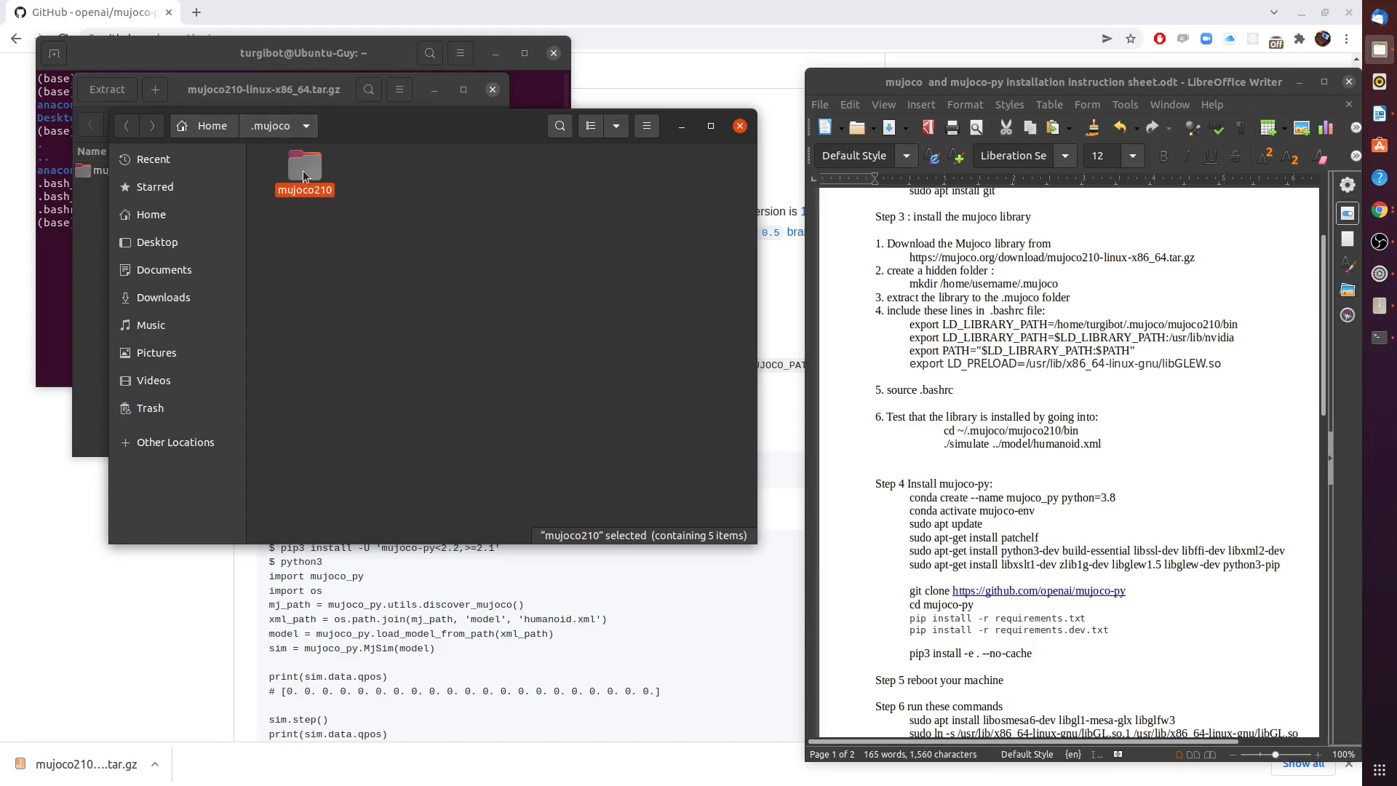
Inspect the extracted mujoco210 folder, then show the home folder with hidden items like .bashrc visible.
double_click(304, 168)
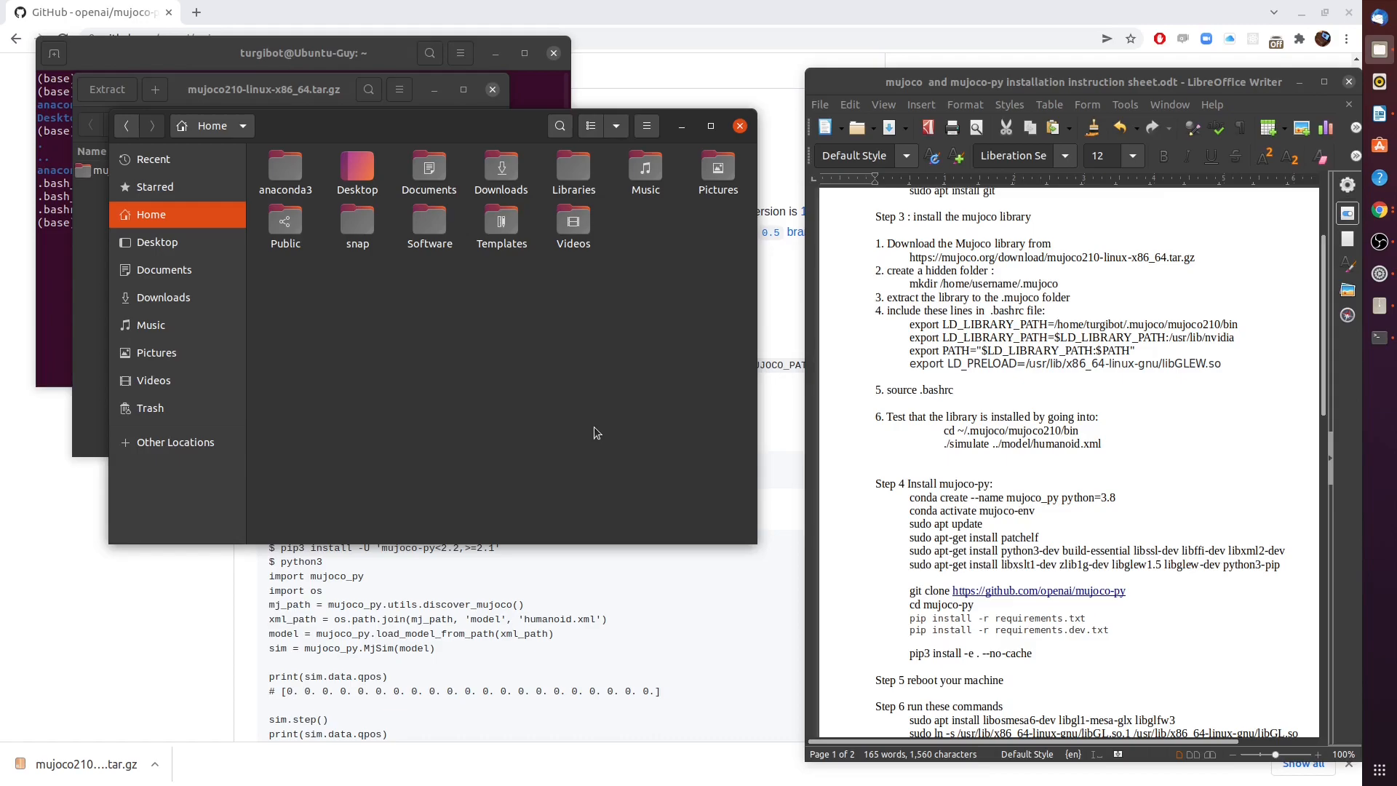
key(ctrl+h)
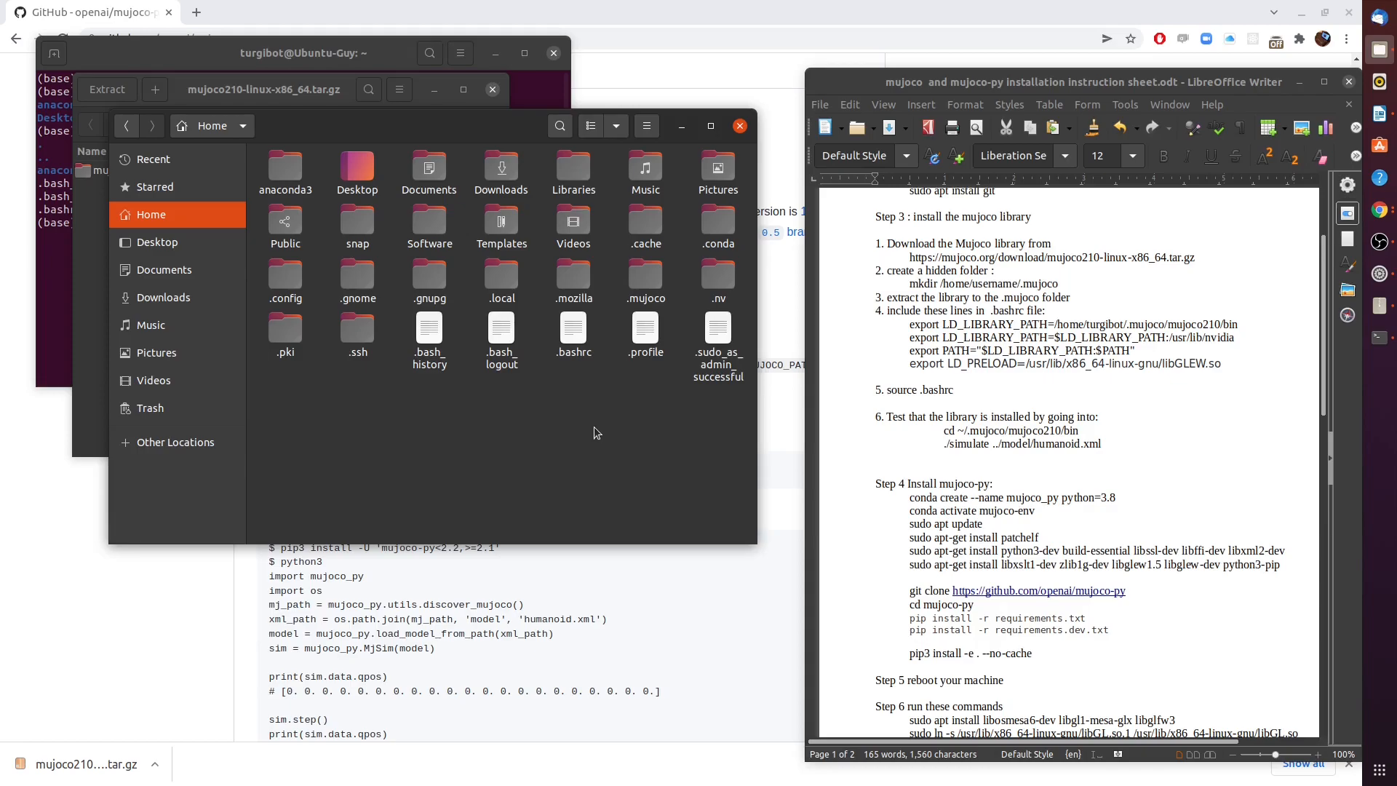
mouse_move(673, 323)
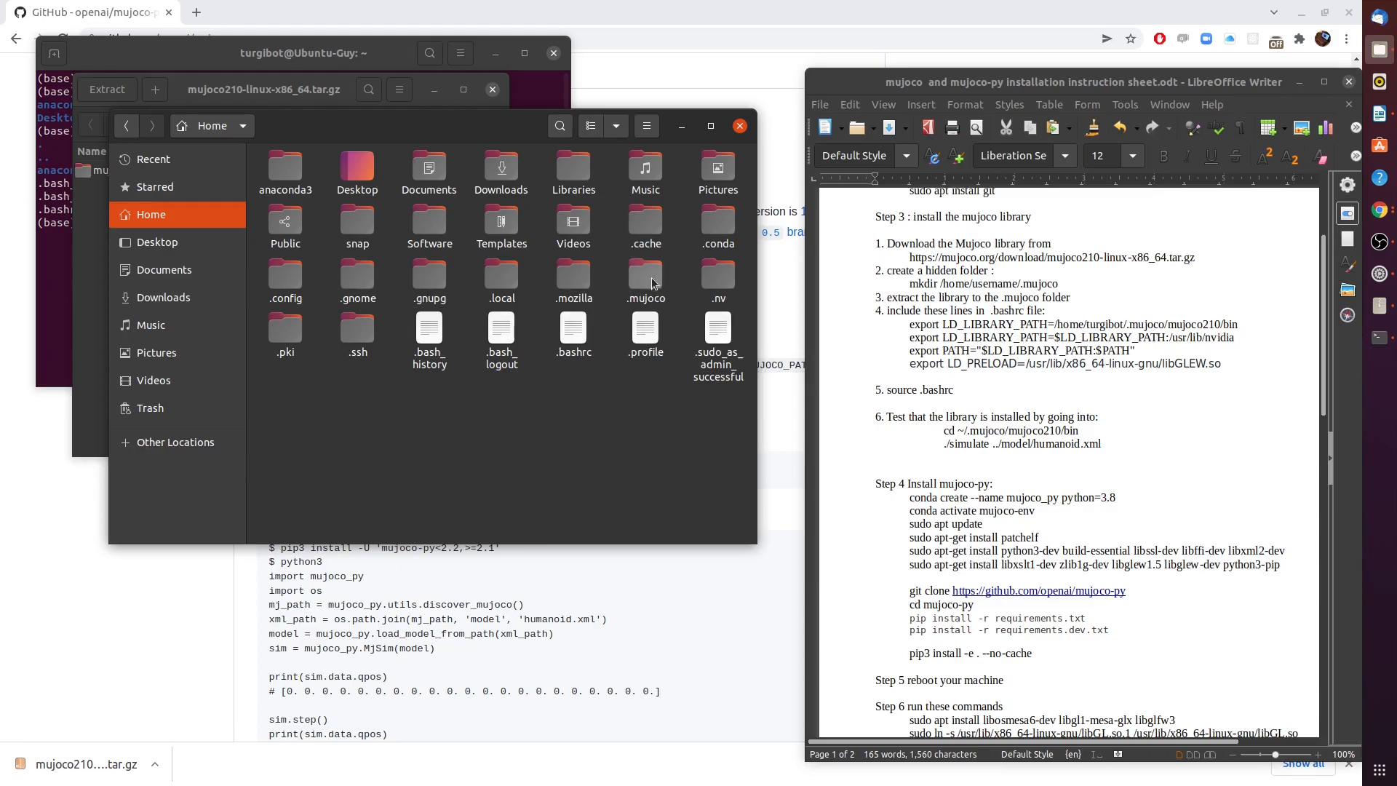
mouse_move(580, 336)
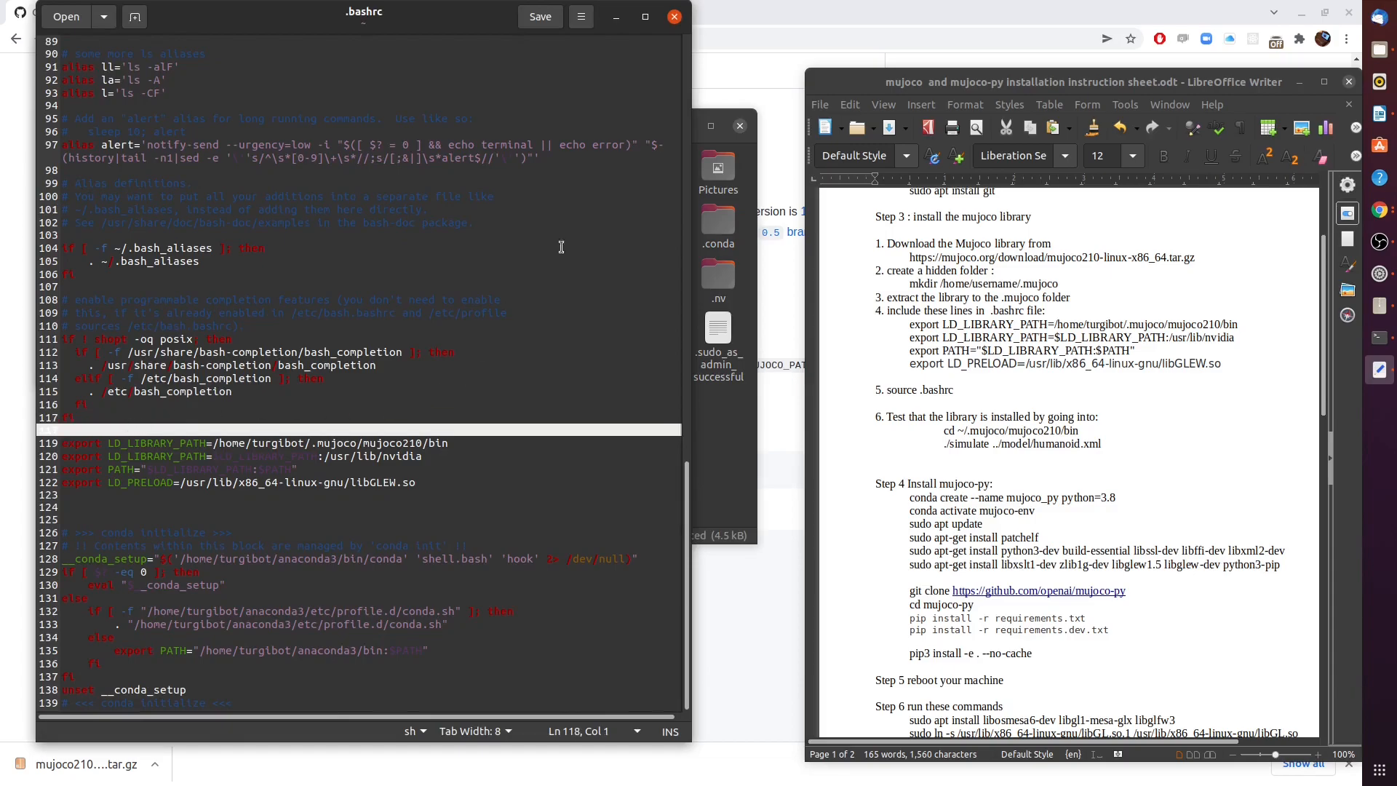
mouse_move(411, 457)
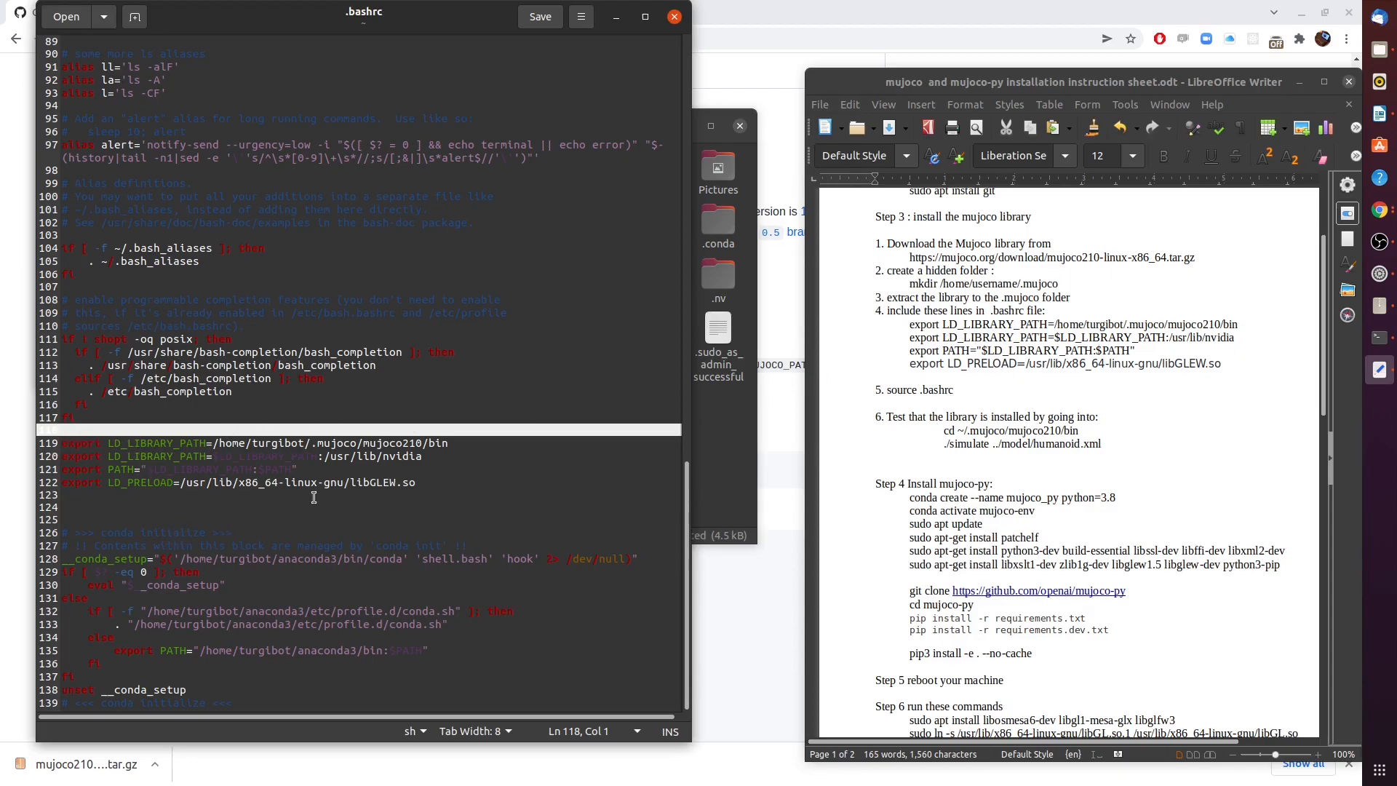
mouse_move(783, 399)
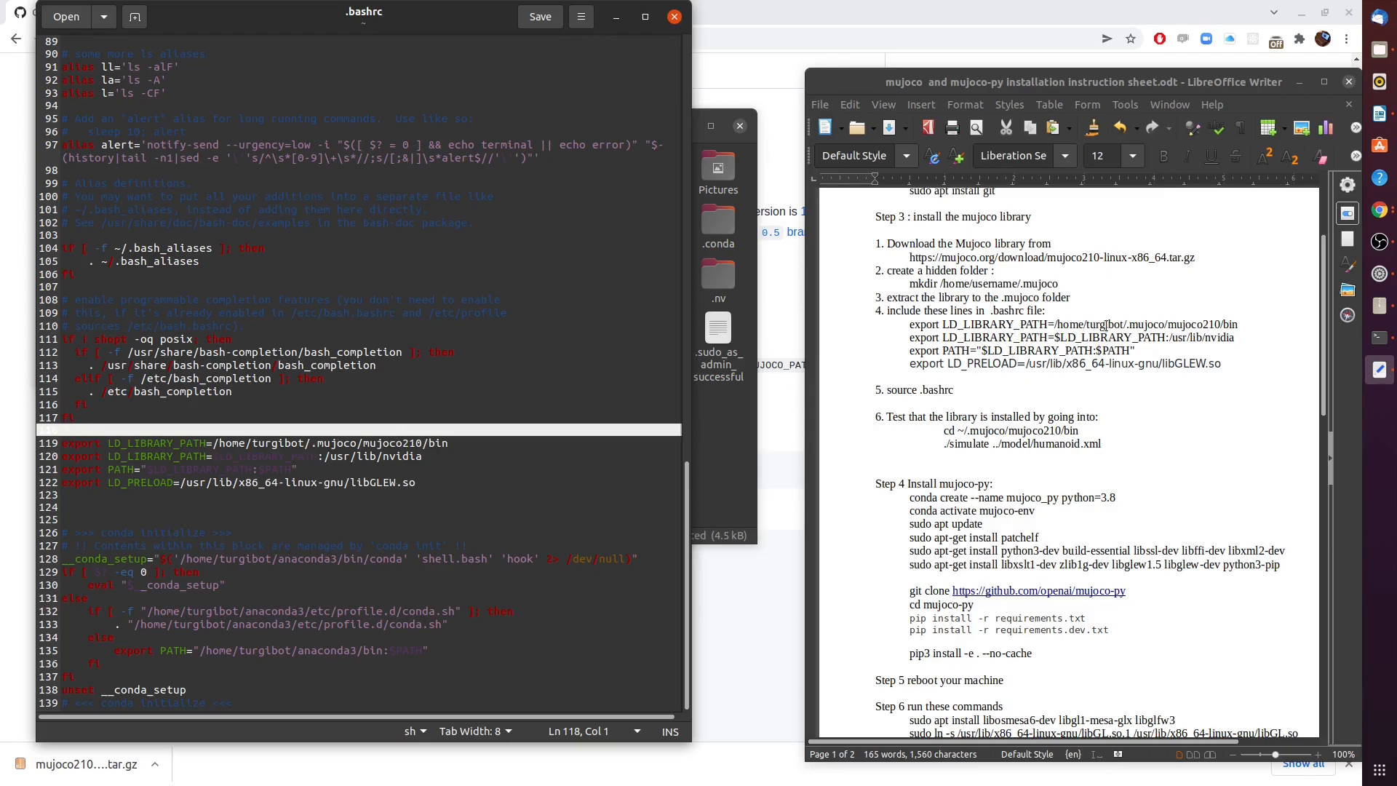
Correct the sheet's library path placeholder to user_name and close the already-complete .bashrc in gedit.
double_click(1101, 323)
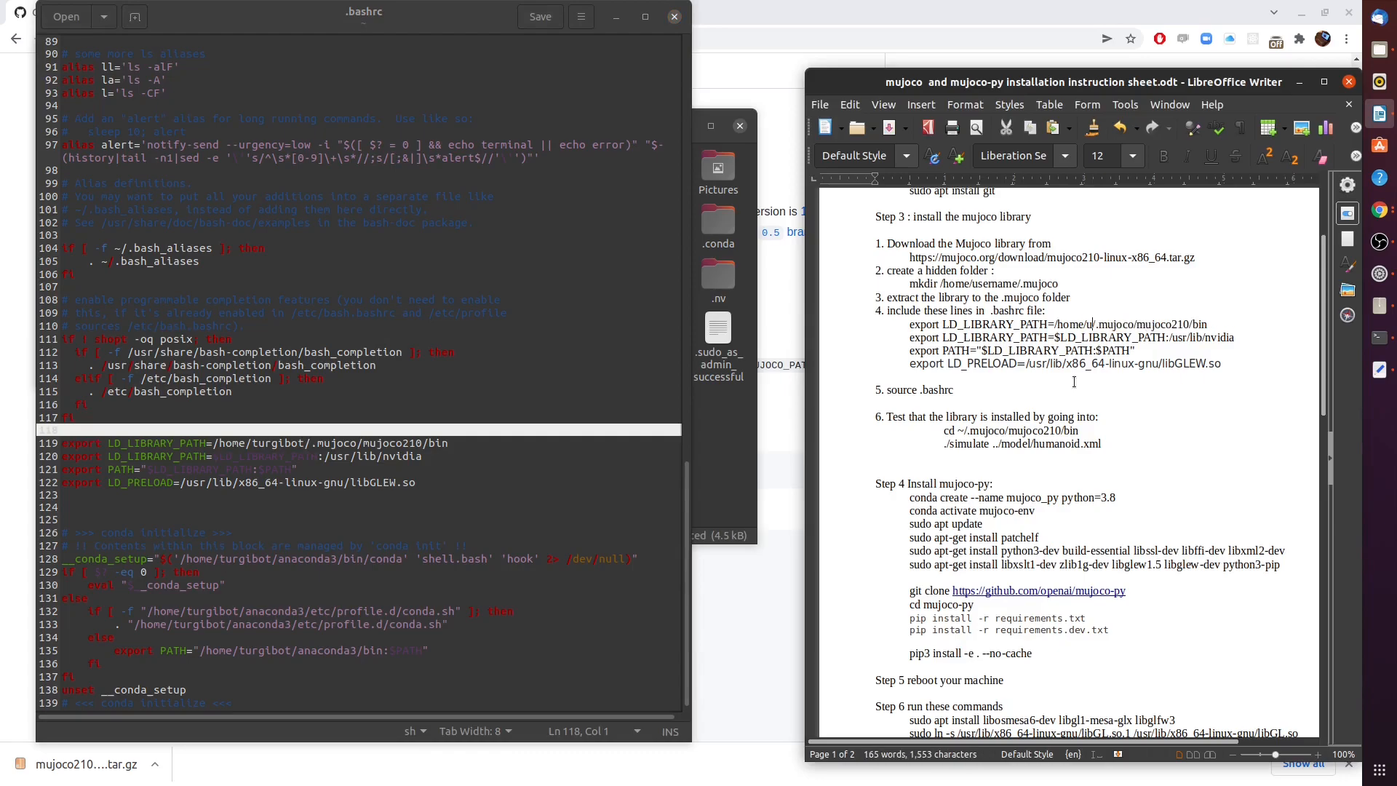
text(user_name)
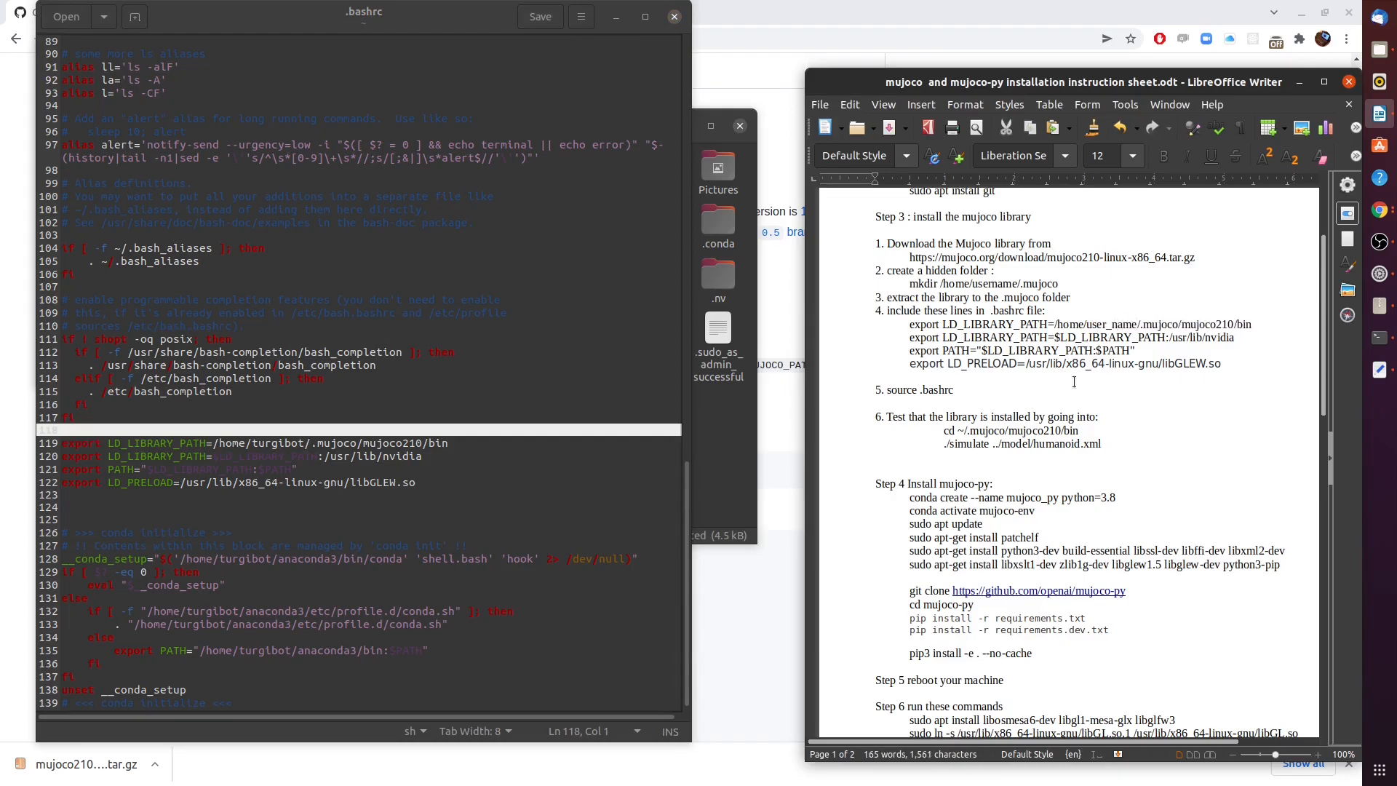
click(1121, 323)
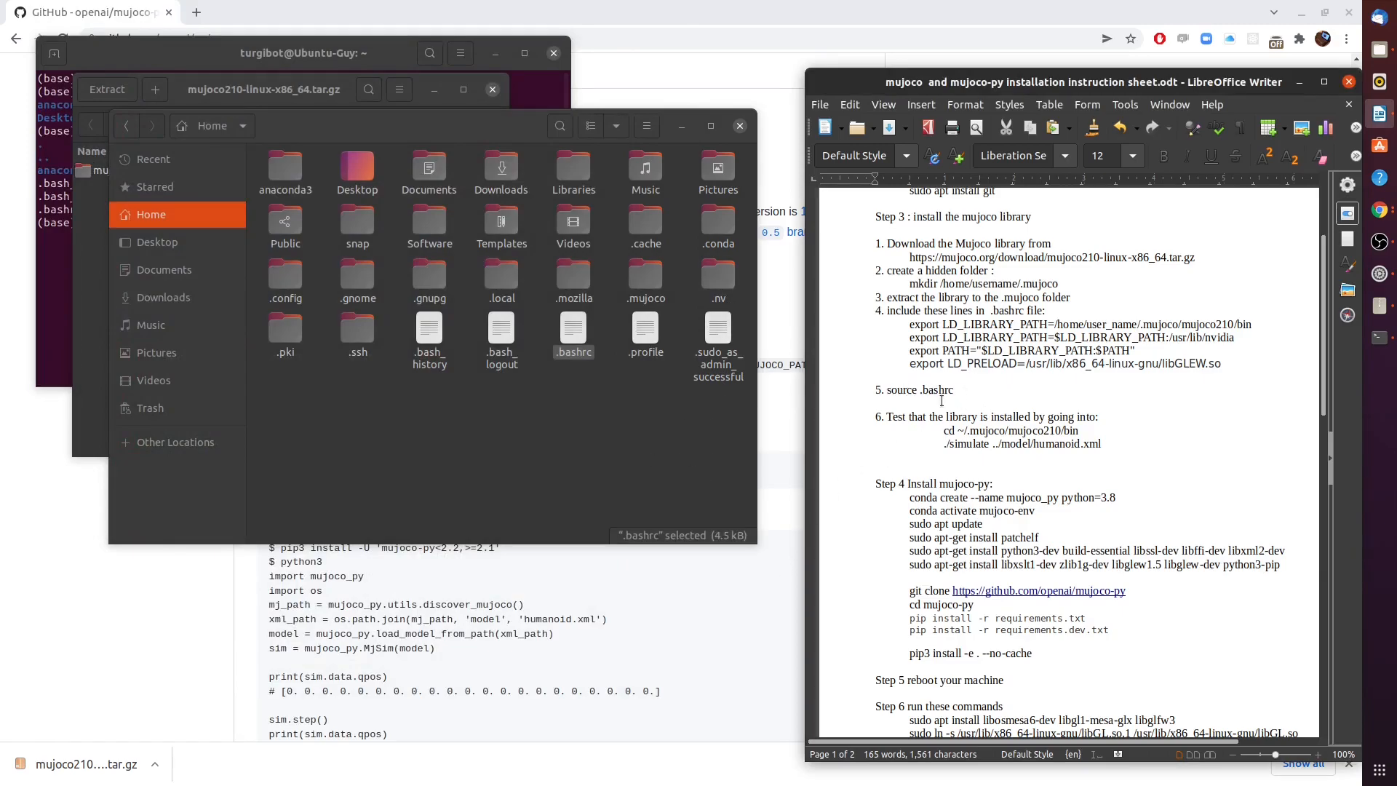
mouse_move(806, 283)
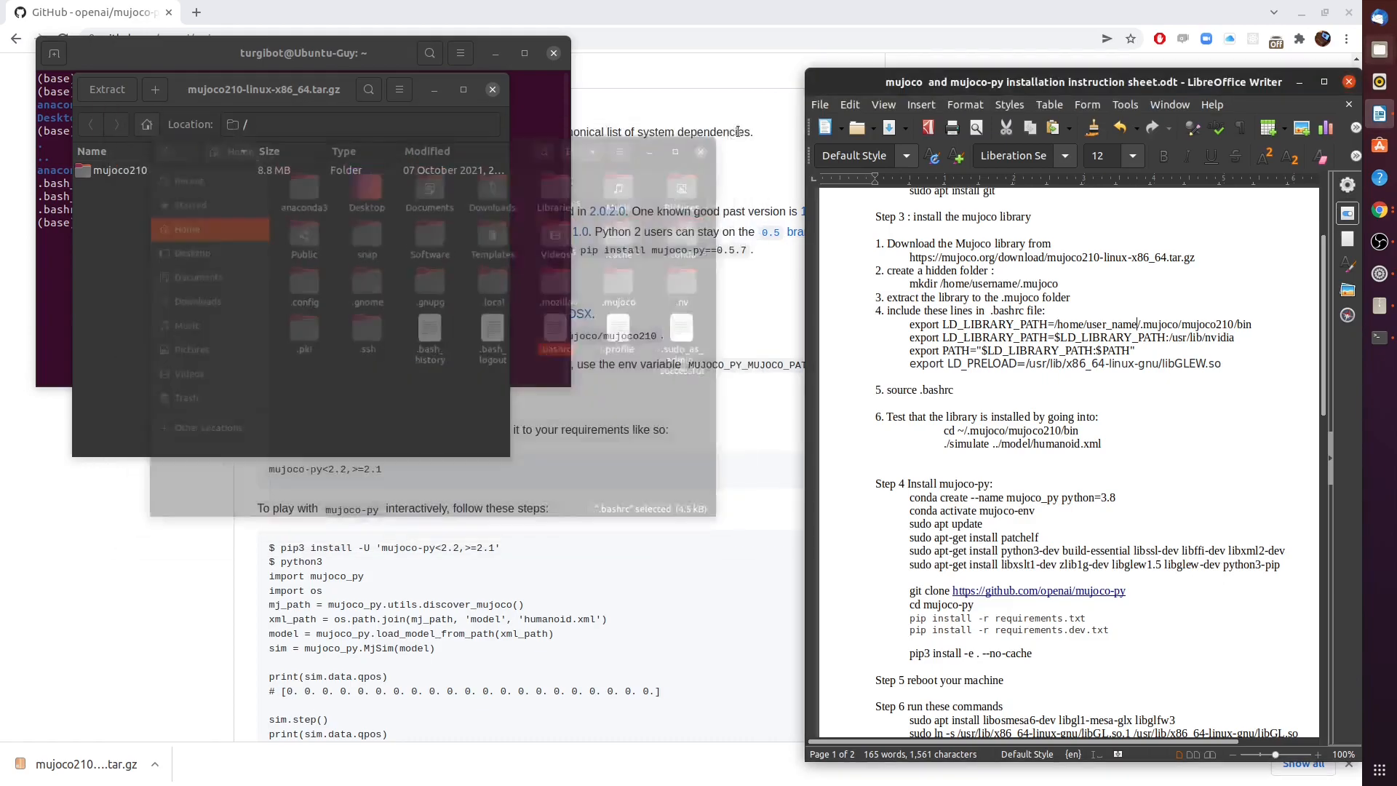
Source .bashrc, cd to ~/.mujoco/mujoco210/bin and run ./simulate ../model/humanoid.xml.
click(303, 54)
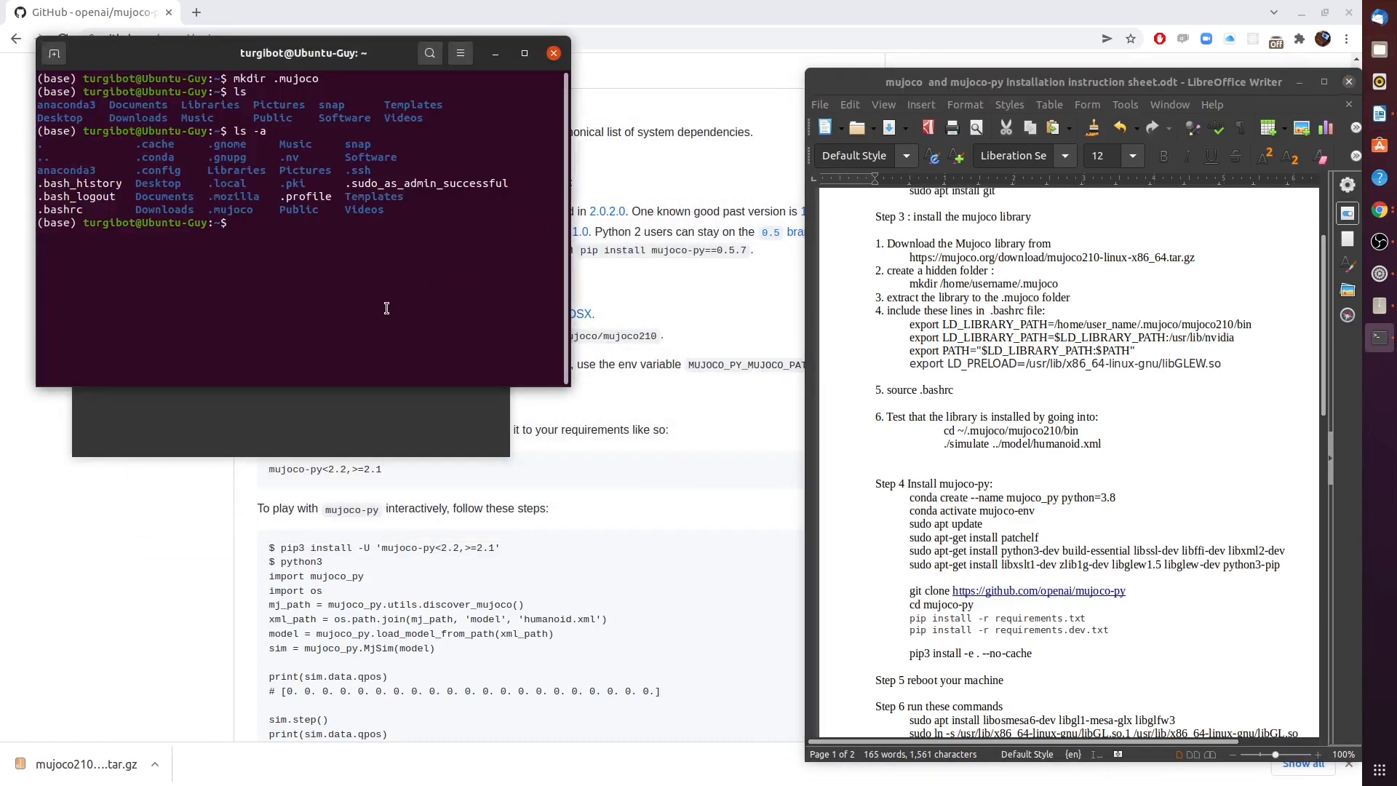
text(source .bashr)
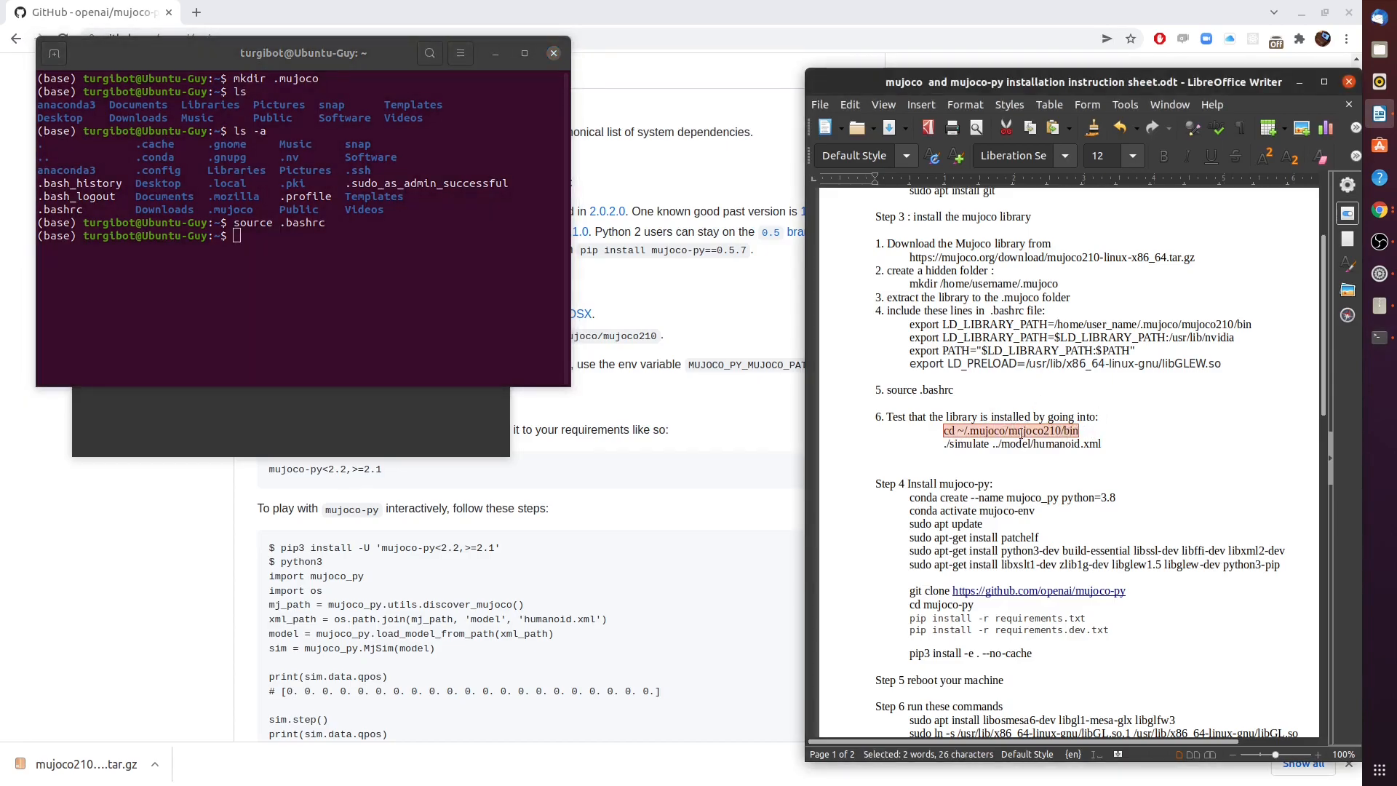
text(cd ~/.mujoco/mujoco210/bin)
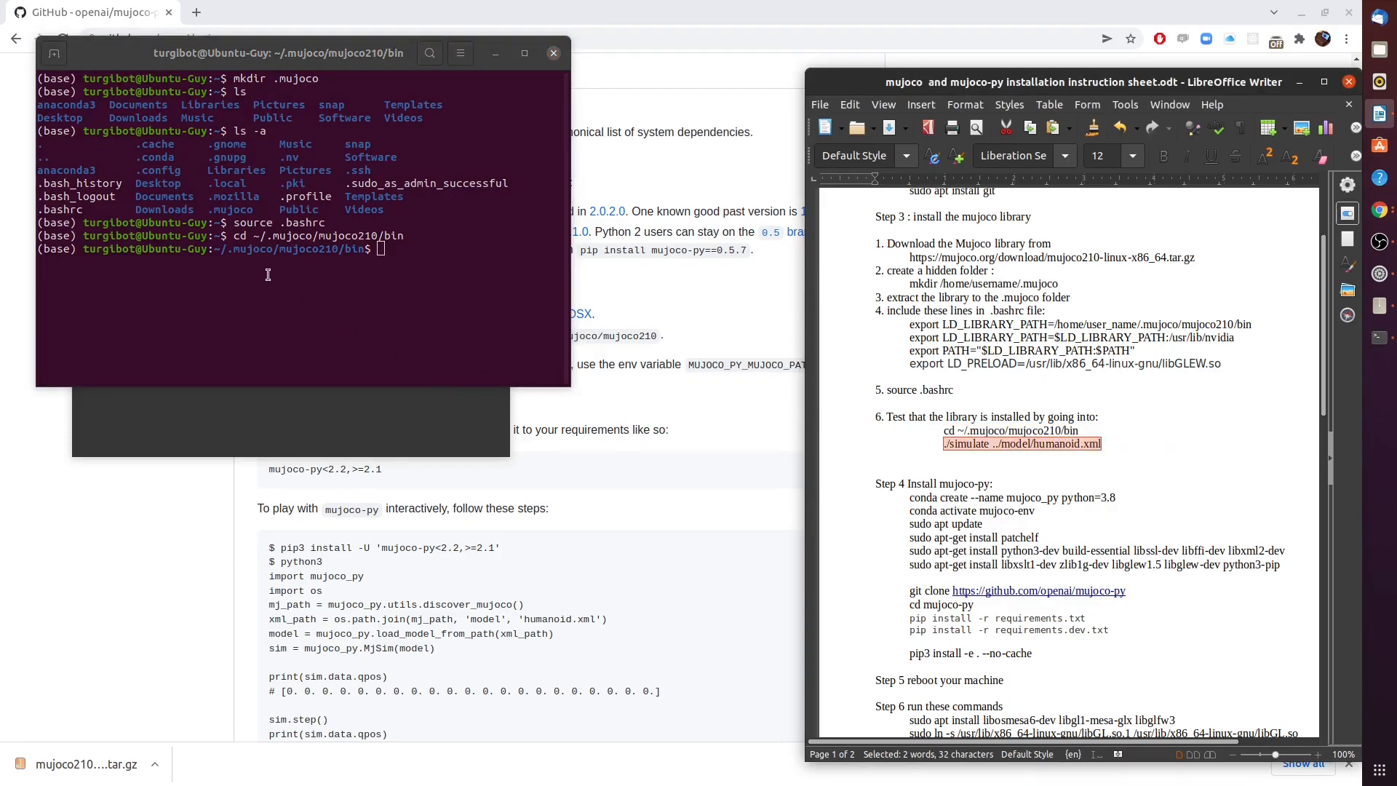
text(./simulate ../model/humanoid.xml)
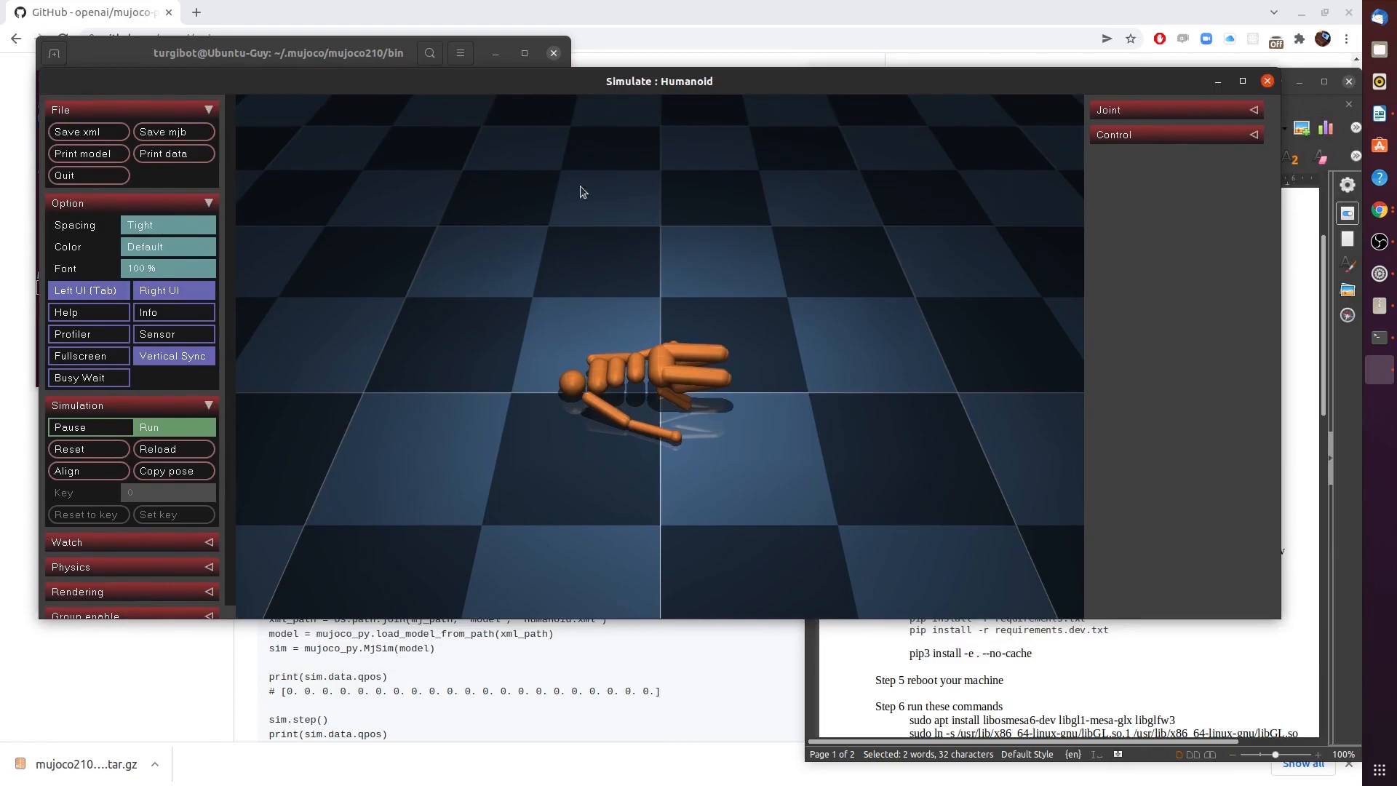
mouse_move(653, 211)
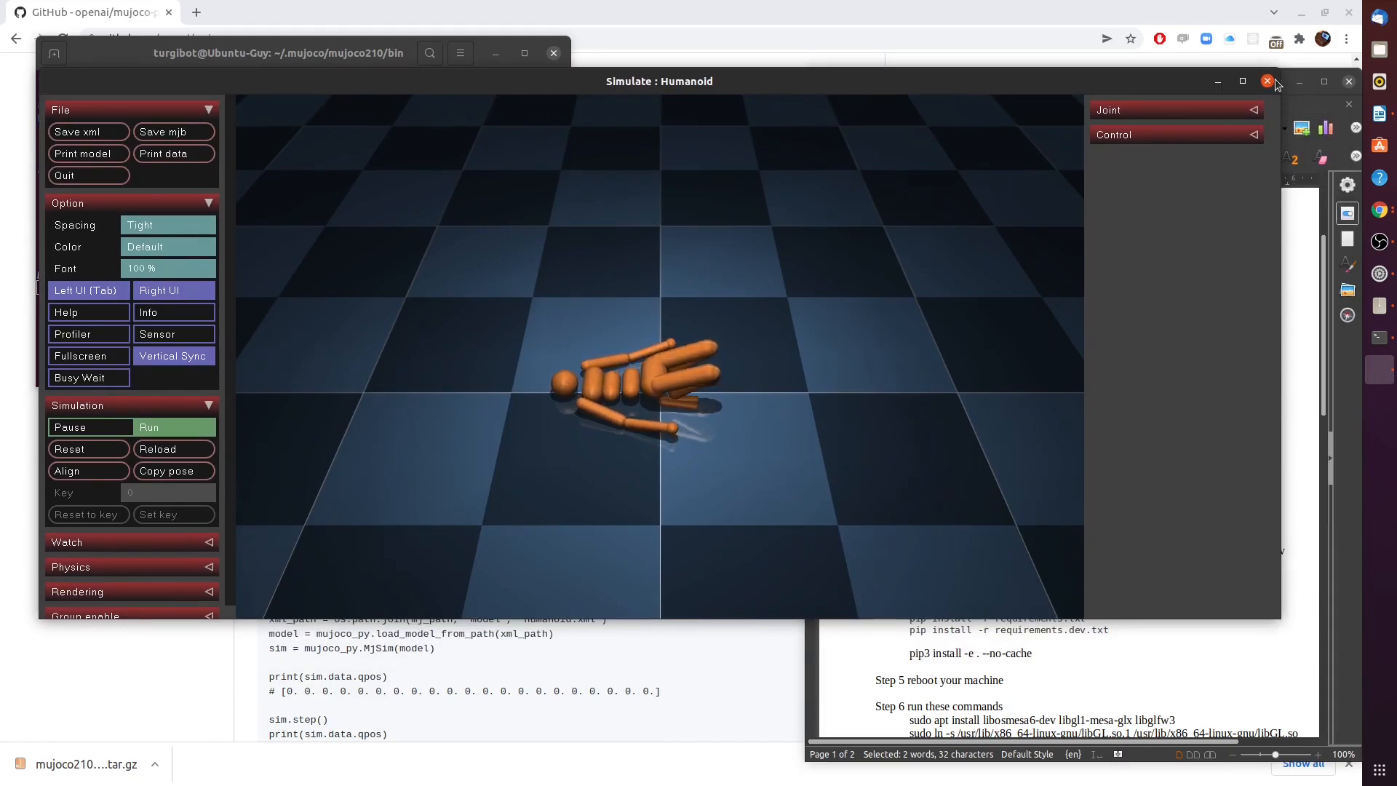
Close the humanoid simulation window after it falls to the floor.
click(1268, 82)
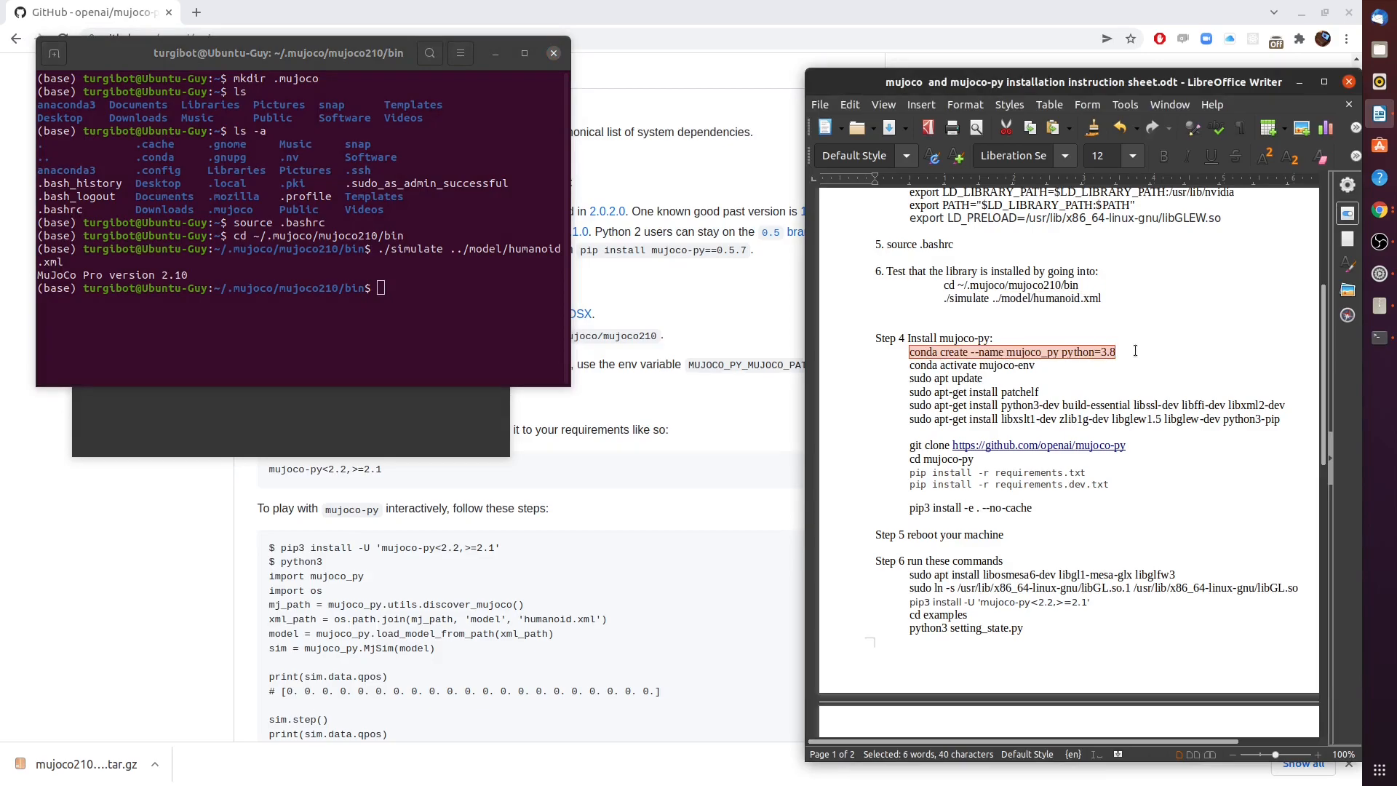
Create the conda environment mujoco_py with Python 3.8, confirming both prompts with y.
text(conda create --name mujoco_py python=3.8)
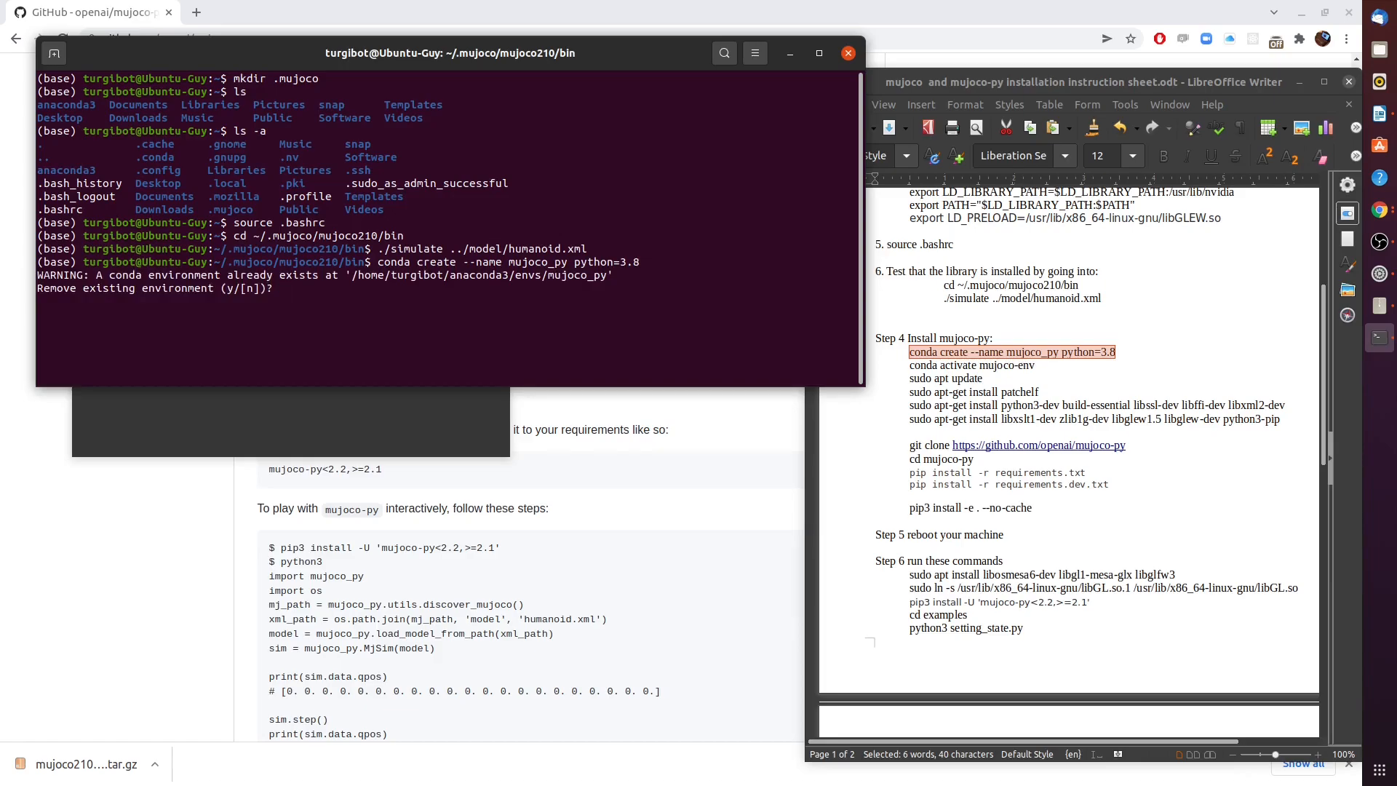
text(y)
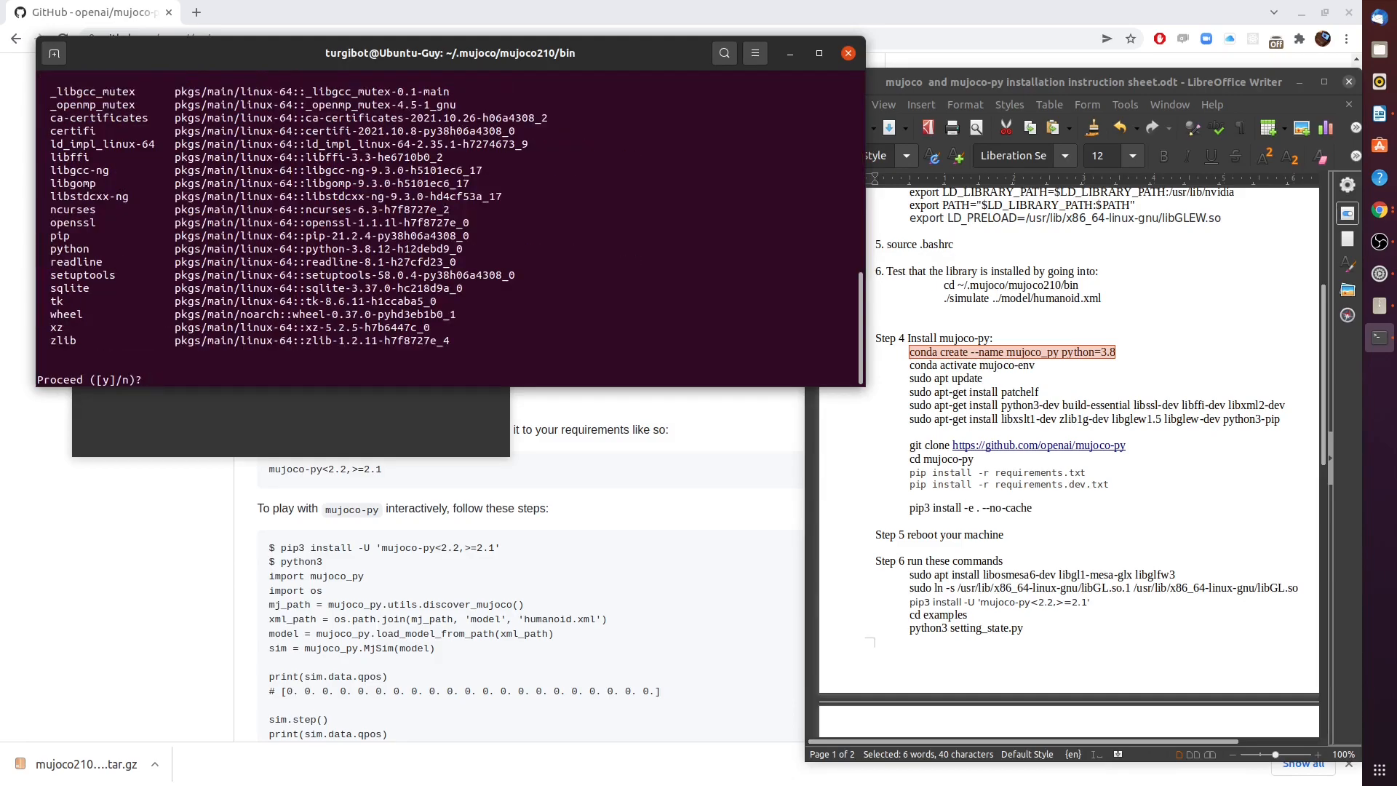
text(y)
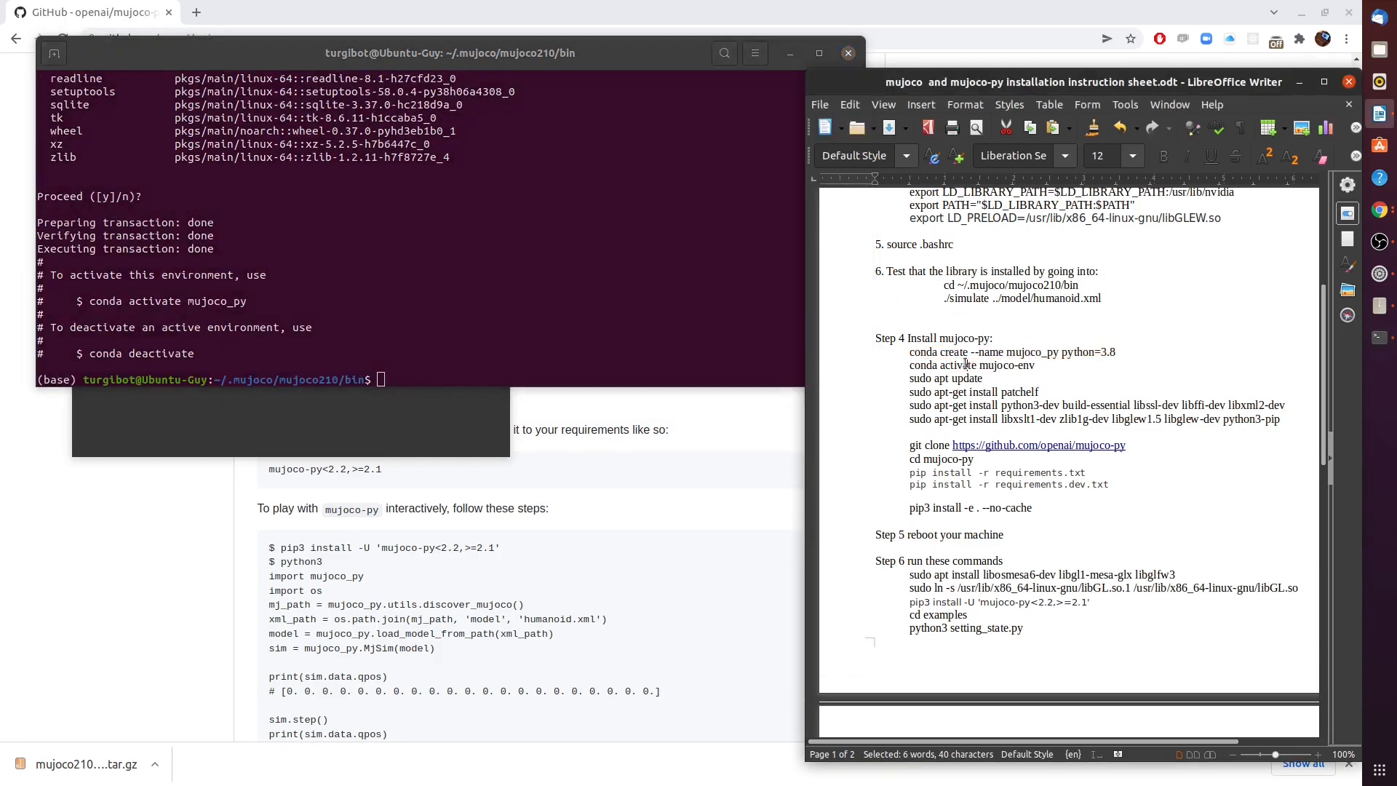
Fix the sheet's env name to mujoco_py and activate that environment.
click(1035, 365)
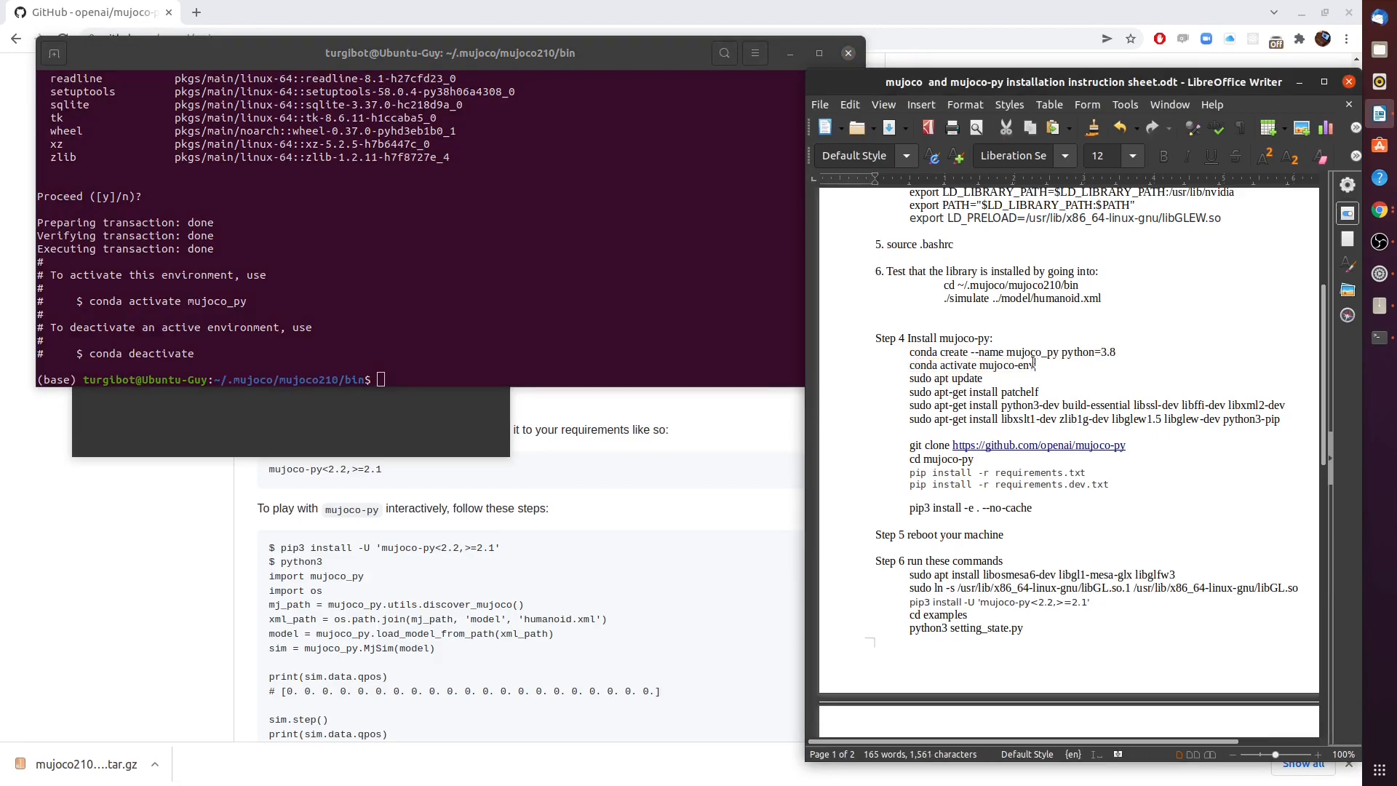
key(BackSpace)
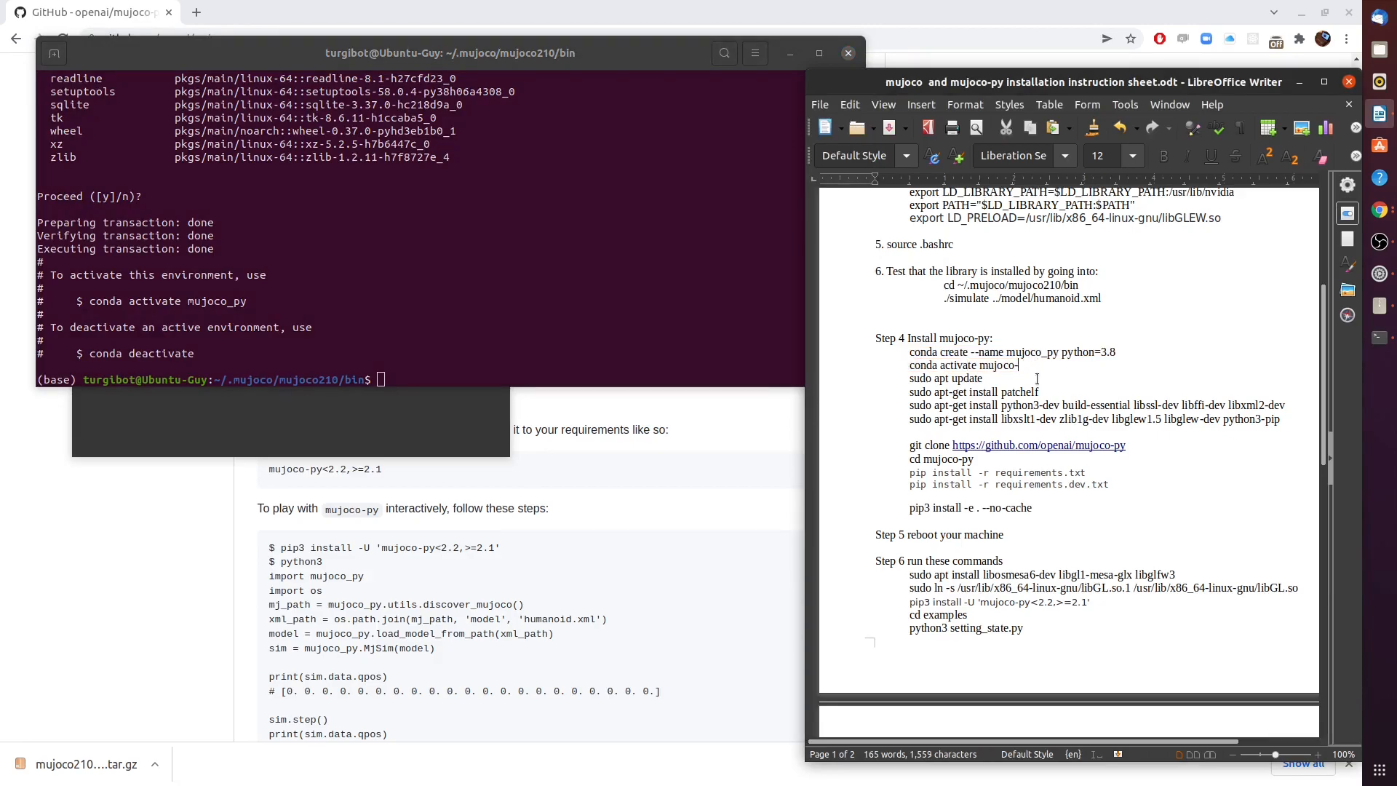
text(py)
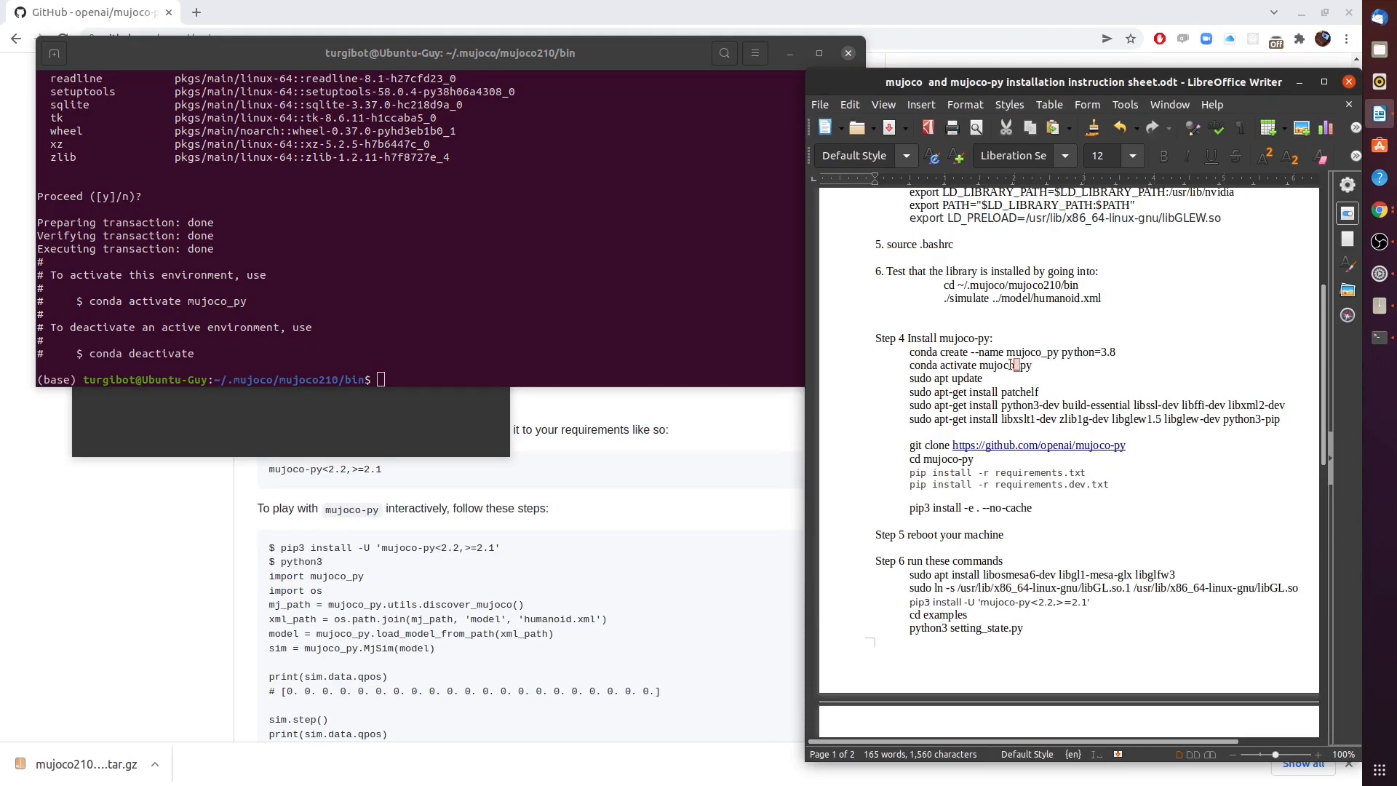
text(conda activate mujoco_py)
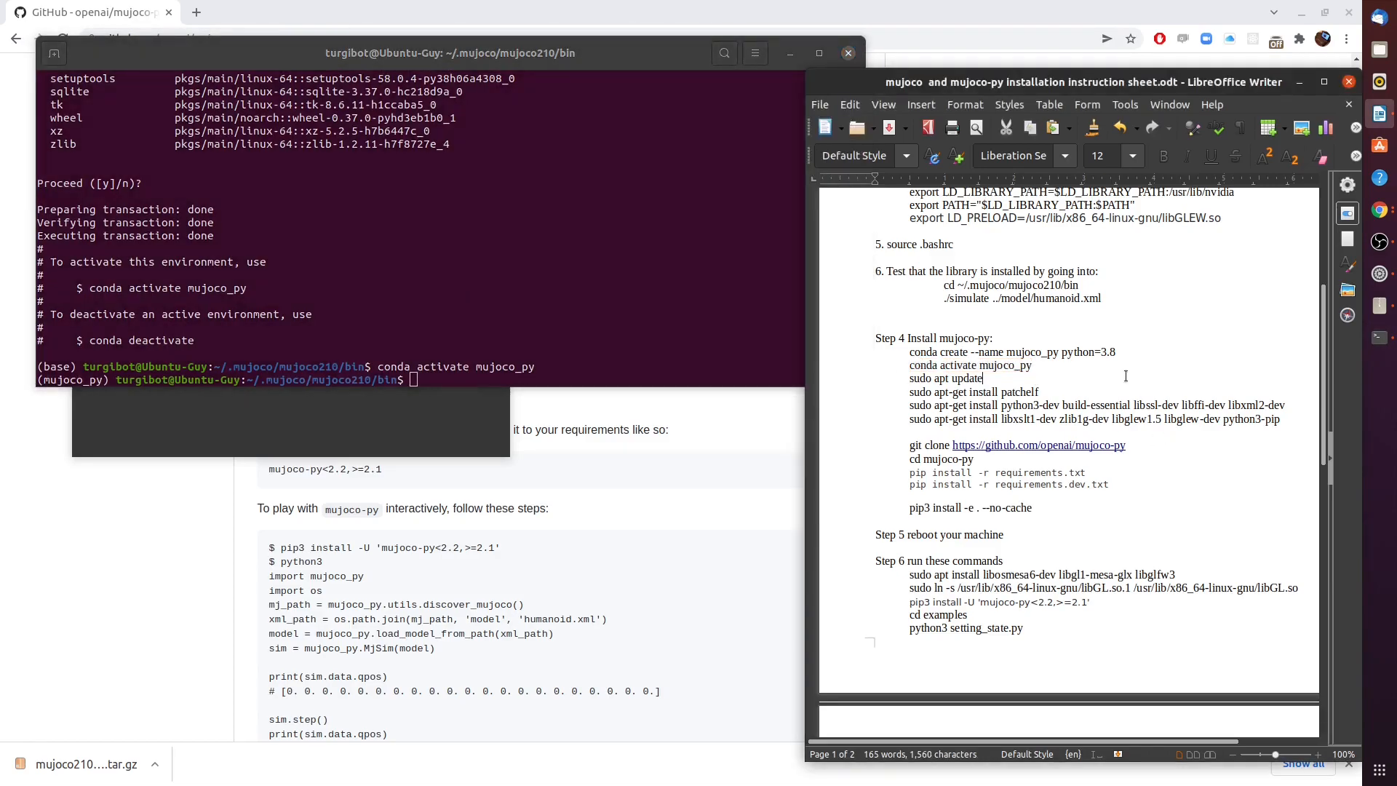
double_click(945, 378)
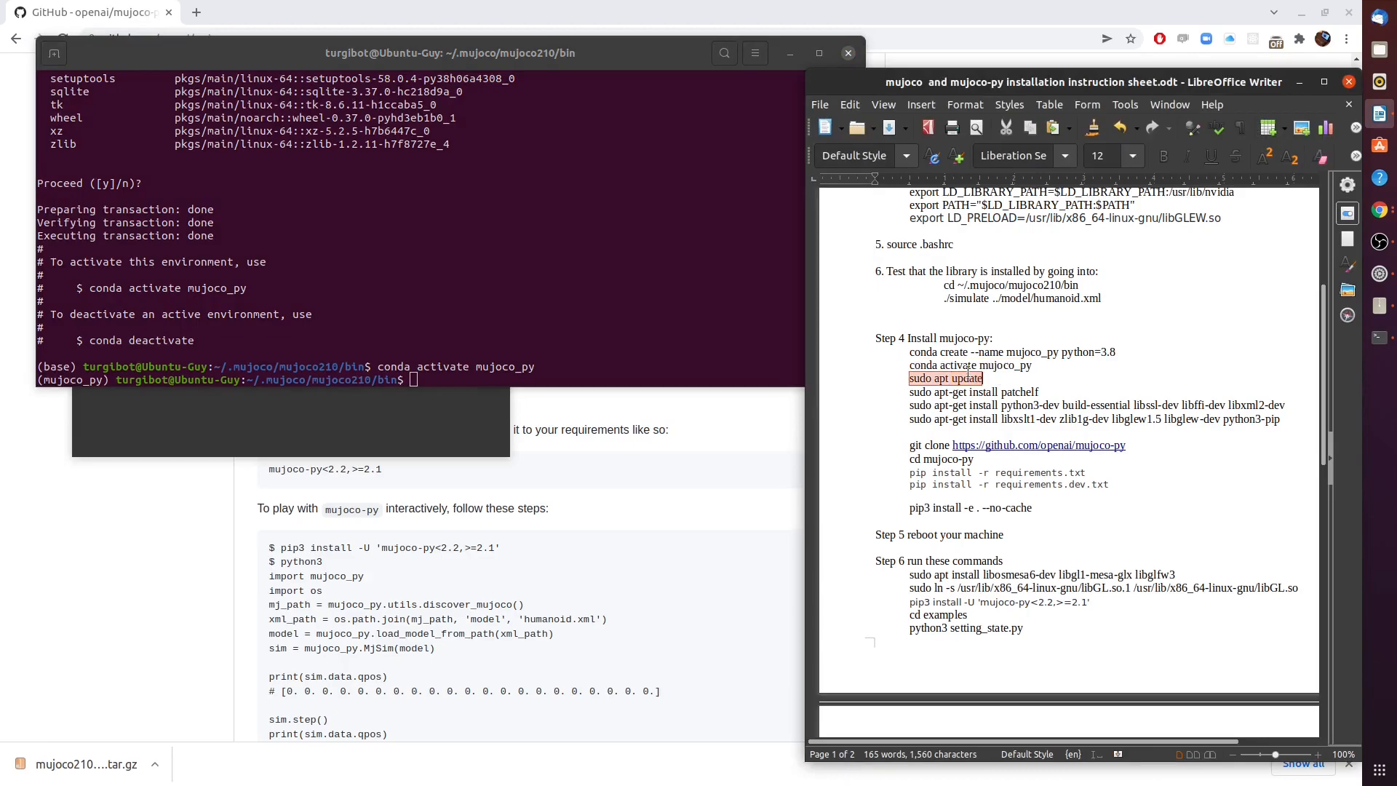
Run sudo apt update, install patchelf and the dev packages, then cd .. to mujoco210.
text(sudo apt update)
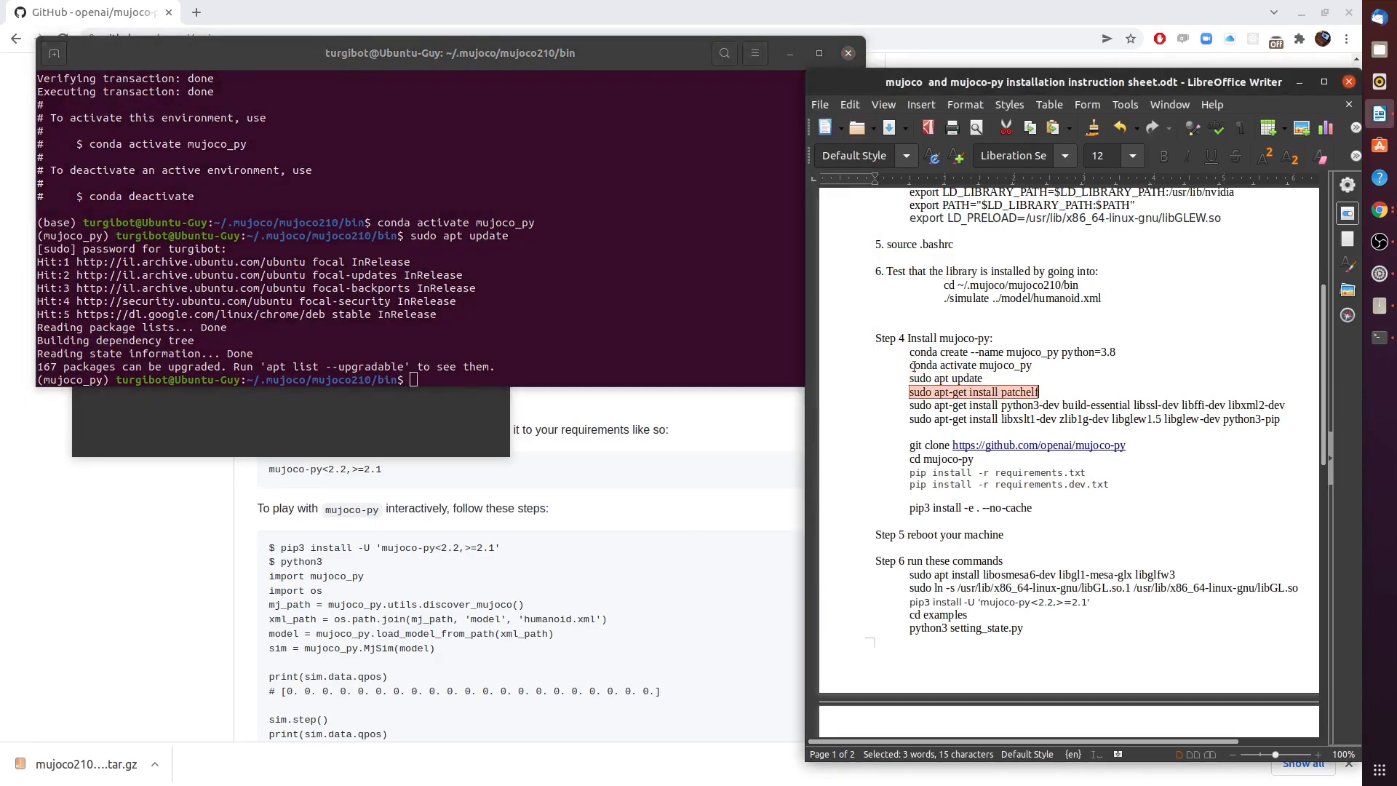
text(sudo apt-get install patchelf)
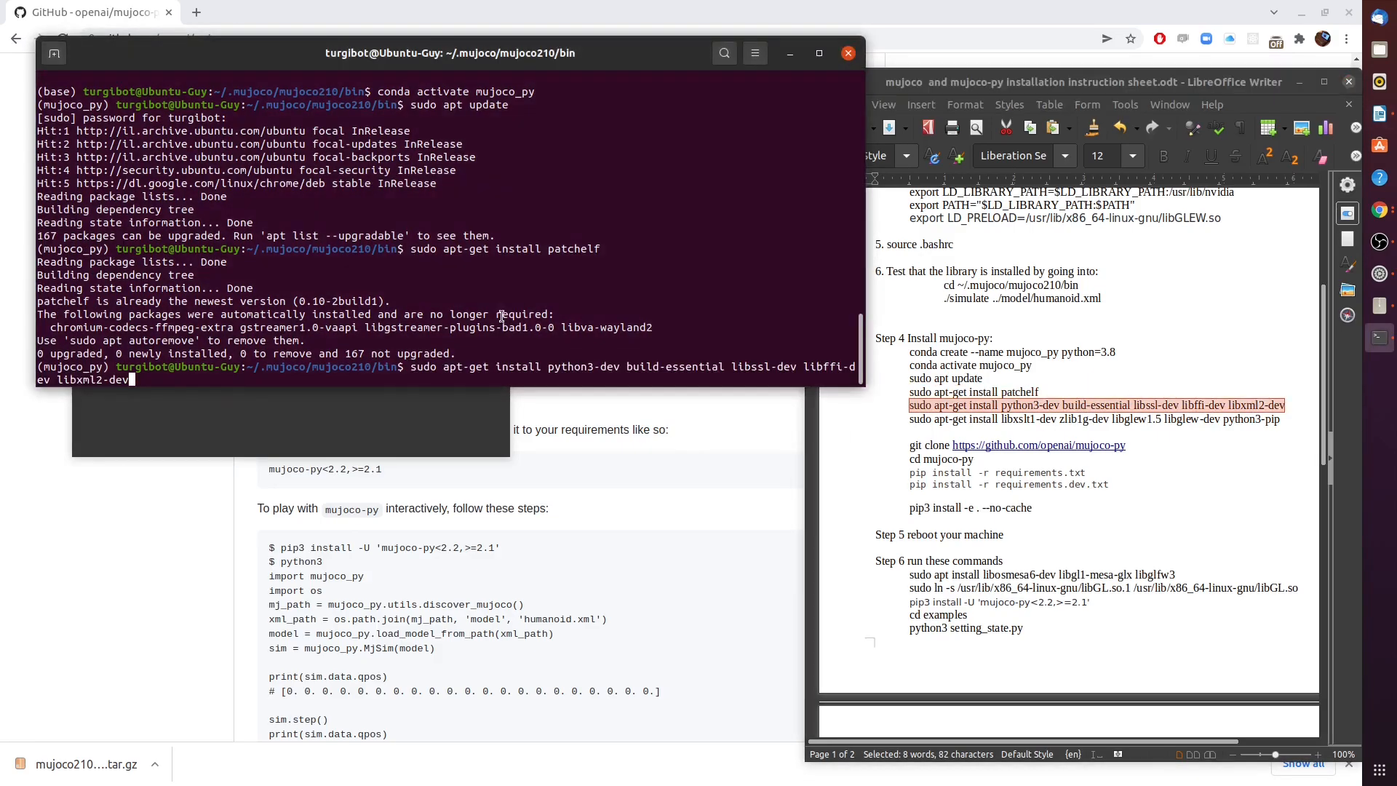
key(Return)
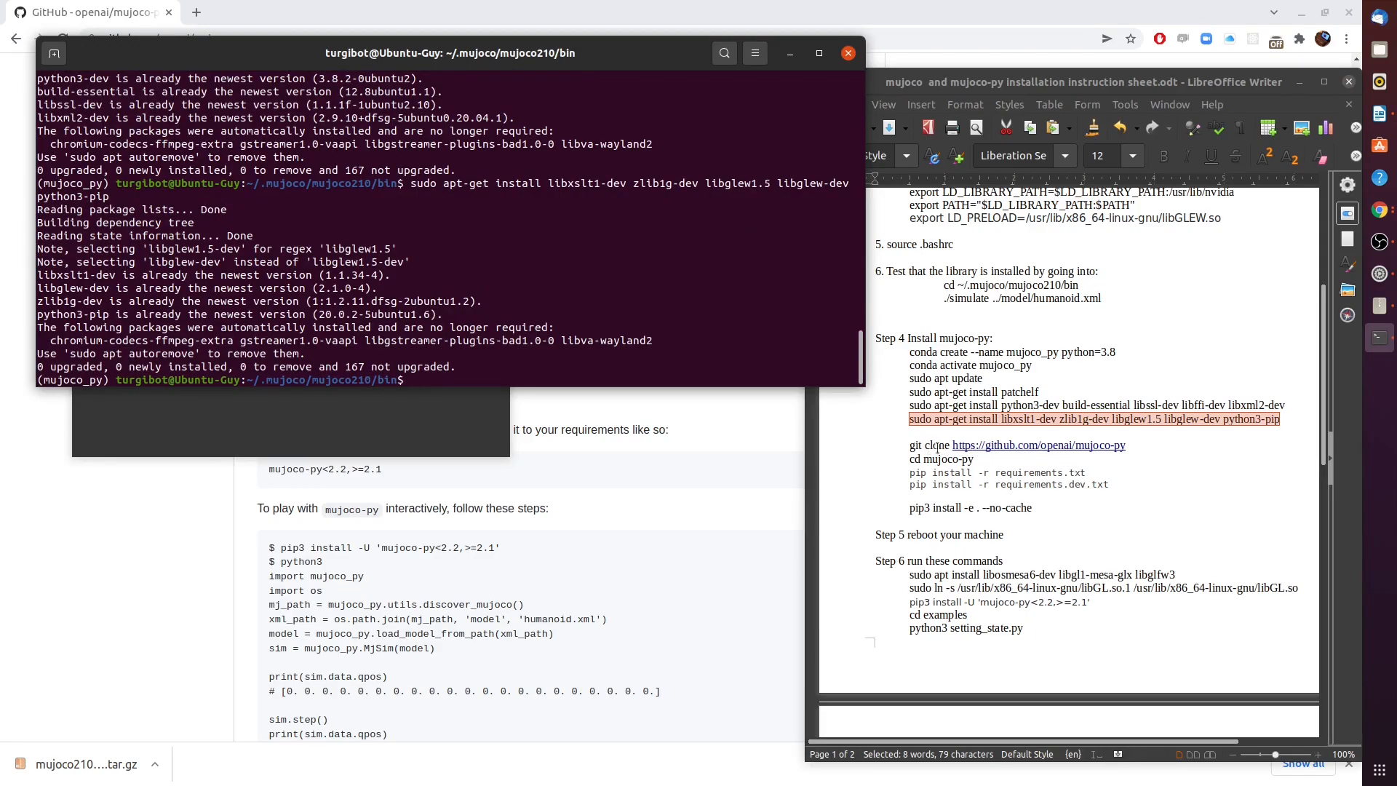
mouse_move(1038, 445)
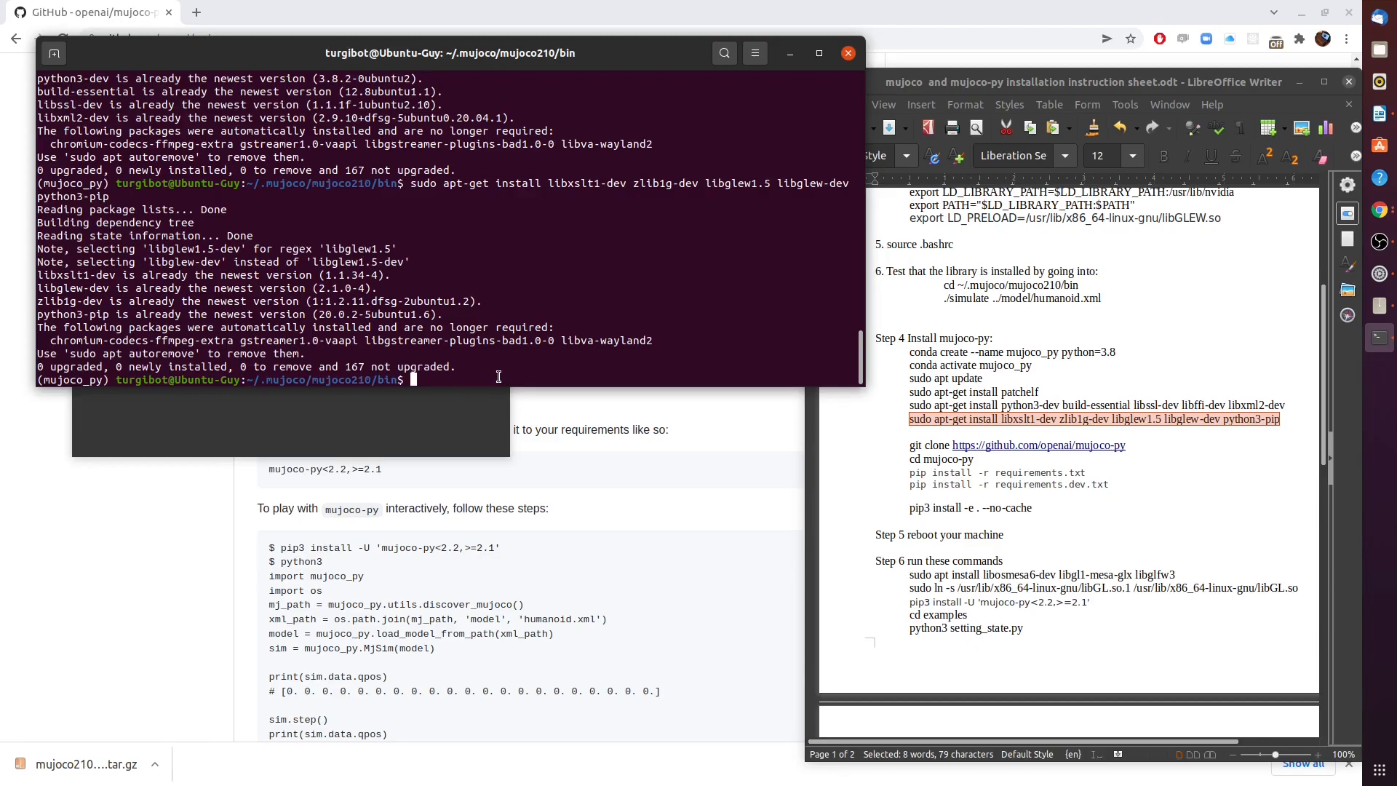
text(cd ..)
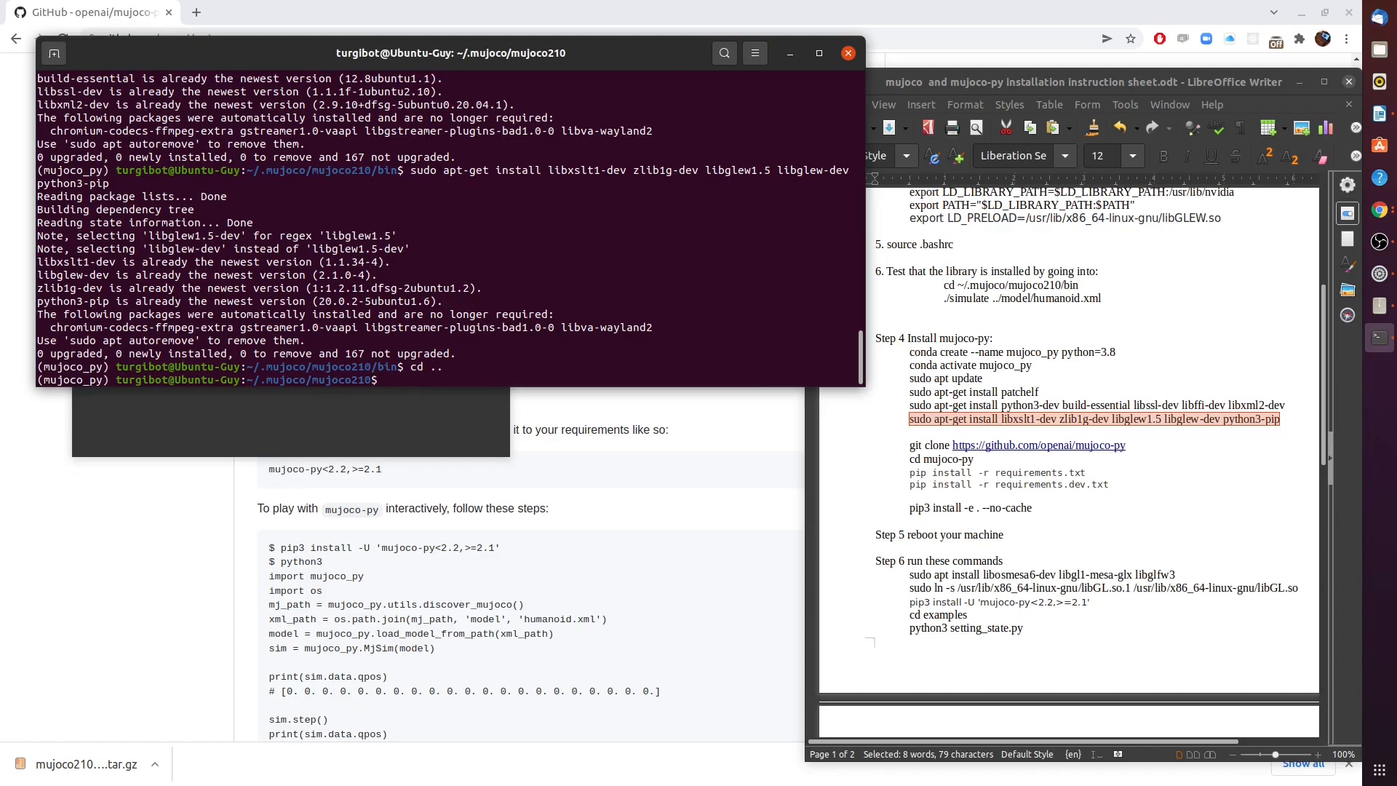
From ~/.mujoco, git clone openai/mujoco-py and cd into the mujoco-py folder.
text(cd ..)
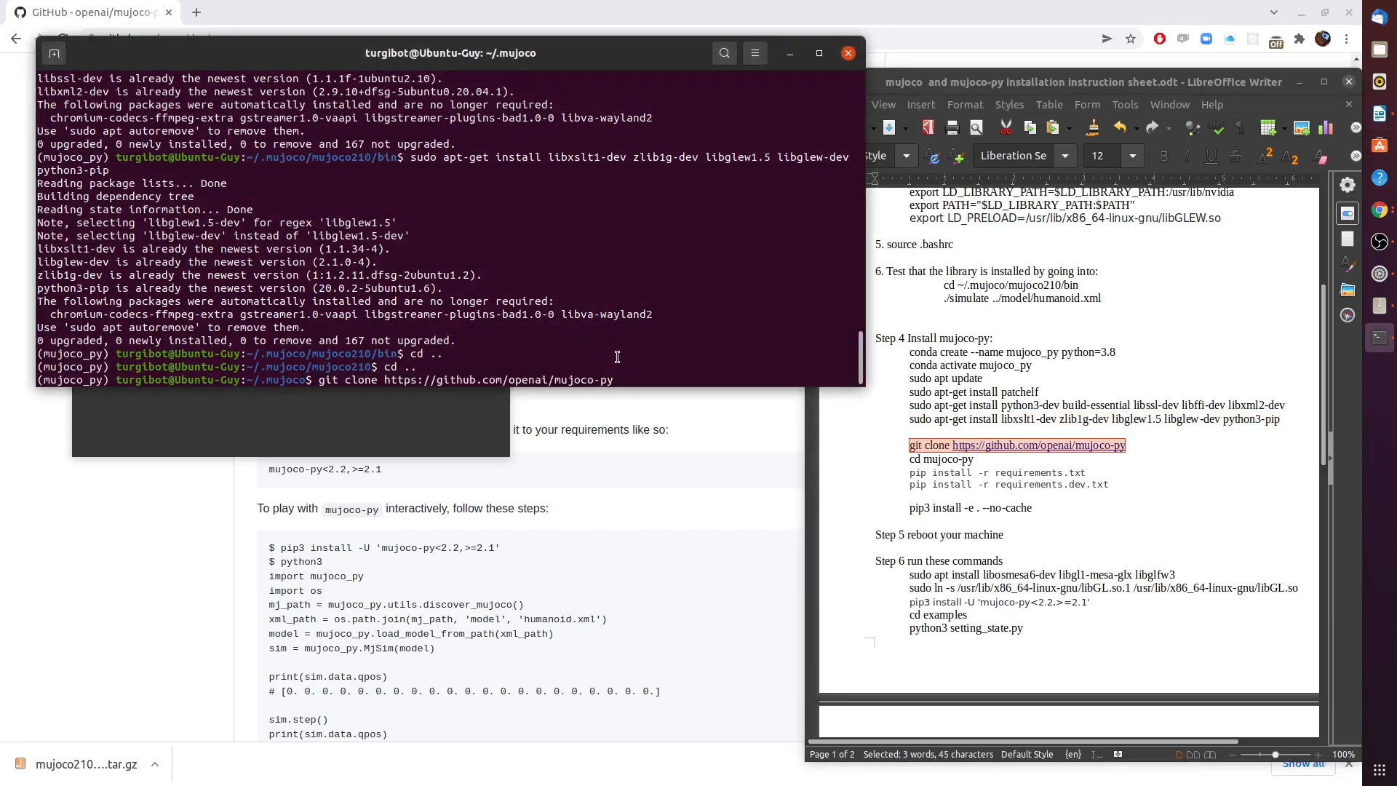
key(Return)
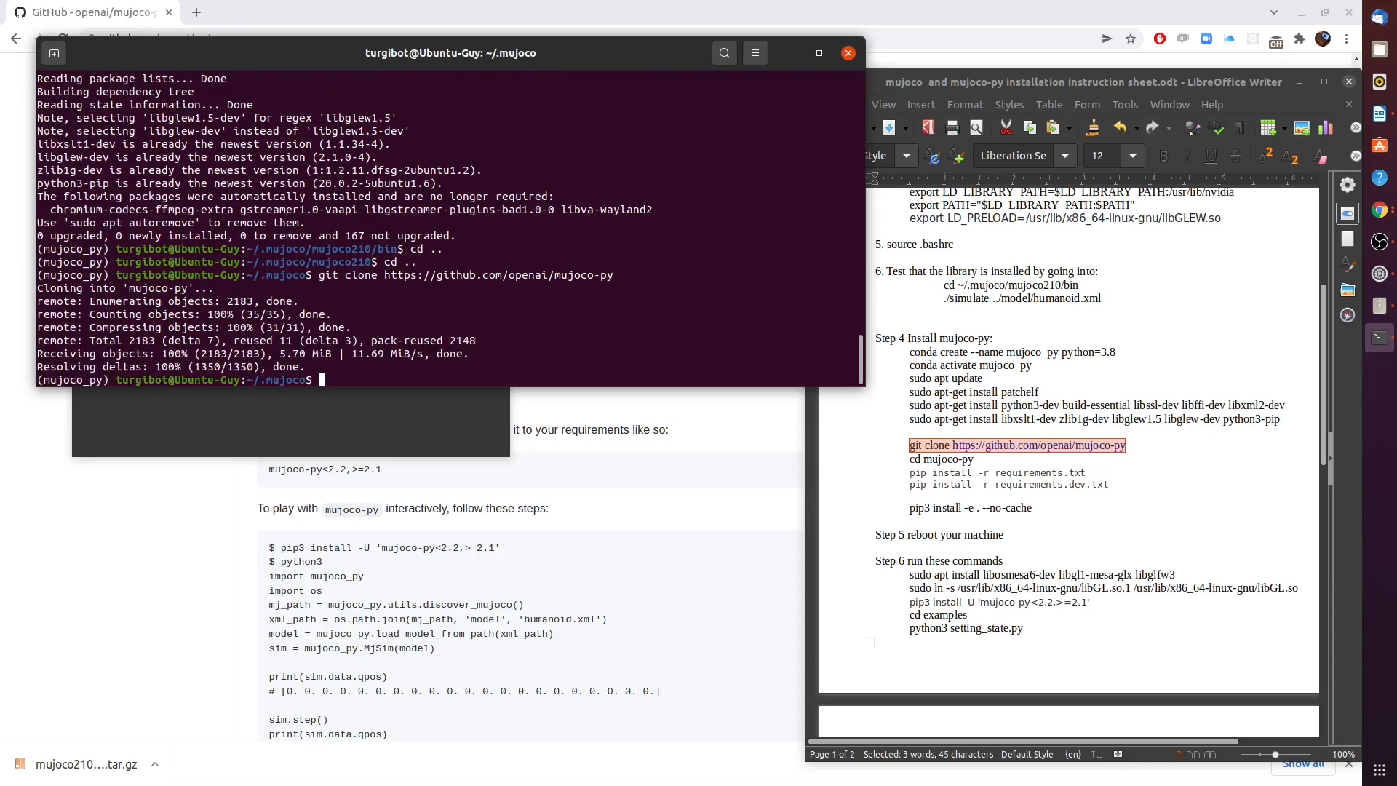
text(cd mujoco)
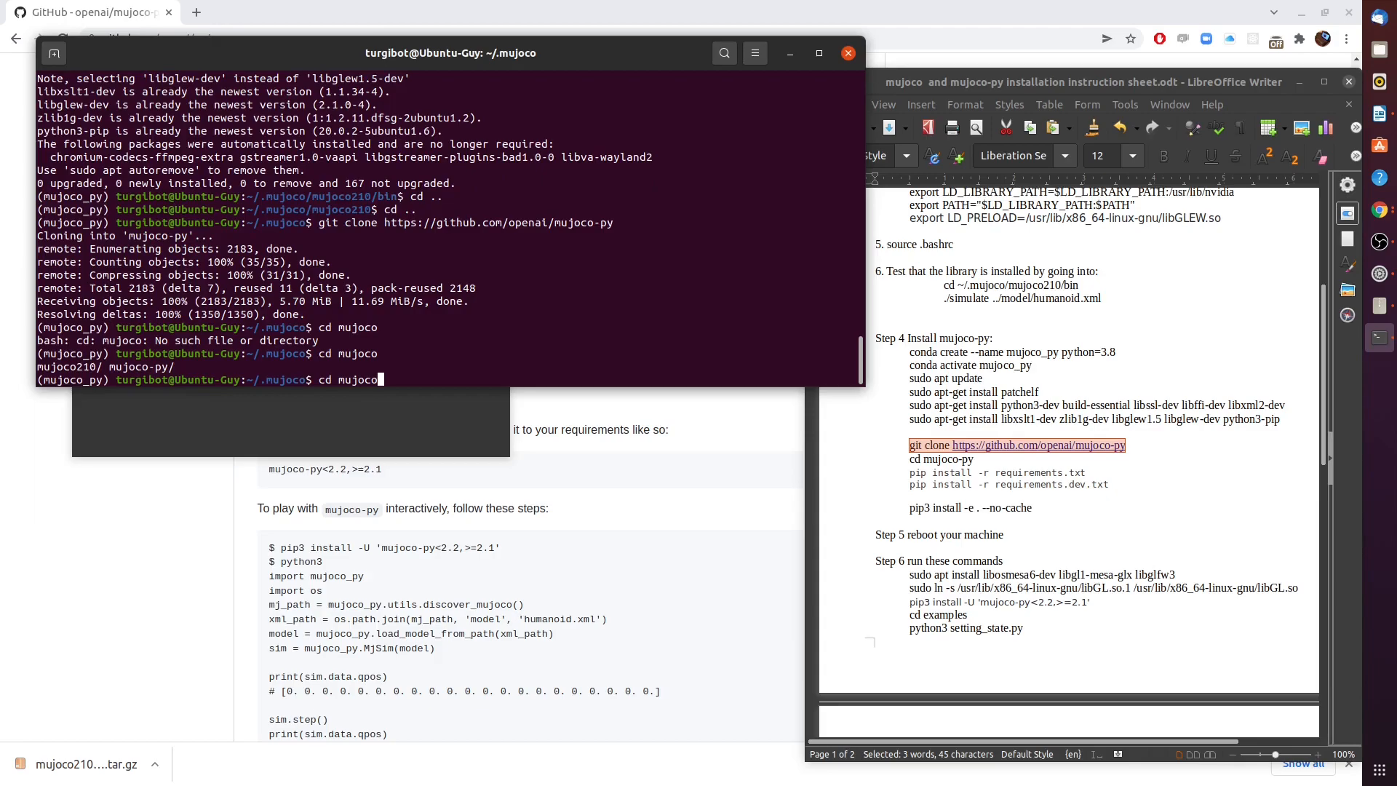
text(-py/)
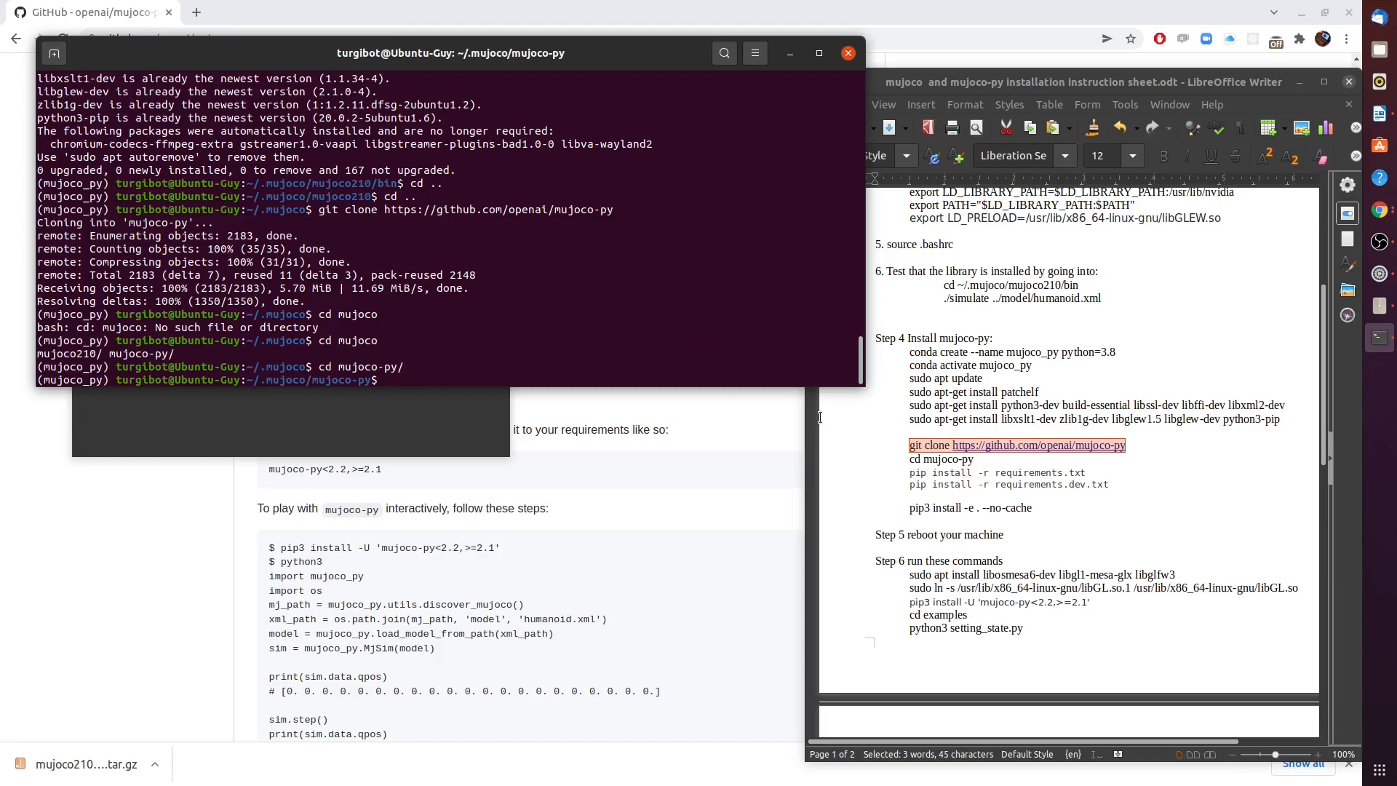
List the repo contents and install mujoco-py 2.1.2.14 with pip3 install -e . --no-cache.
text(ls)
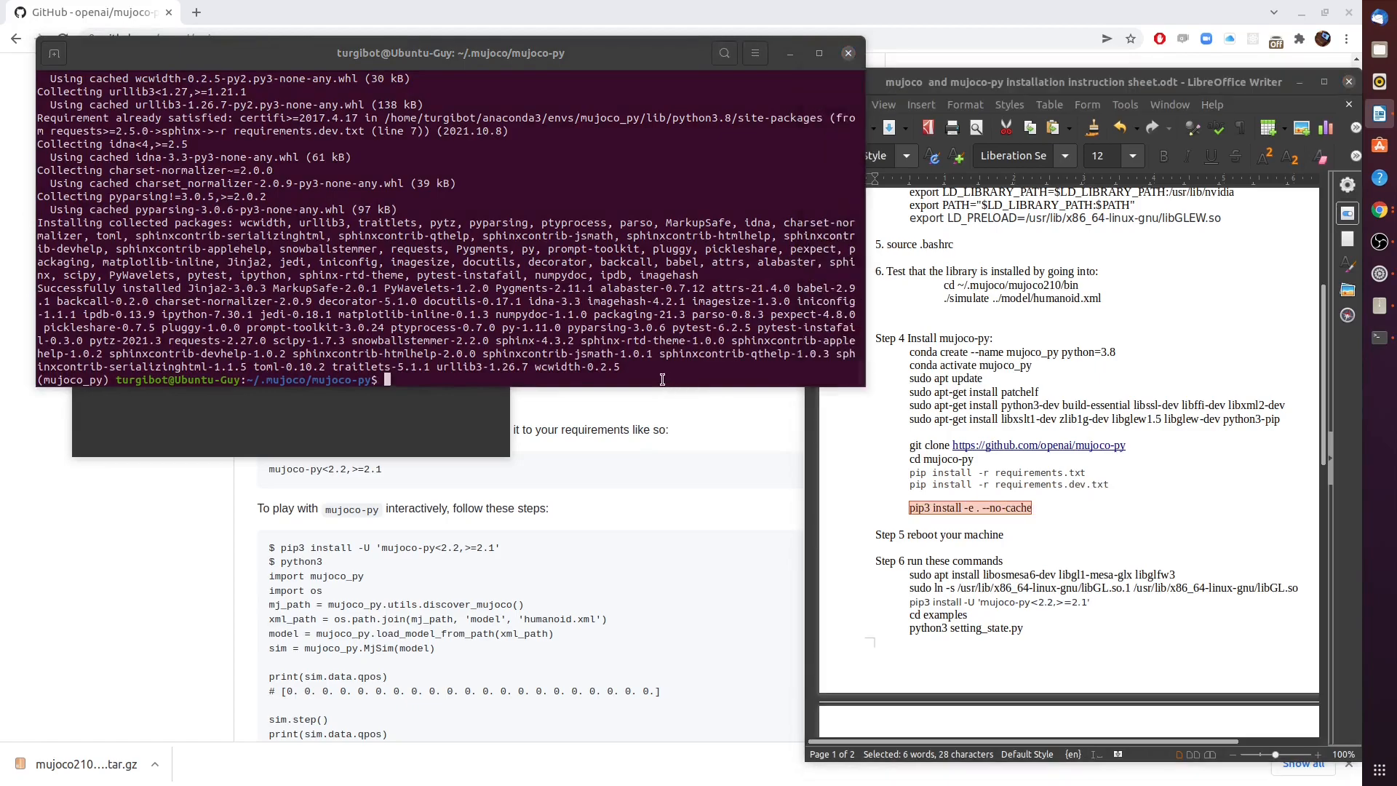
text(pip3 install -e . --no-cache)
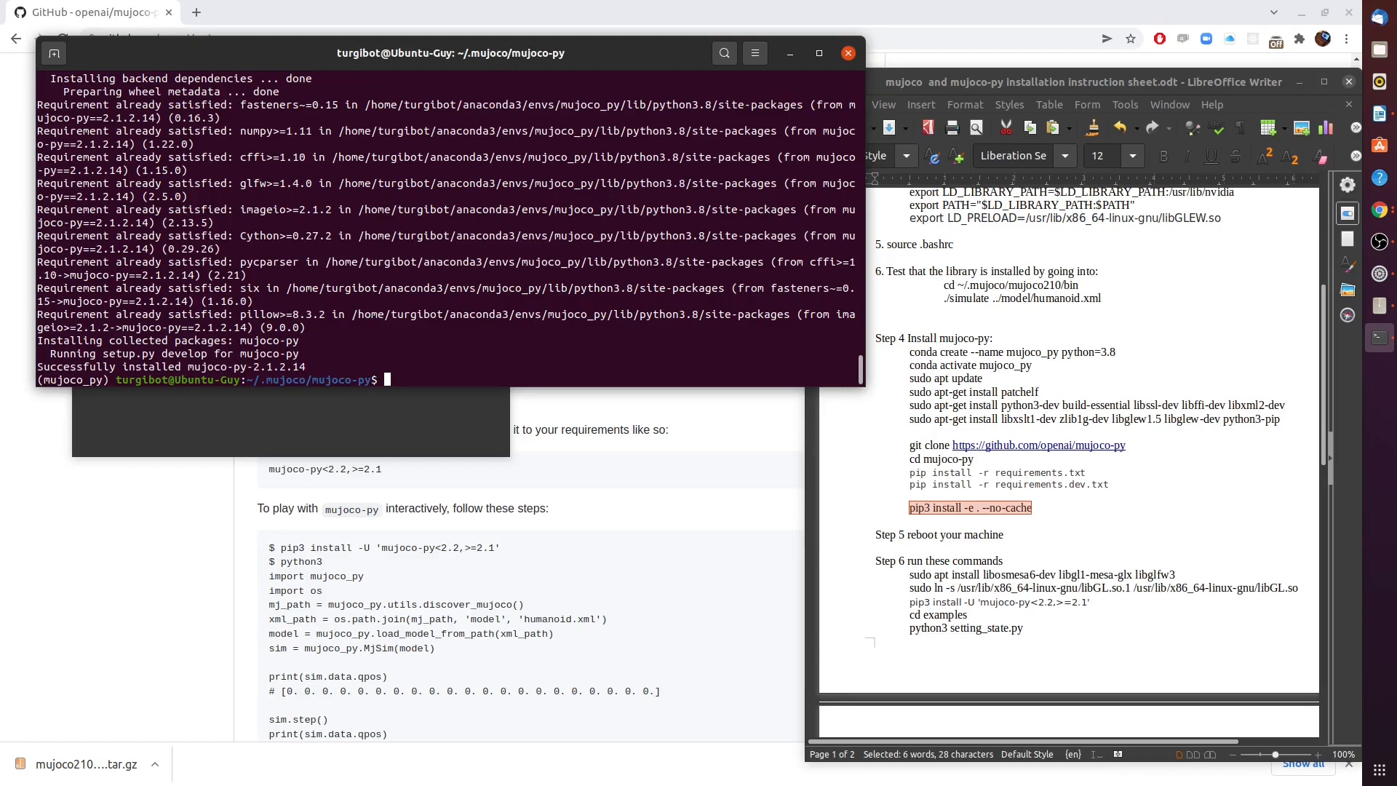
Close the terminal window, leaving the Writer instruction sheet open.
click(847, 53)
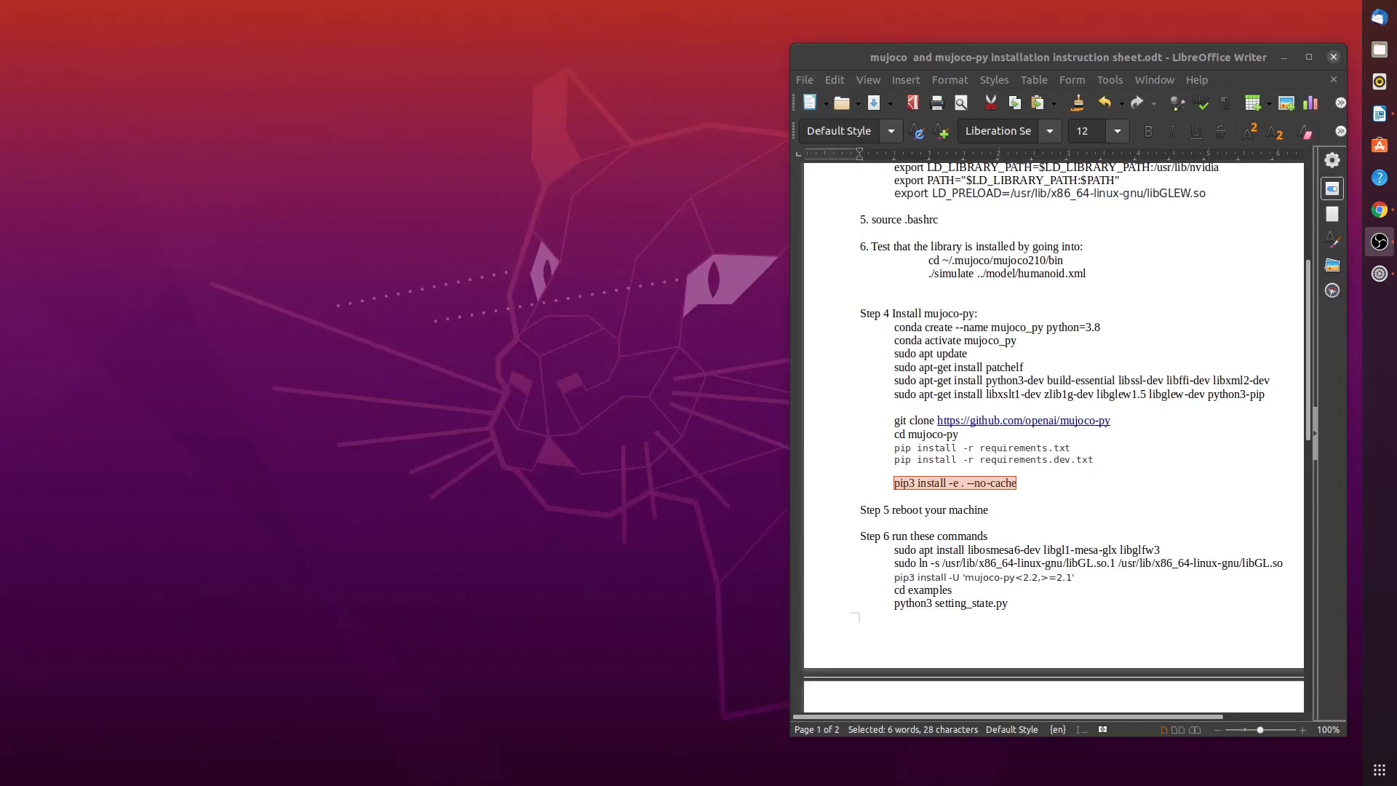
mouse_move(615, 316)
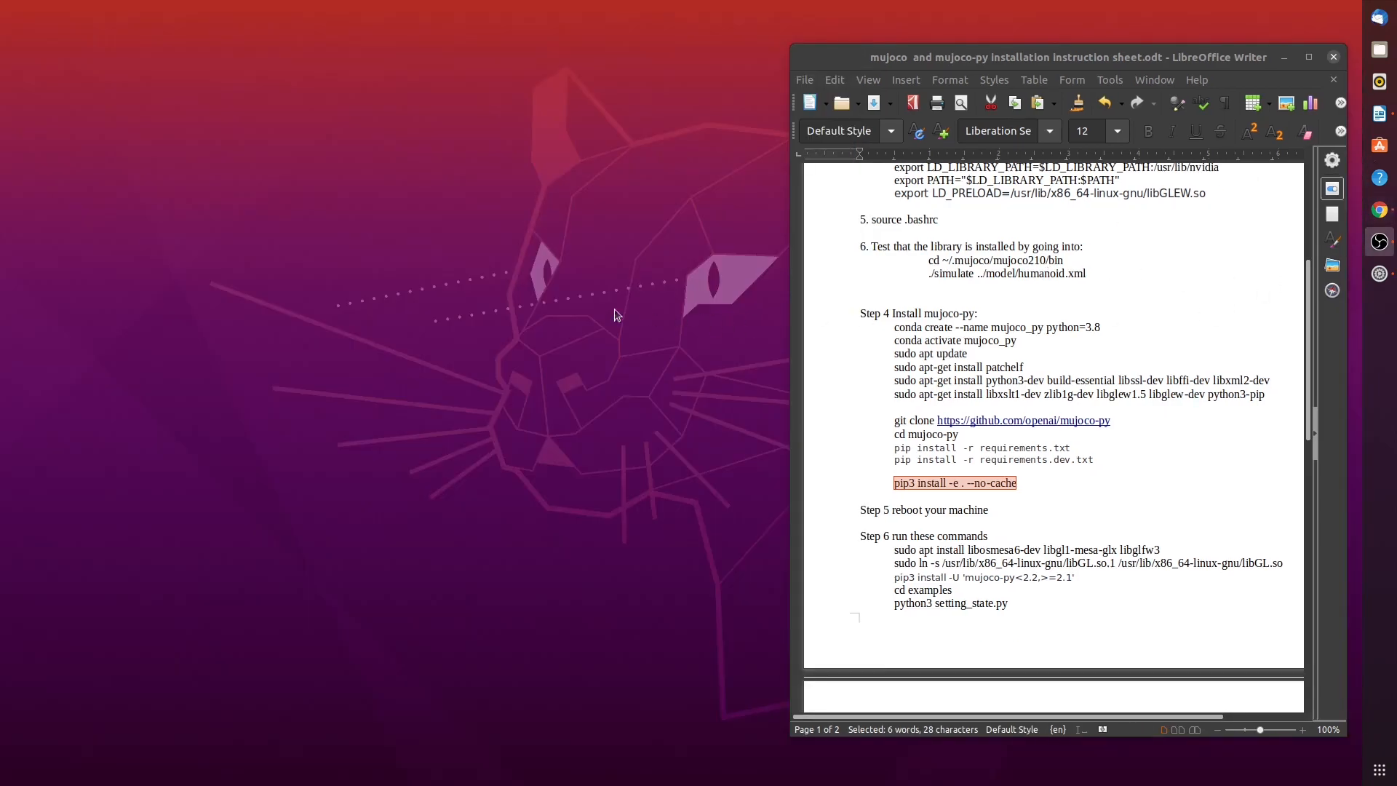
mouse_move(544, 299)
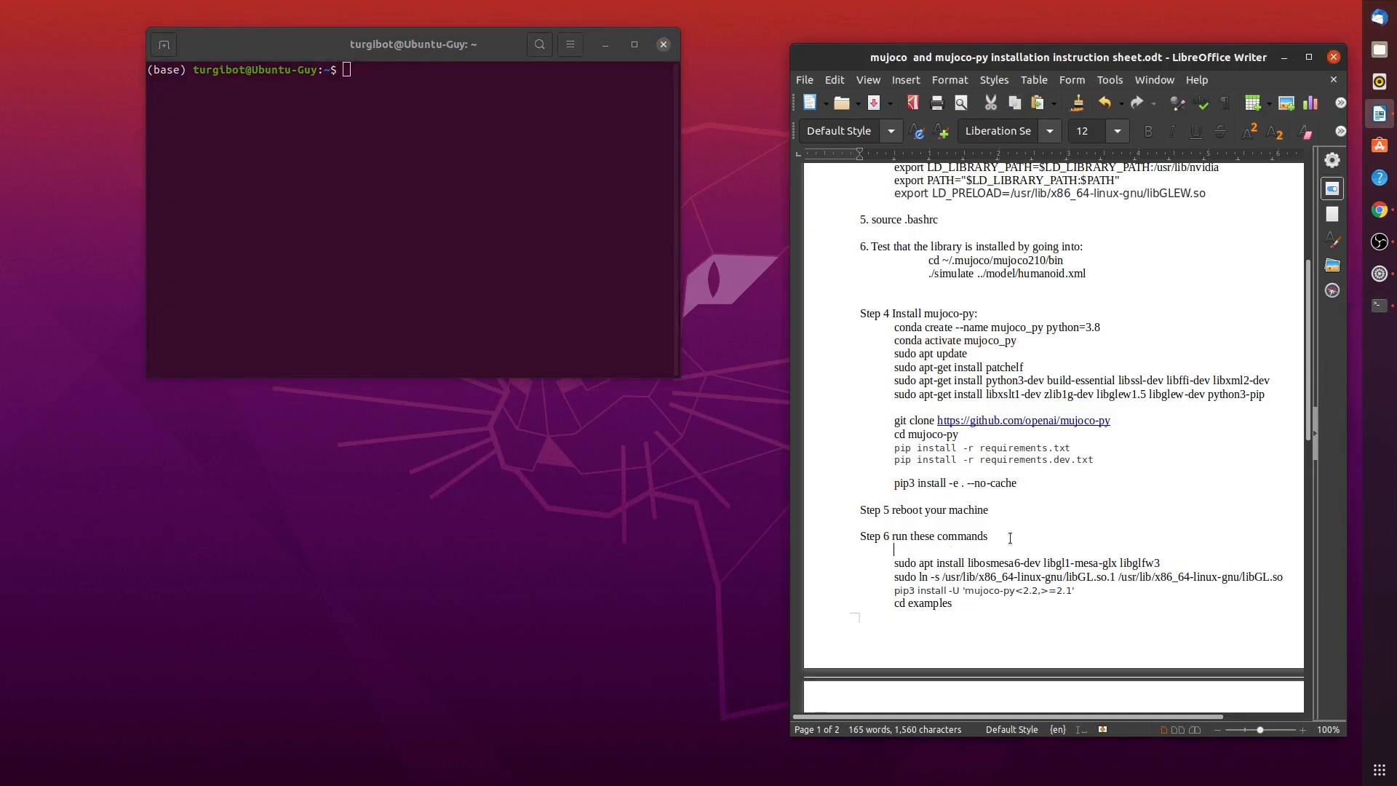
Activate mujoco_py and type sudo apt install libosmesa6-dev libgl1-mesa-glx libglfw3.
text(conda activate mujoco_py)
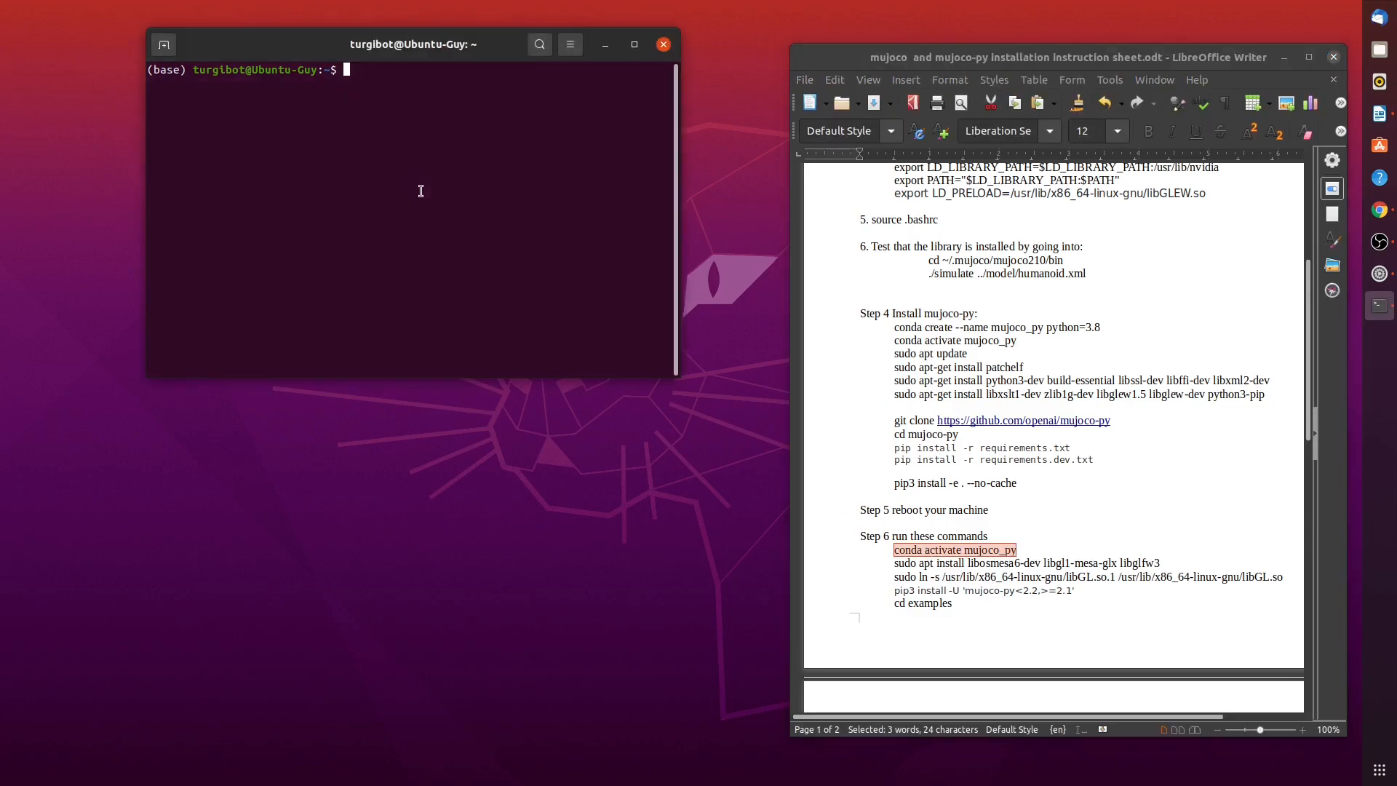
text(conda activate mujoco_py)
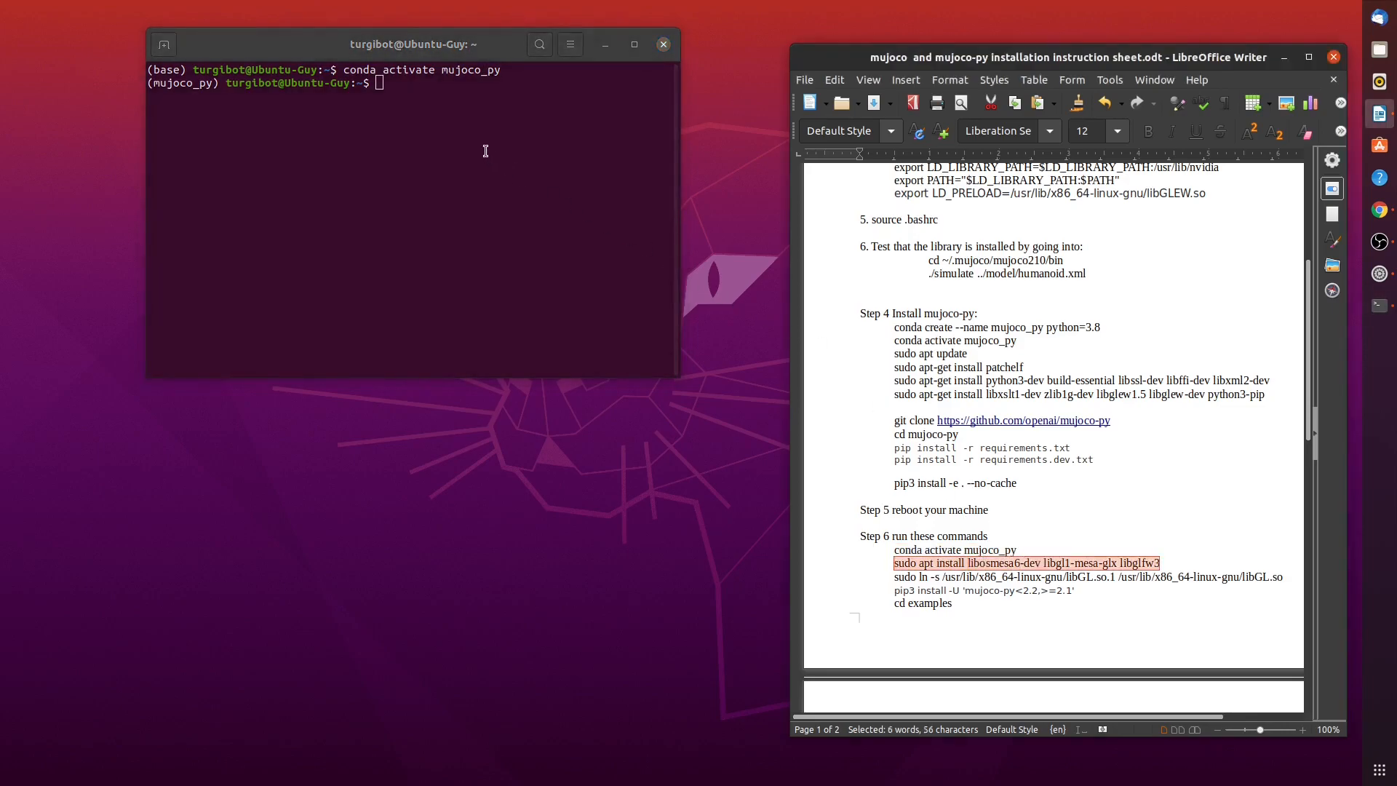
mouse_move(641, 301)
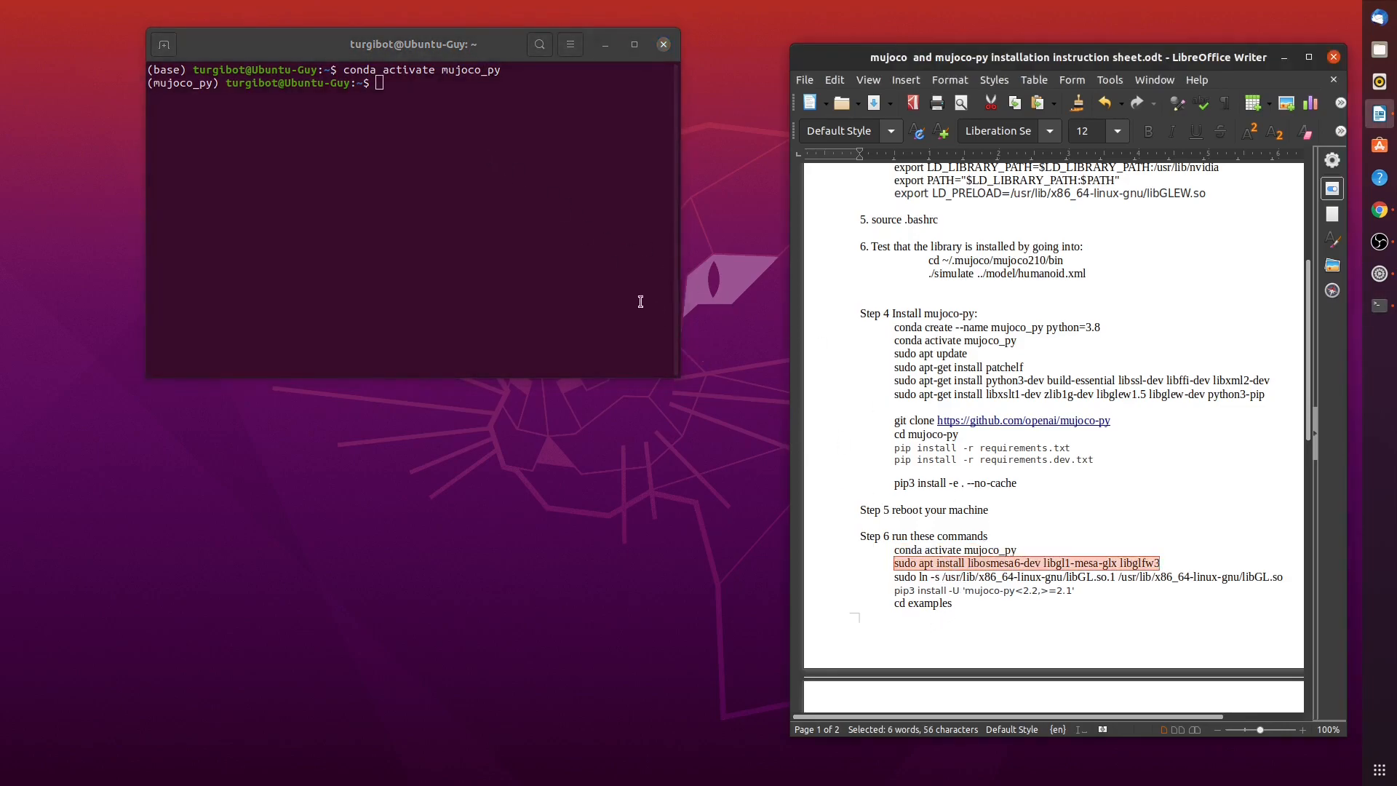
text(sudo apt install libosmesa6-dev libgl1-mesa-glx libglfw3)
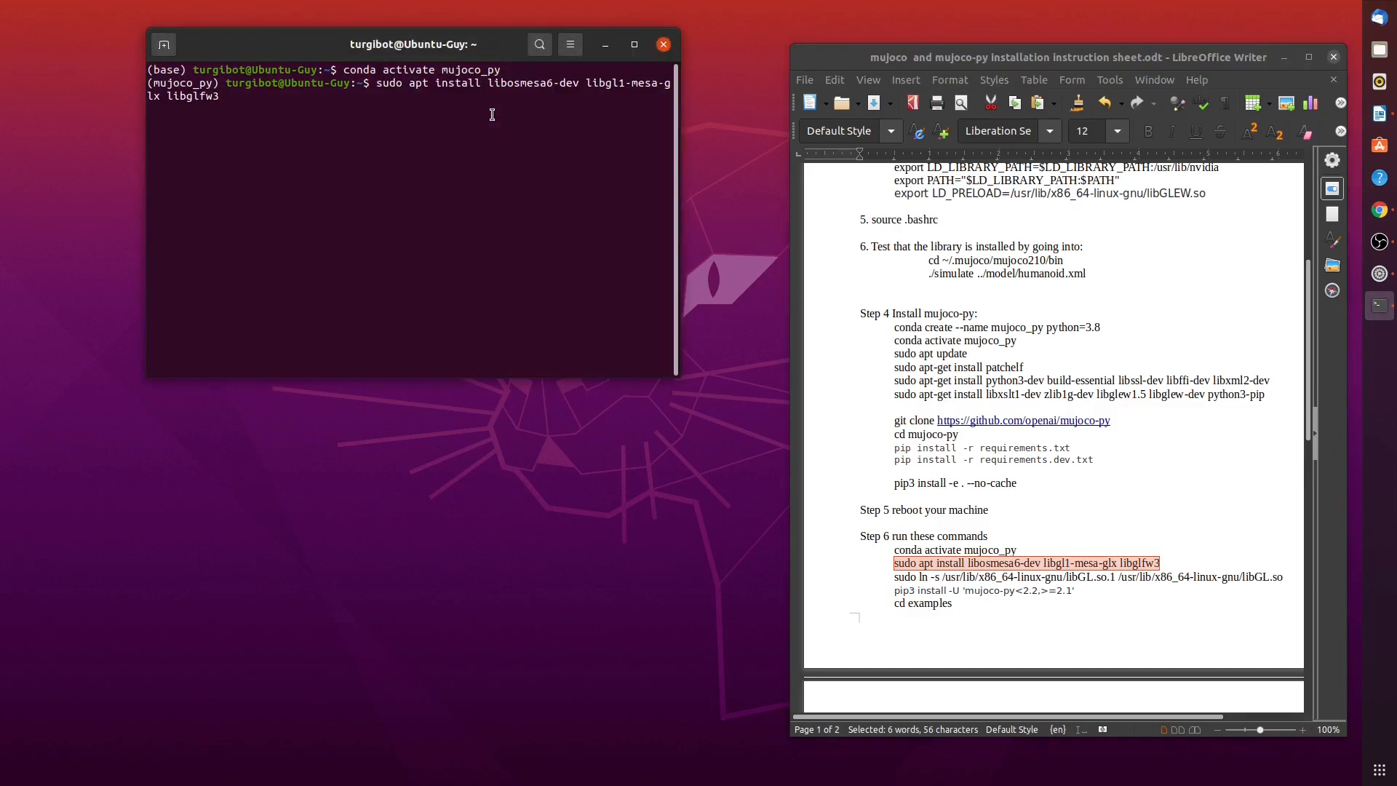
Run the graphics libraries install and note the libGL.so 'File exists' message.
key(Return)
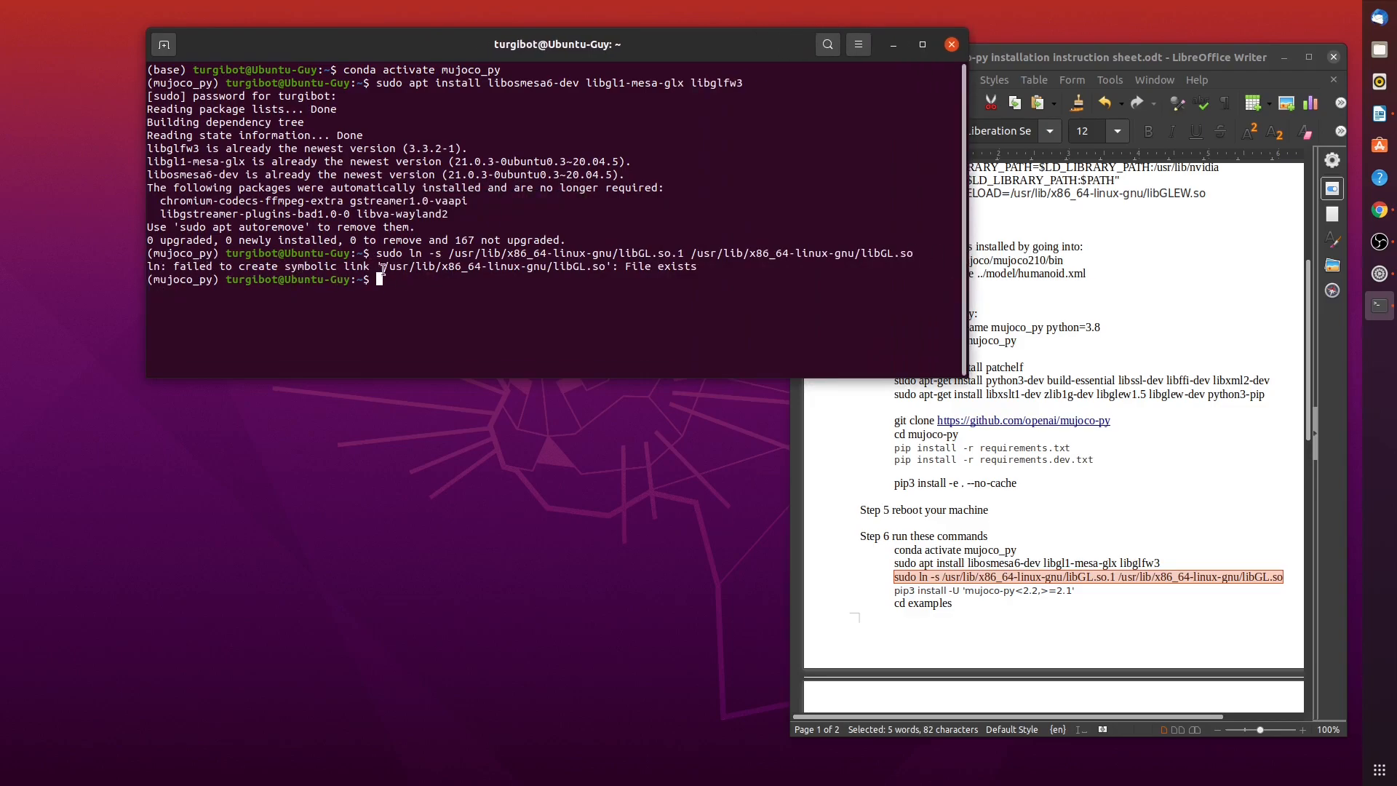
mouse_move(650, 278)
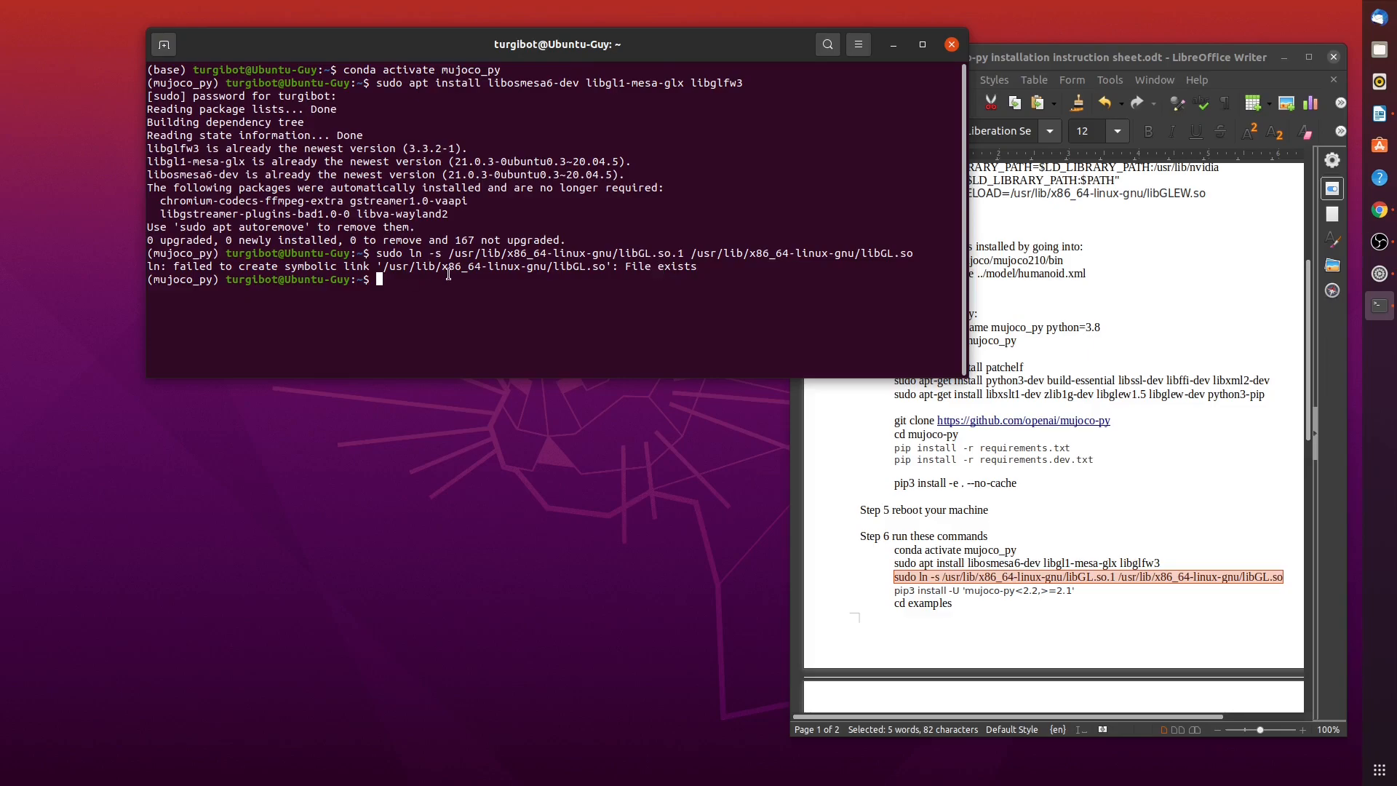
mouse_move(593, 275)
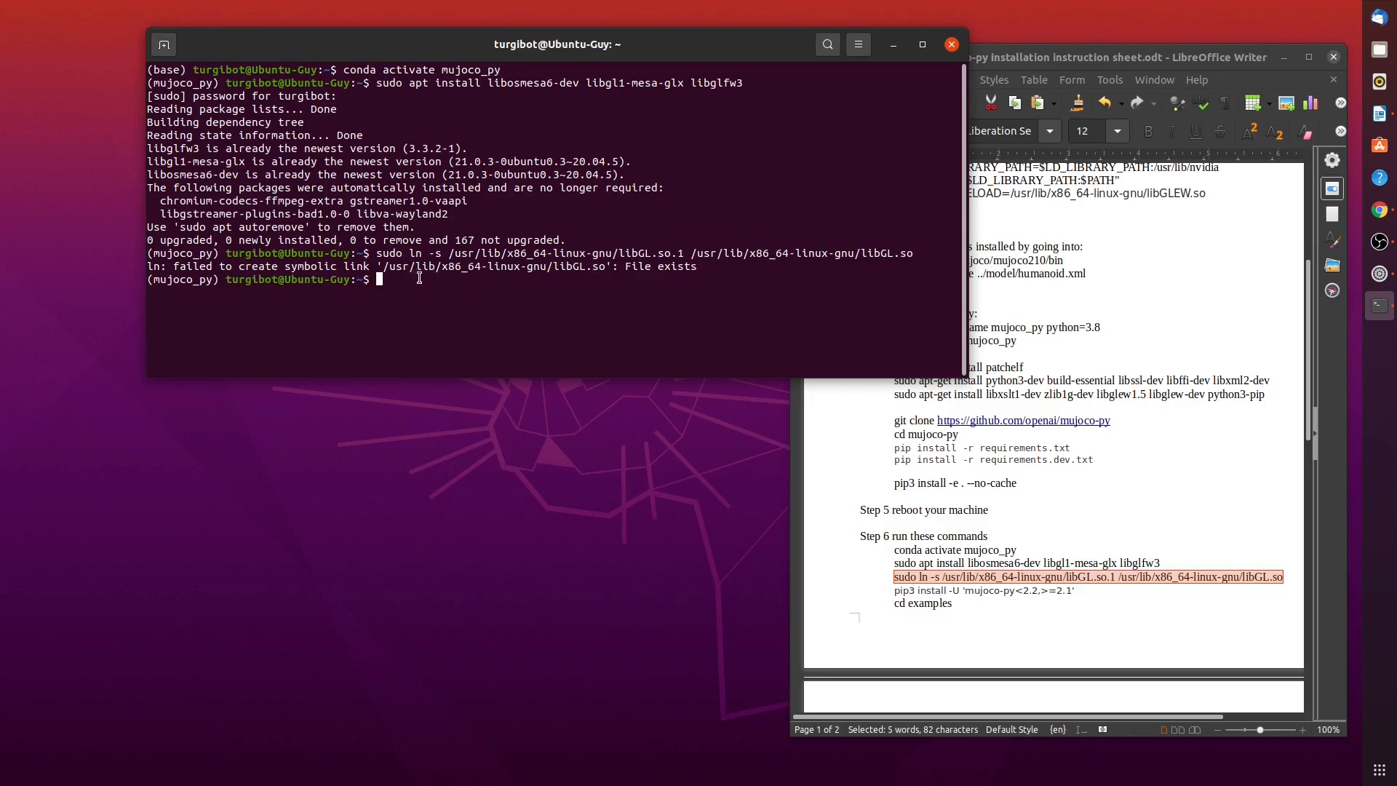
mouse_move(452, 273)
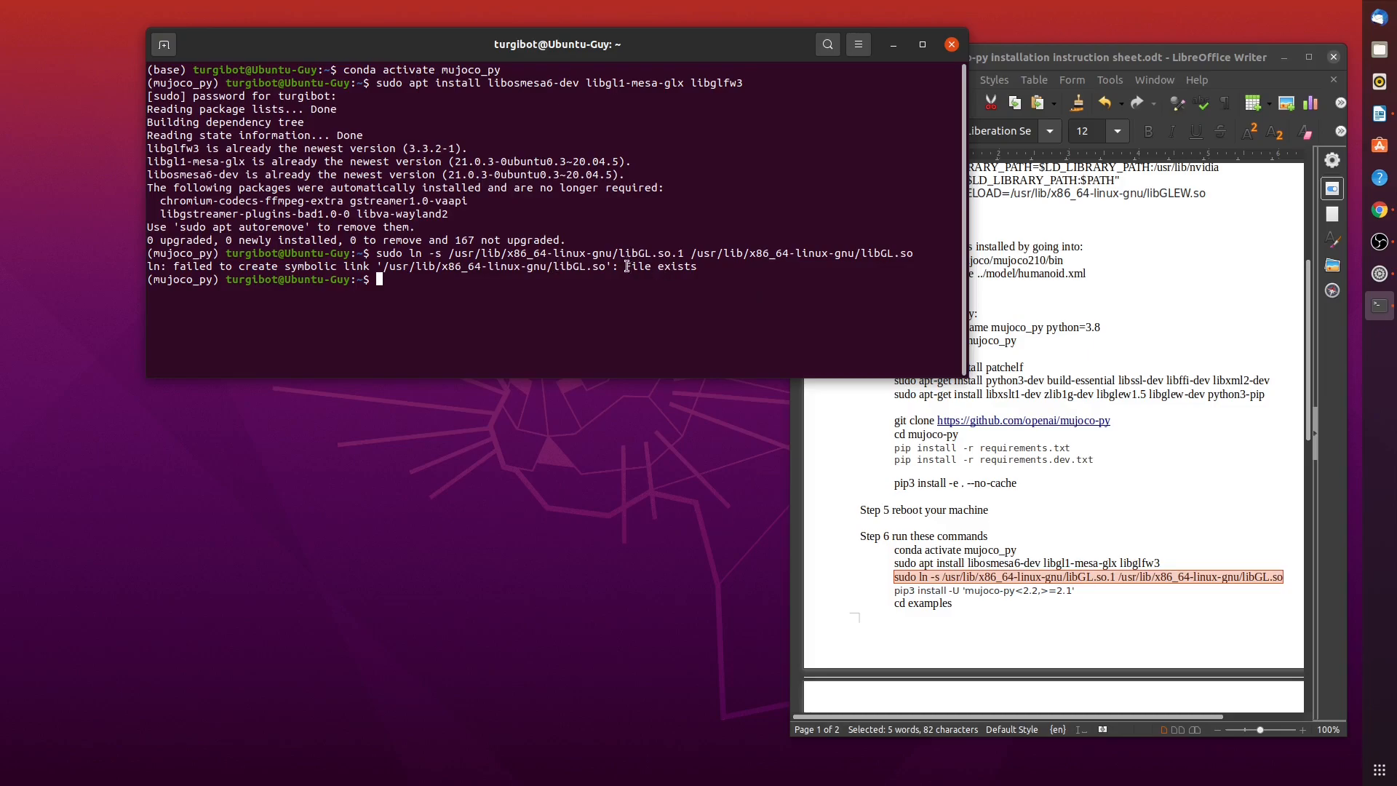
double_click(660, 265)
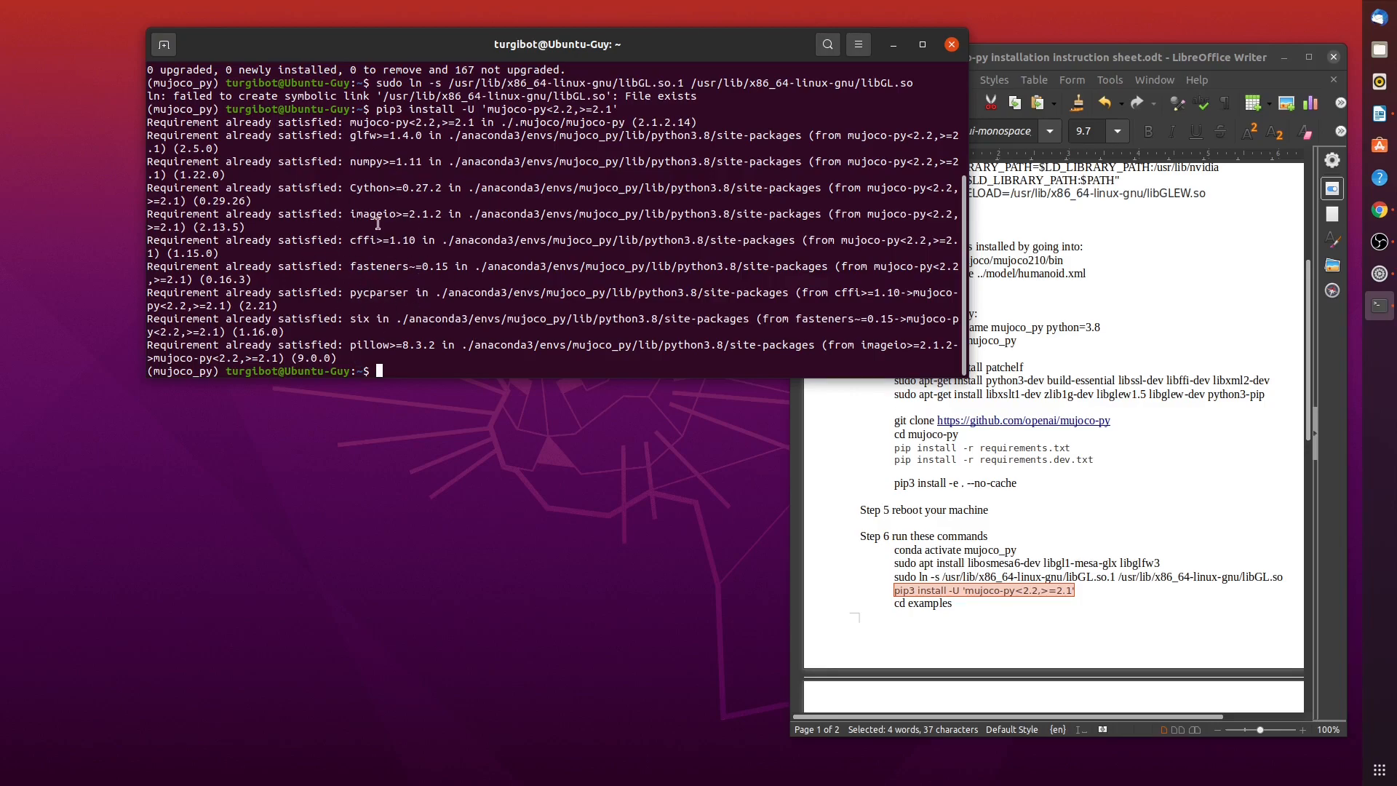
mouse_move(550, 284)
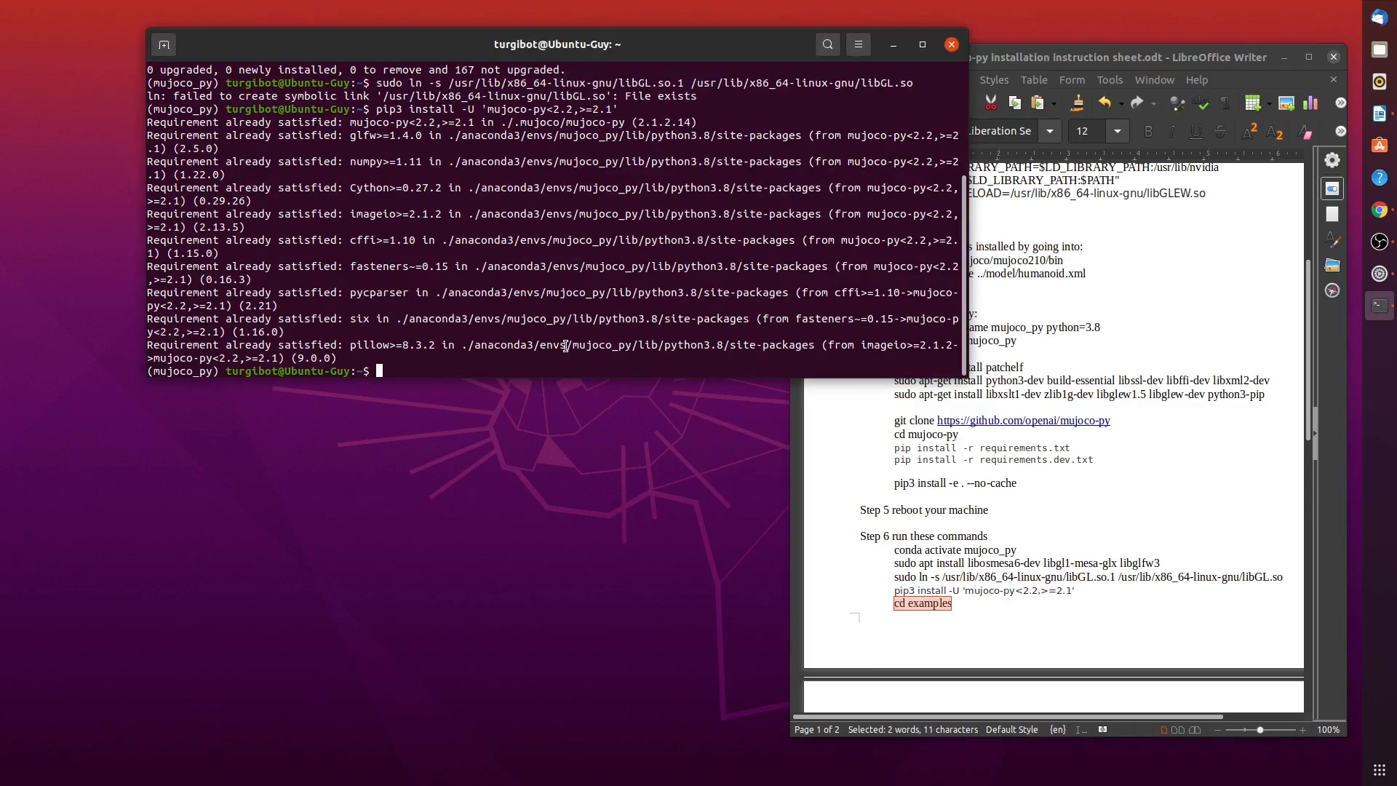
Change into .mujoco/mujoco-py/examples and run python3 setting_state.py.
text(cd .mujoco/)
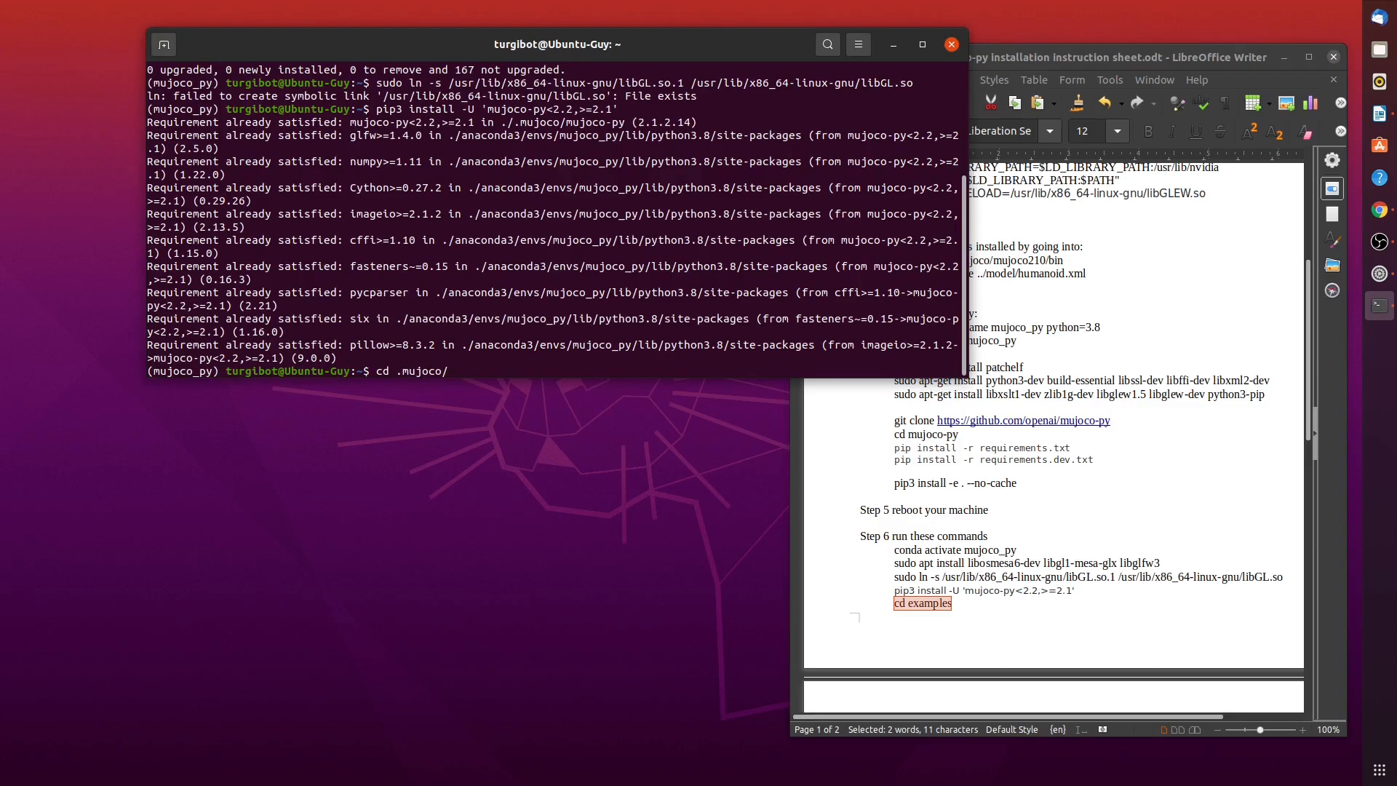
text(mujoco)
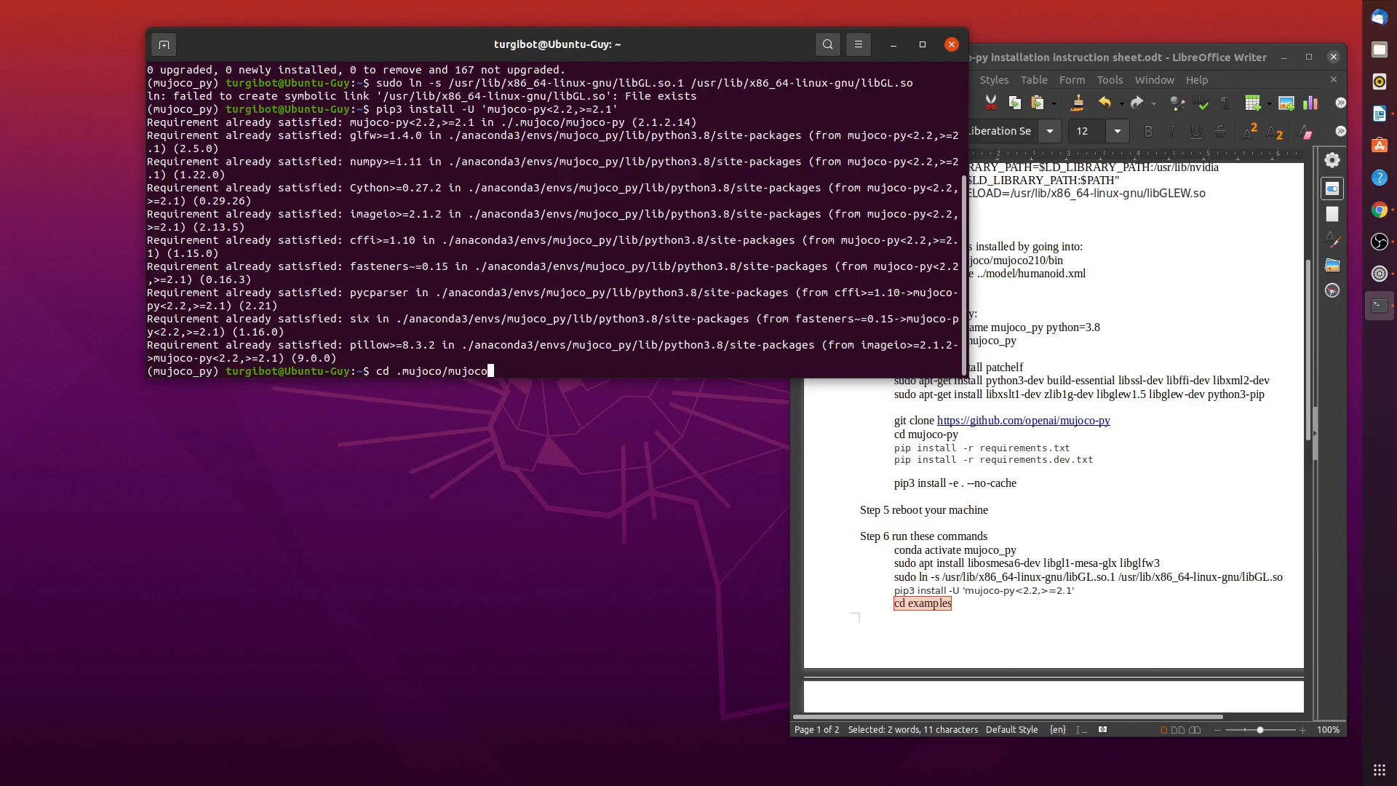
text(-py/examples/)
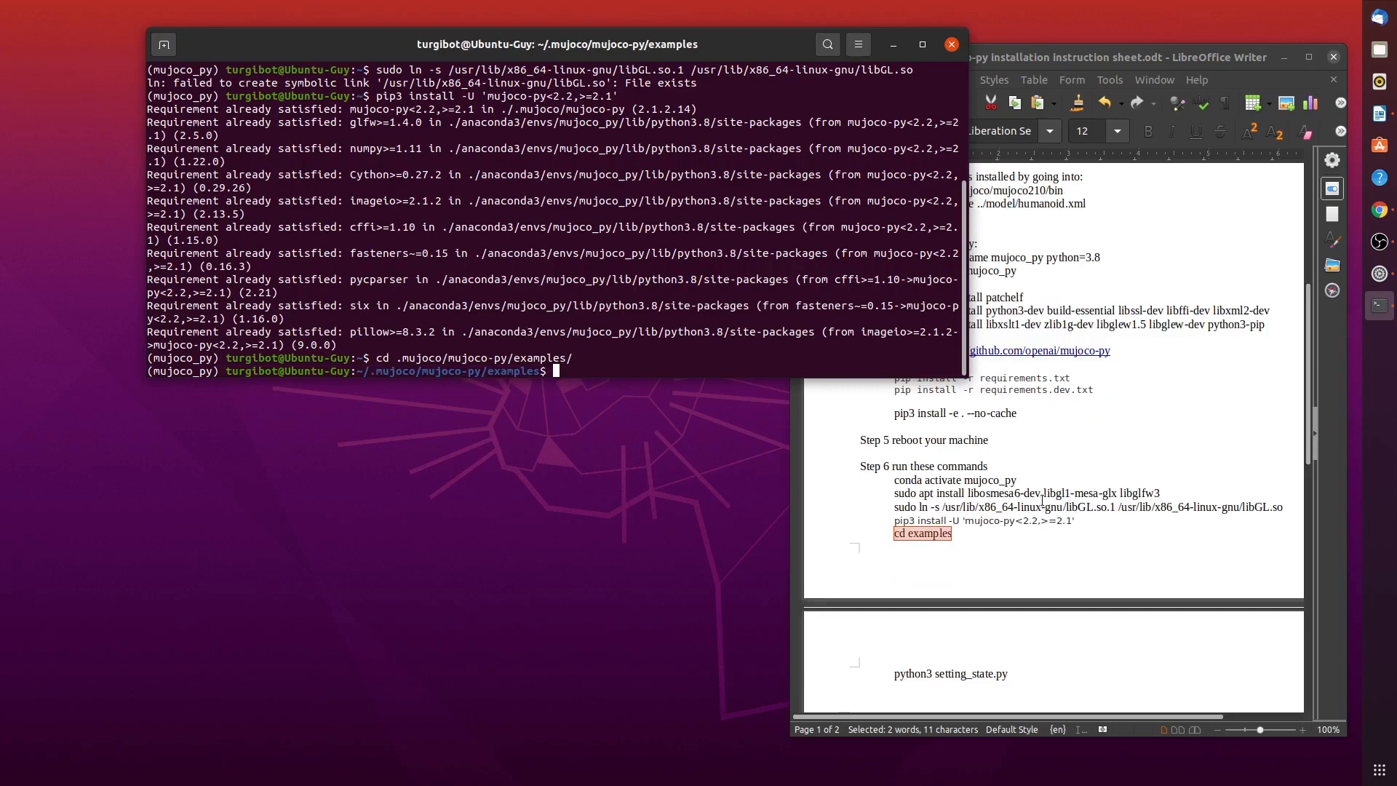
scroll(down, 3)
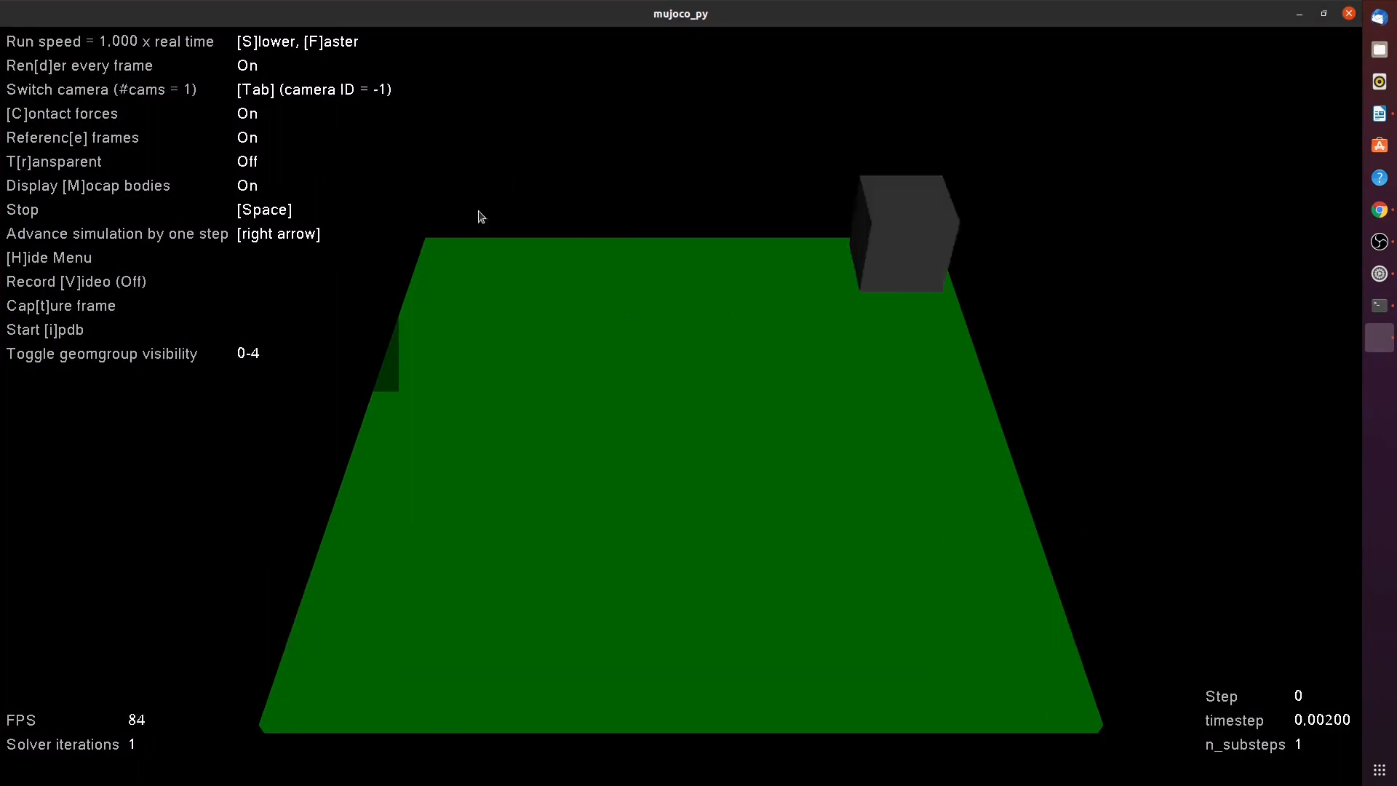
mouse_move(793, 54)
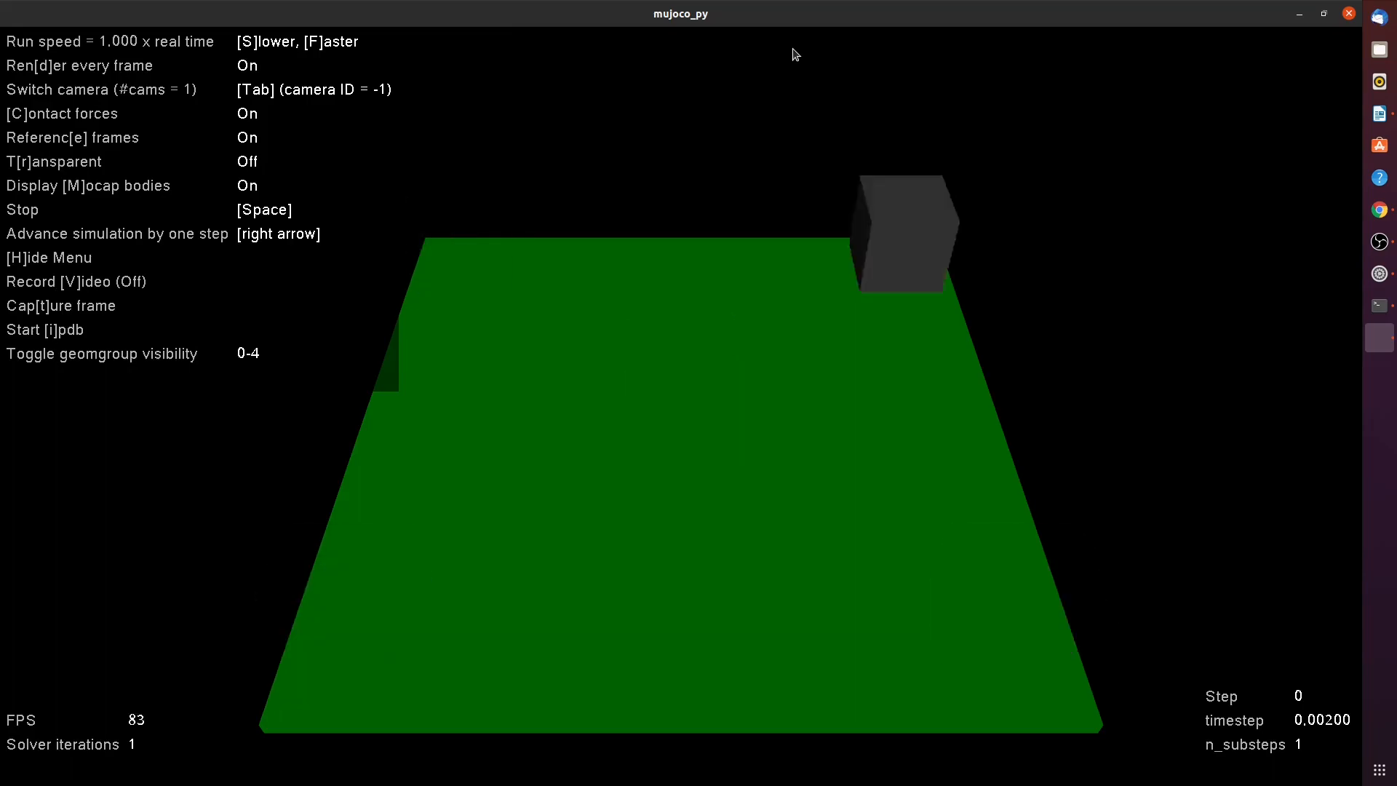